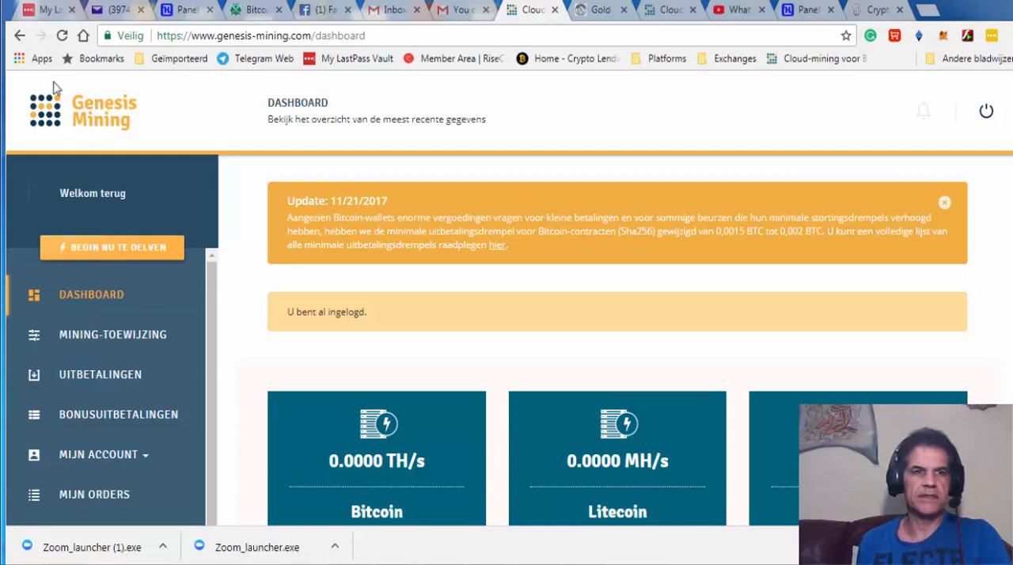
# Switch from the Genesis Mining dashboard to the logged-in HashFlare SHA-256 purchase panel
pyautogui.click(173, 9)
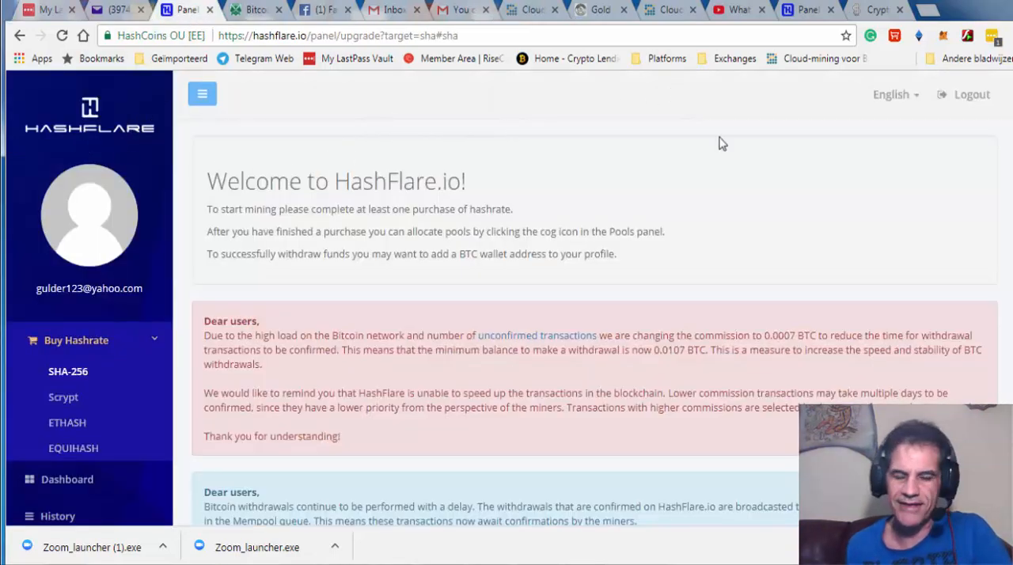
pyautogui.moveTo(728, 157)
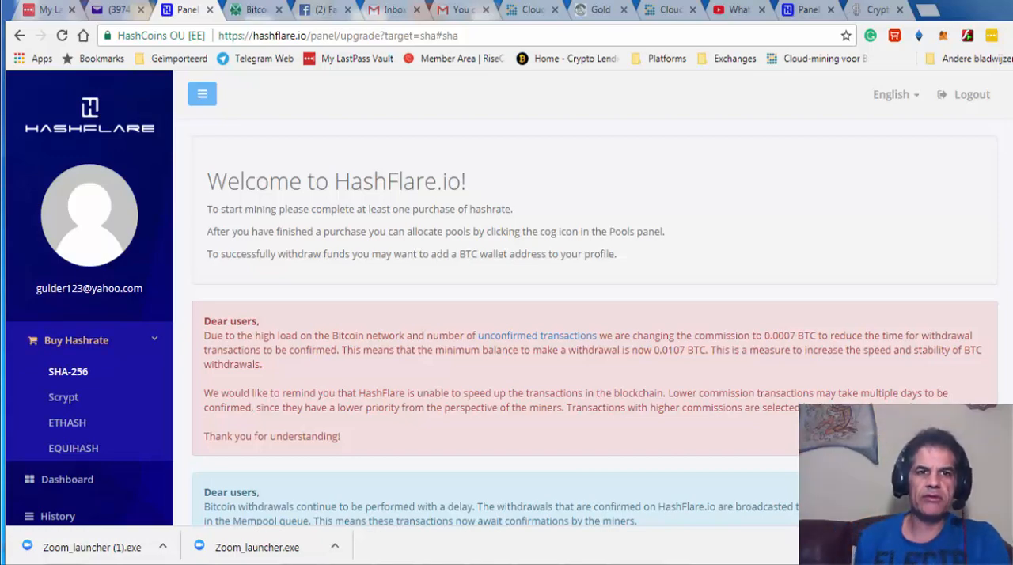
pyautogui.moveTo(577, 86)
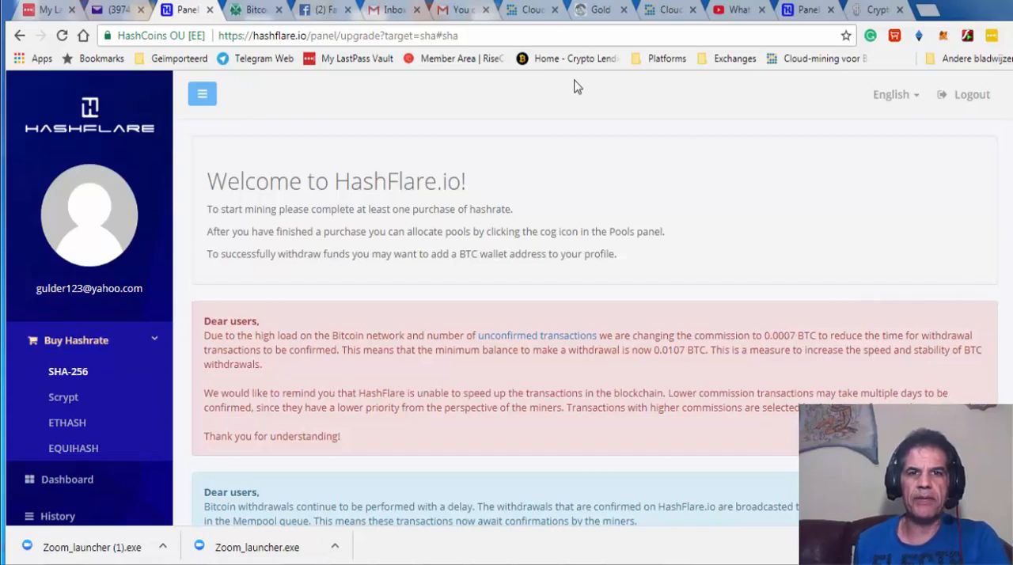
pyautogui.moveTo(744, 30)
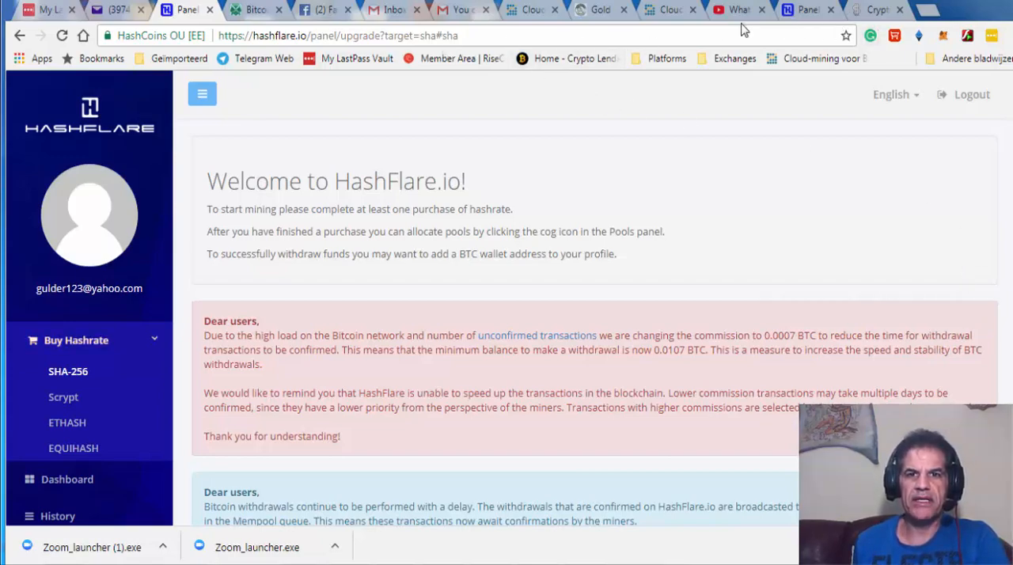
pyautogui.moveTo(138, 152)
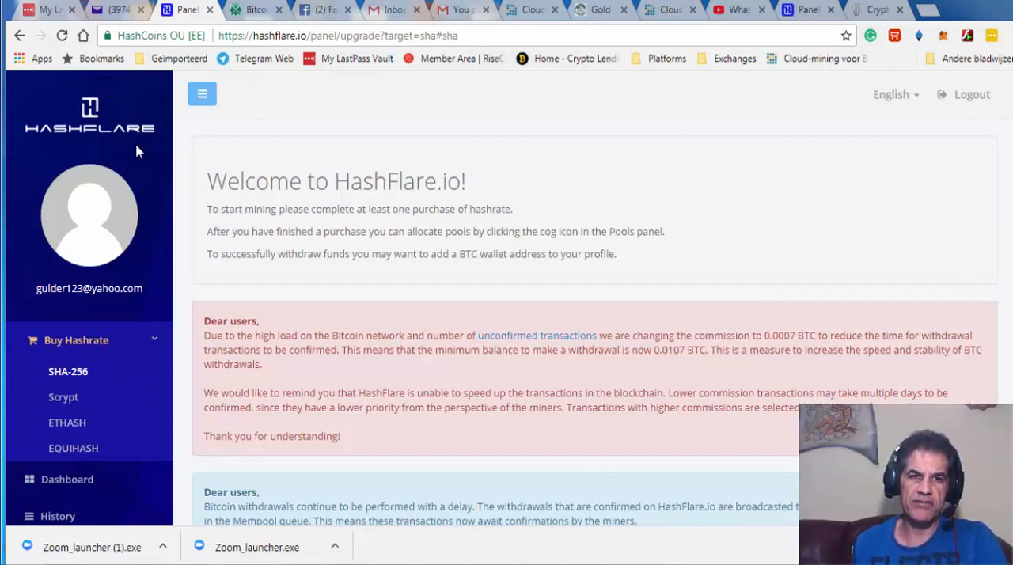
pyautogui.moveTo(849, 293)
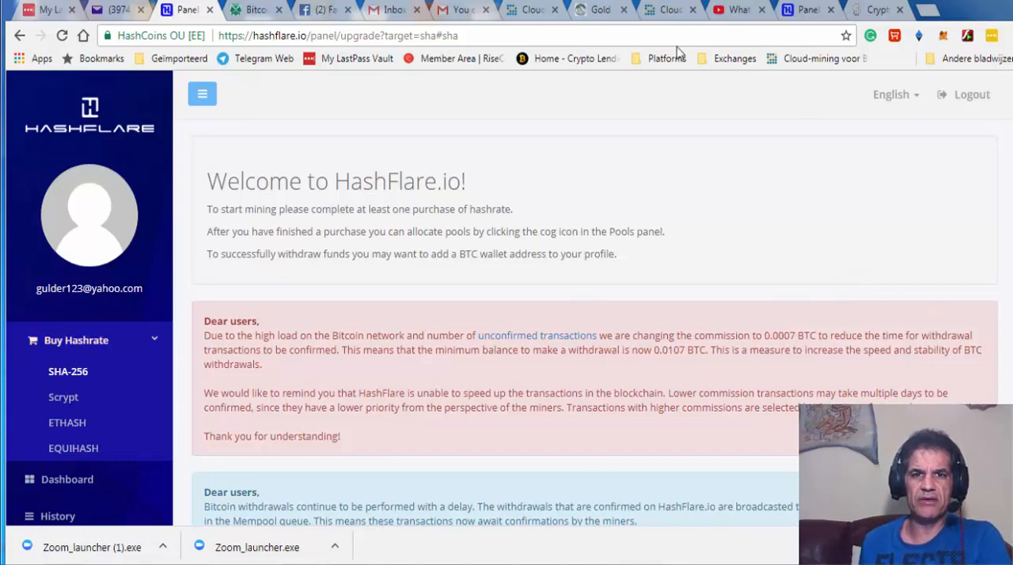
# Return to Genesis Mining and reach the buy-hashpower page via Mining-toewijzing and Hashpower kopen
pyautogui.click(532, 9)
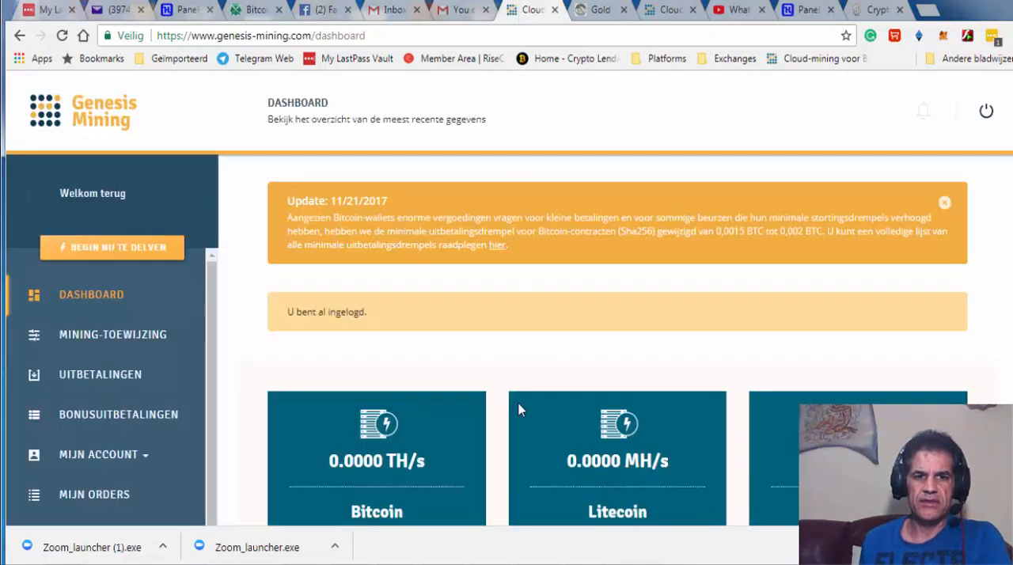
pyautogui.scroll(-3)
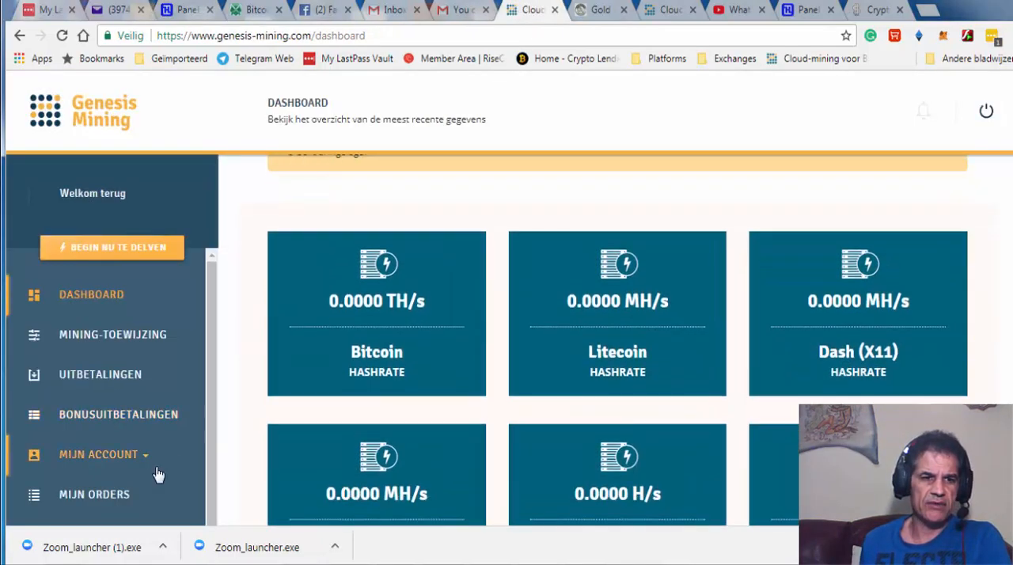
pyautogui.moveTo(114, 383)
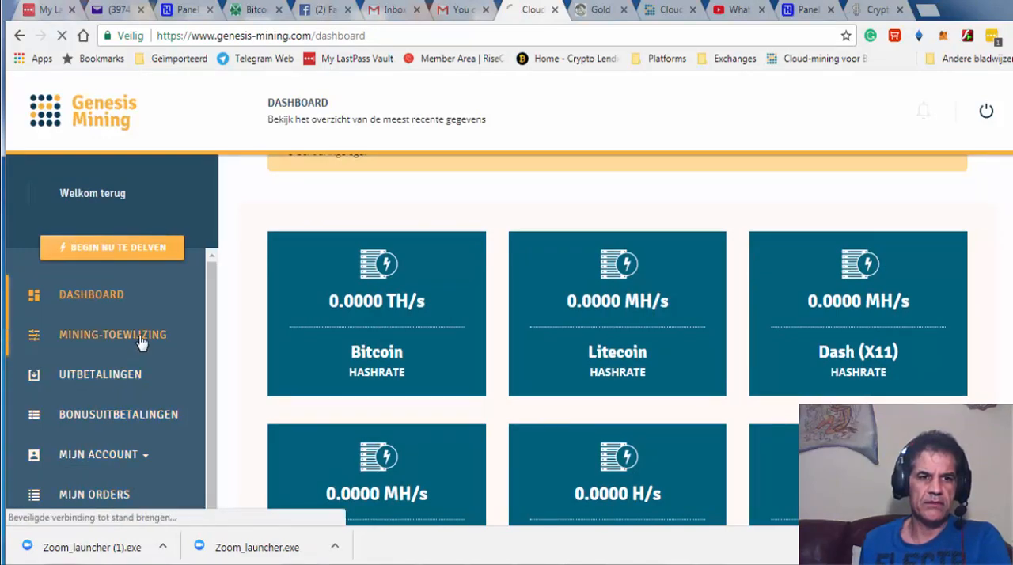
pyautogui.click(114, 336)
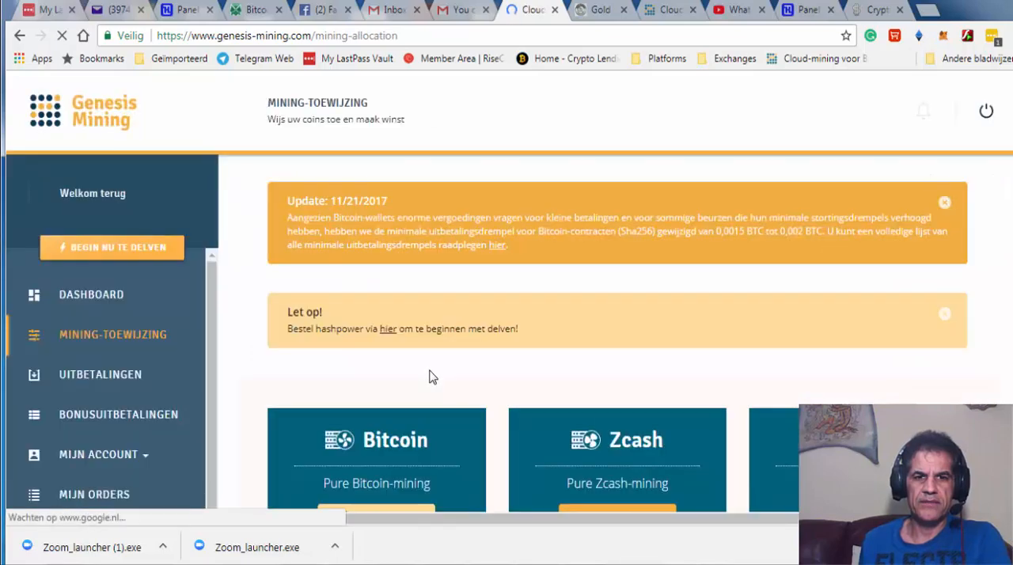
pyautogui.scroll(-3)
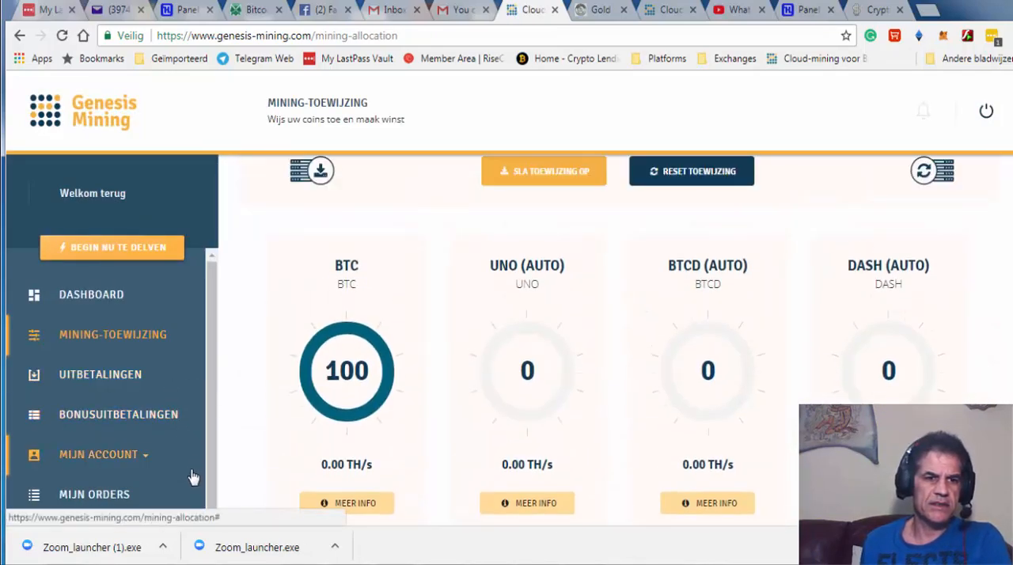
pyautogui.scroll(-3)
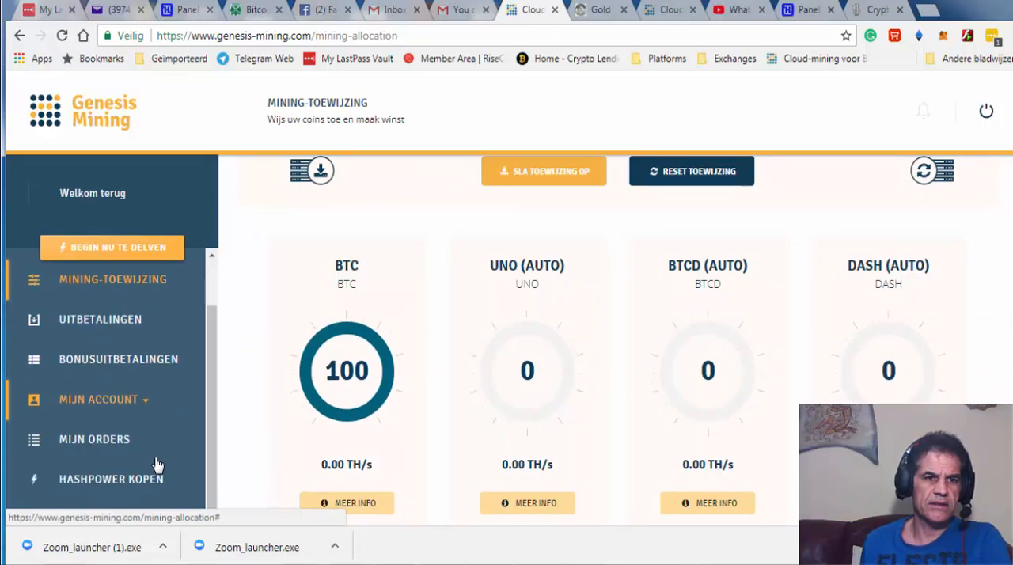
pyautogui.click(110, 478)
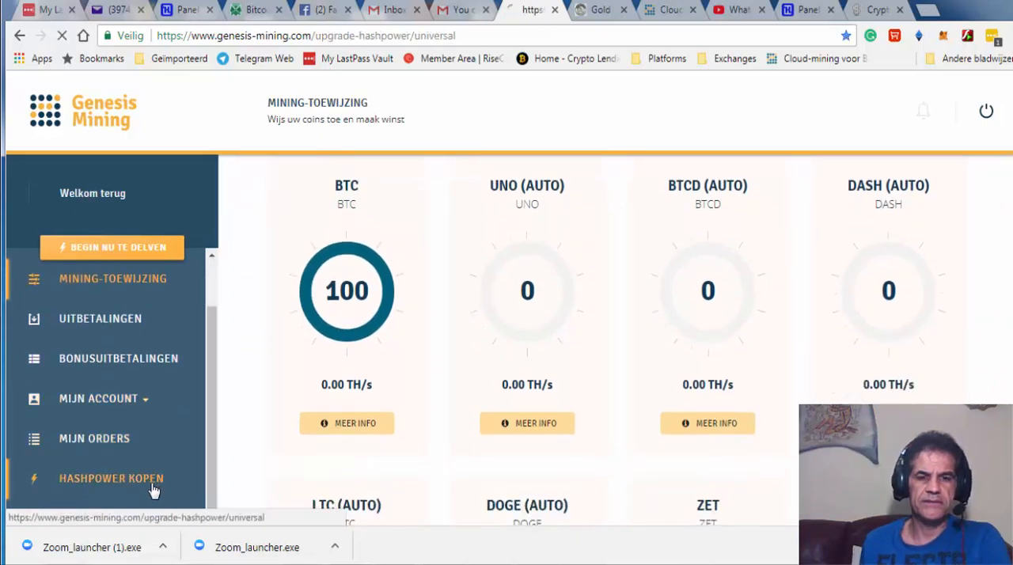
pyautogui.click(111, 479)
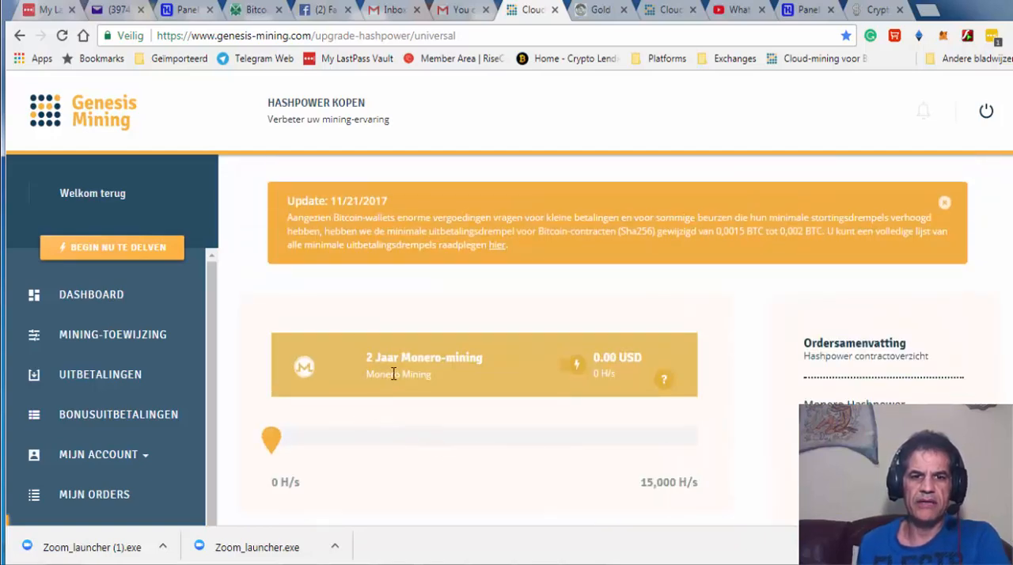
pyautogui.moveTo(294, 412)
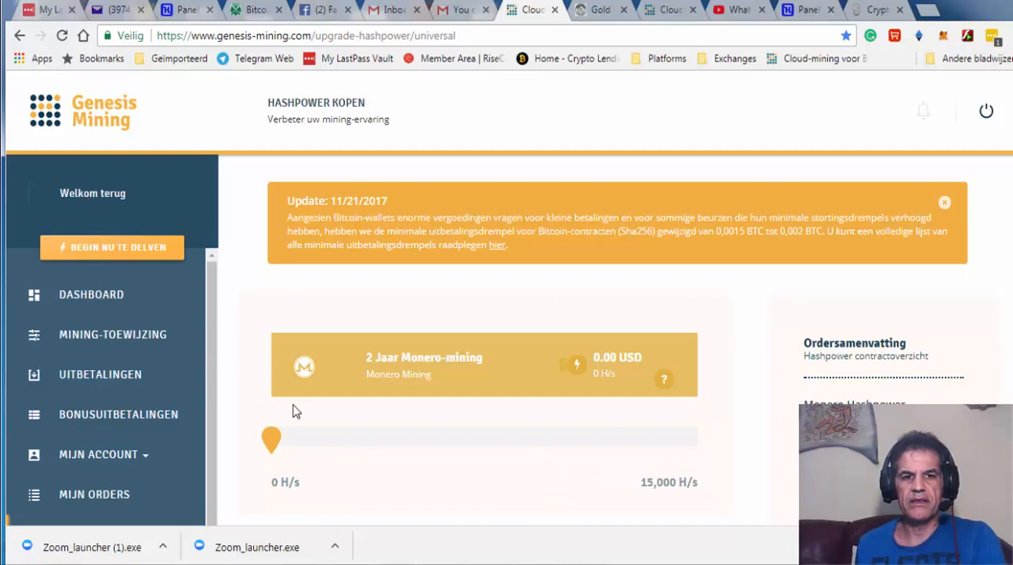
# Set the 2-year Monero contract to 2300 H/s, priced at 1,909.00 USD
pyautogui.moveTo(271, 440); pyautogui.dragTo(425, 456)
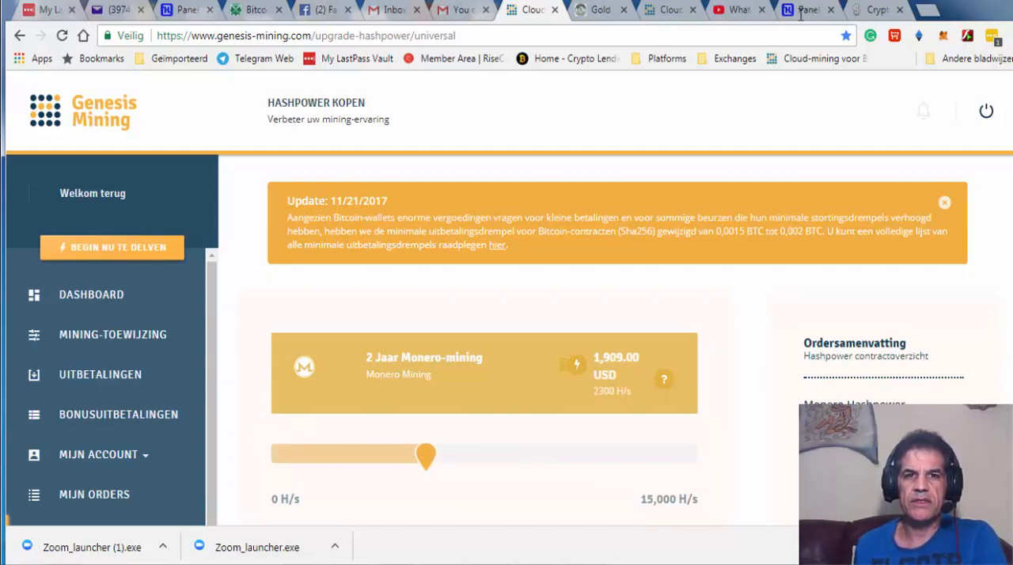
pyautogui.moveTo(491, 165)
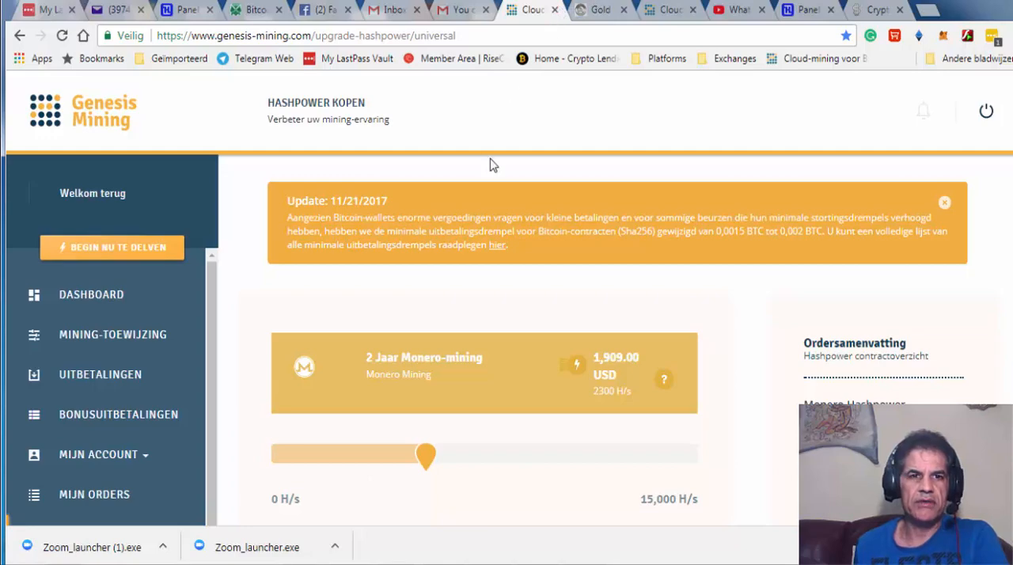
pyautogui.moveTo(562, 19)
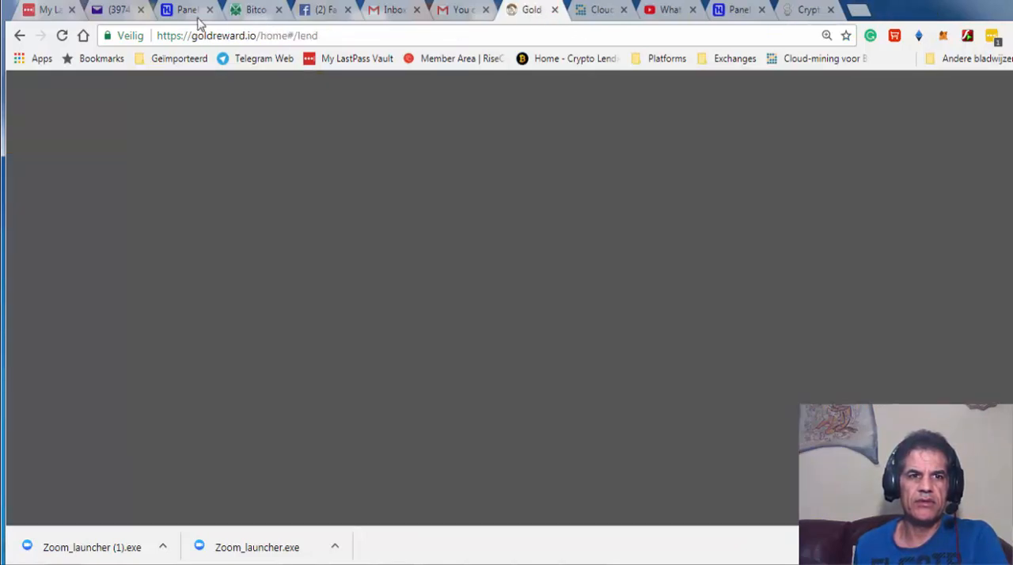
# Back in HashFlare, expand the sidebar Referrals section to reveal Tools and Materials
pyautogui.click(190, 9)
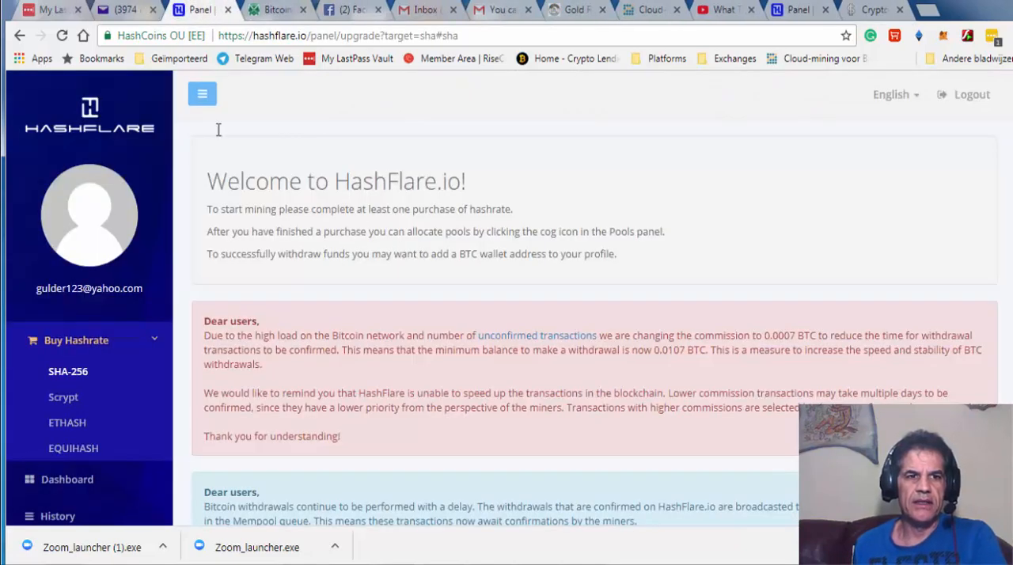
pyautogui.moveTo(78, 149)
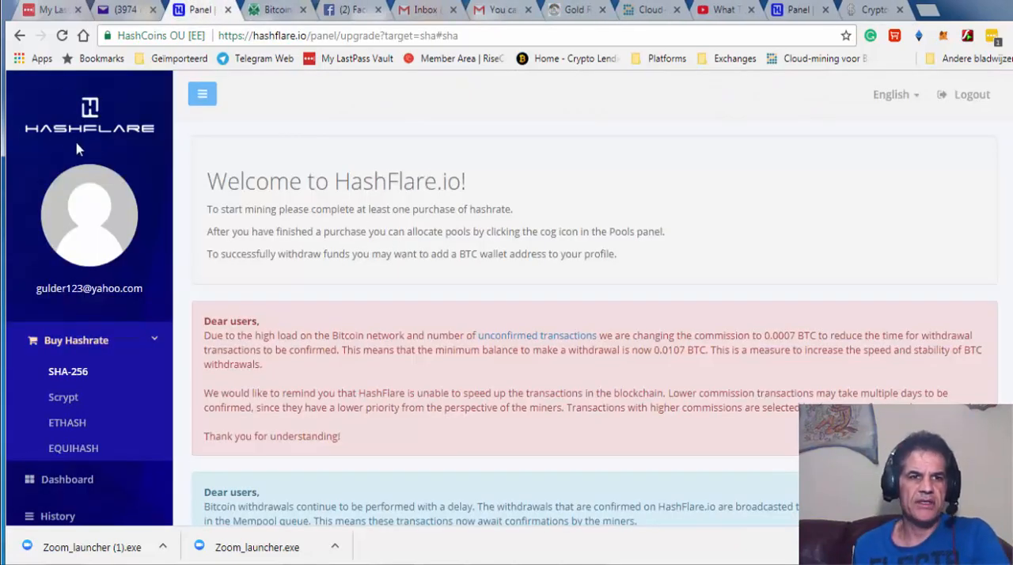
pyautogui.moveTo(329, 209)
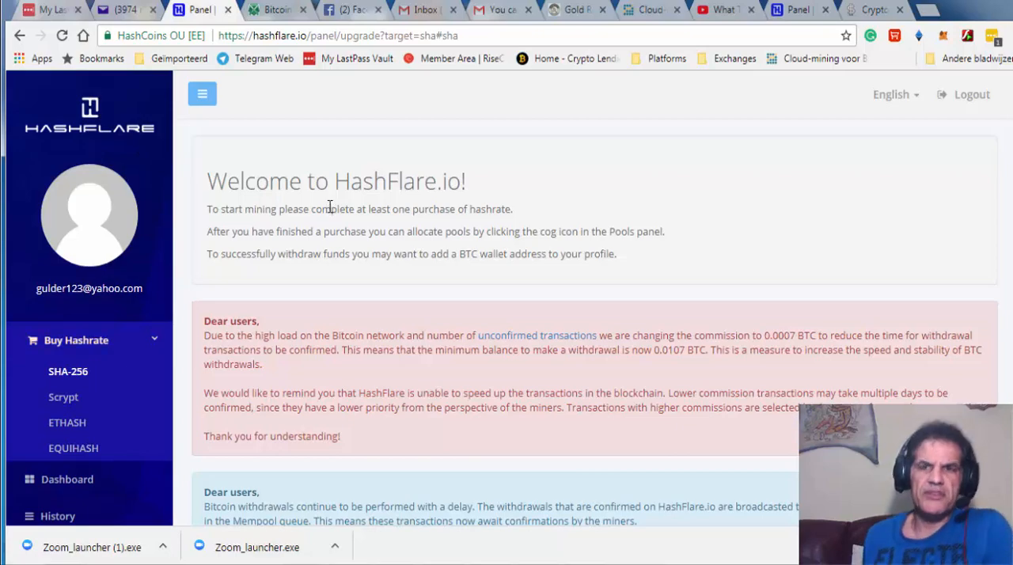
pyautogui.moveTo(963, 93)
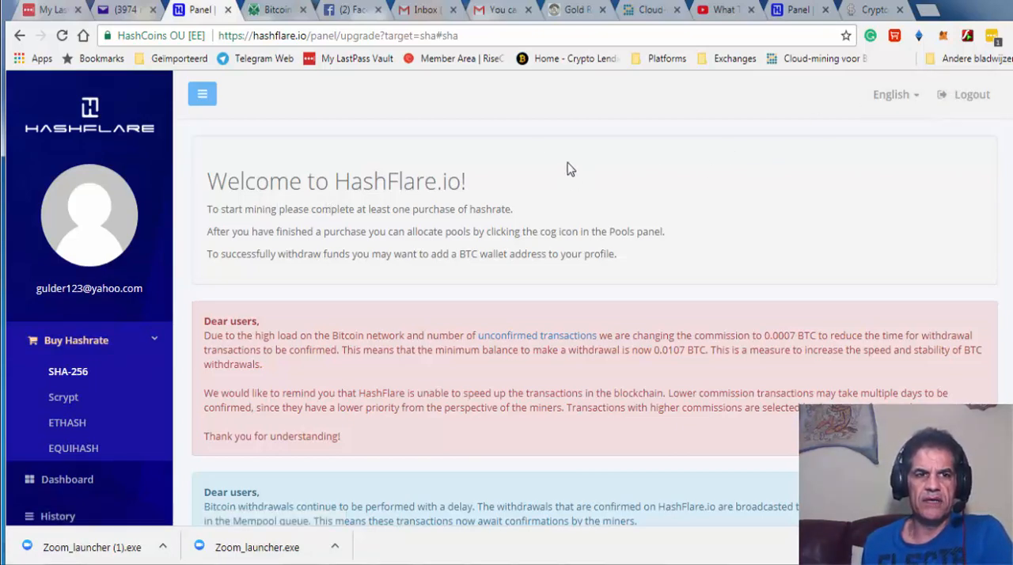
pyautogui.moveTo(118, 319)
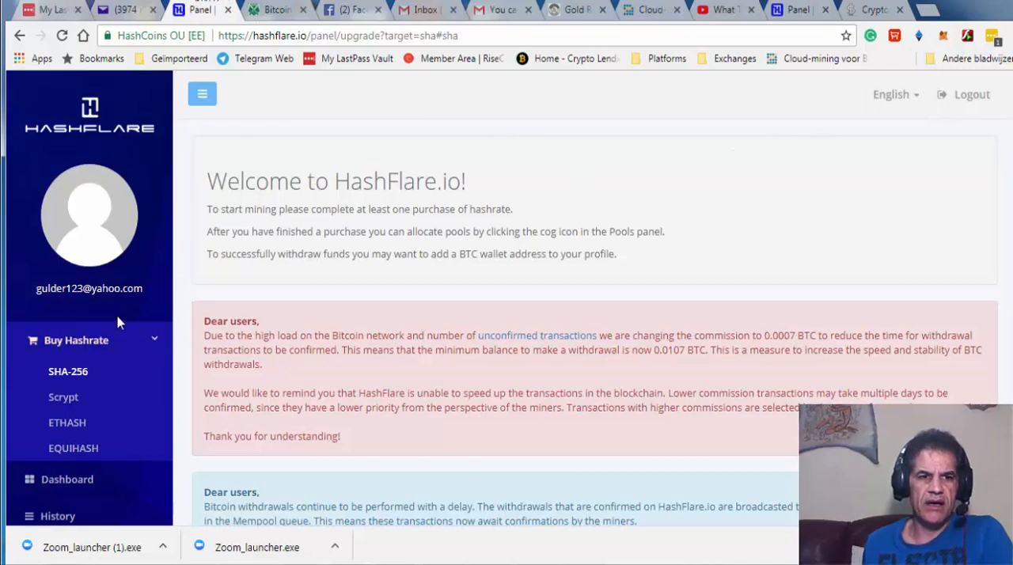
pyautogui.scroll(-3)
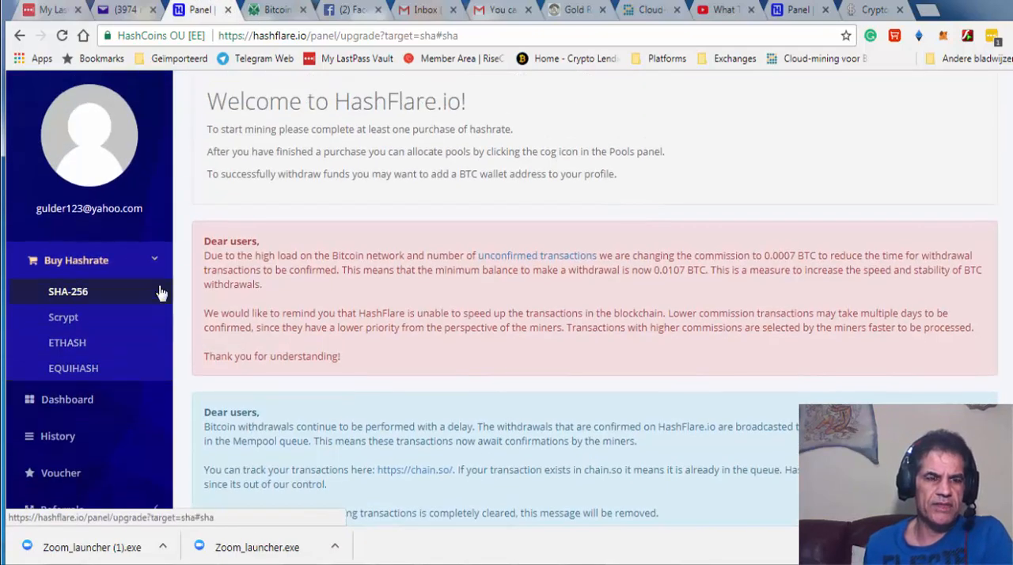
pyautogui.scroll(-3)
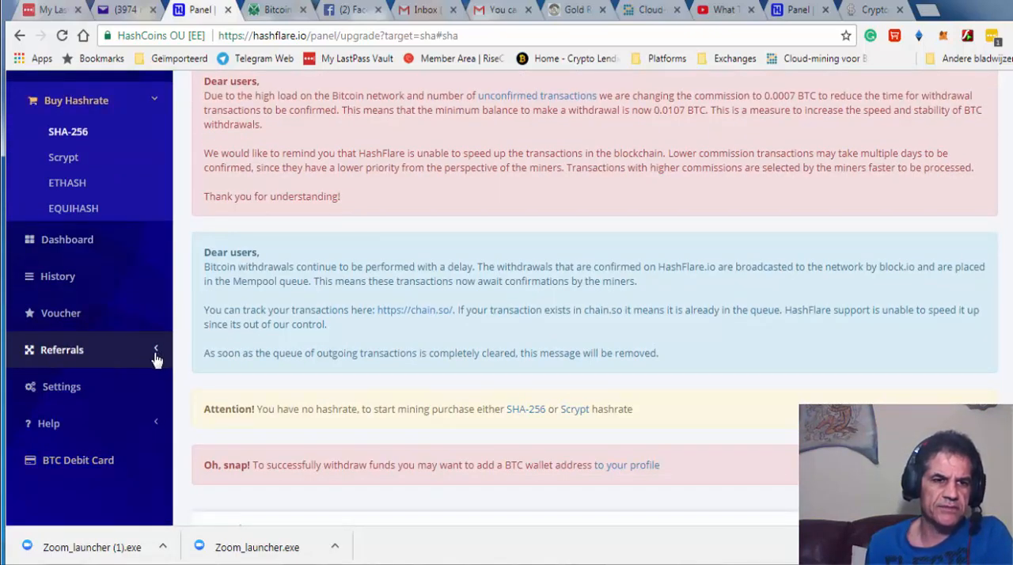
pyautogui.click(60, 350)
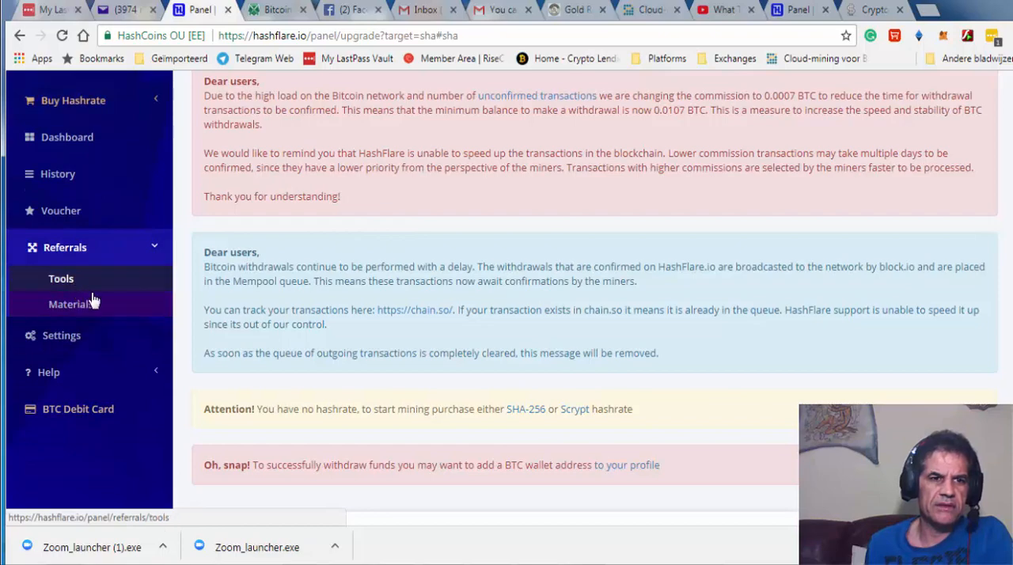
pyautogui.moveTo(72, 278)
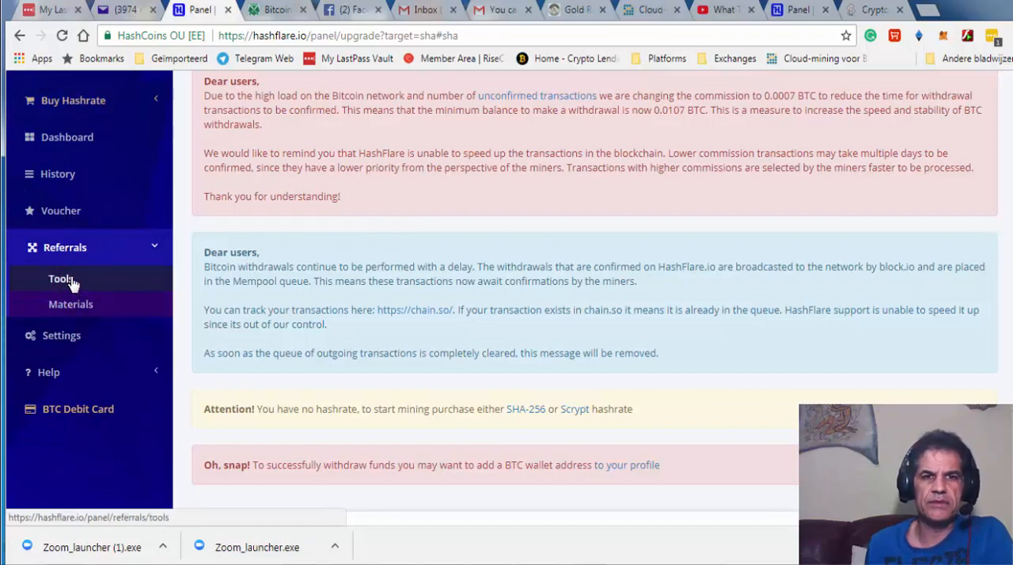
# Show the Codes table on the referral Tools page
pyautogui.click(57, 278)
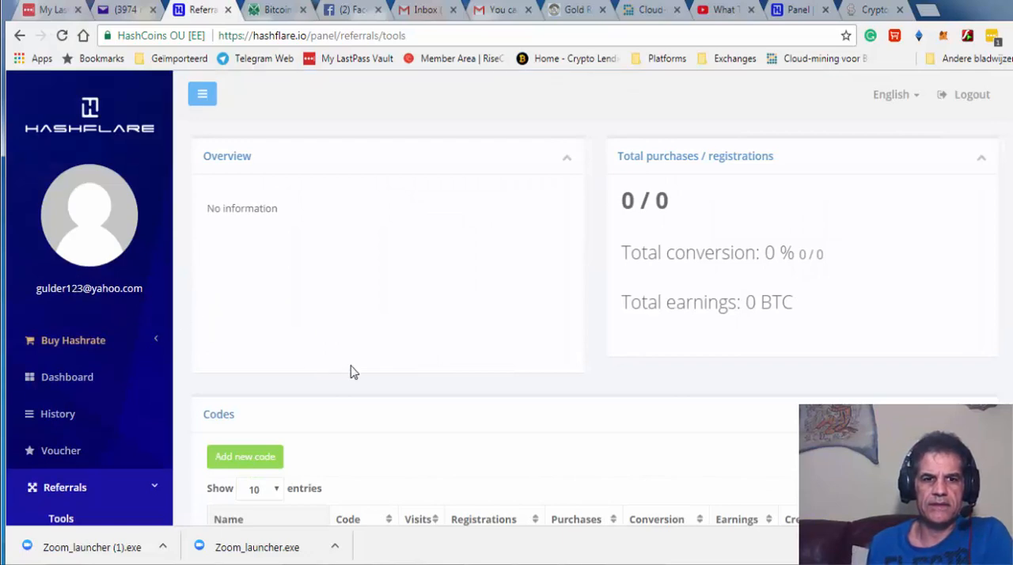
pyautogui.moveTo(792, 173)
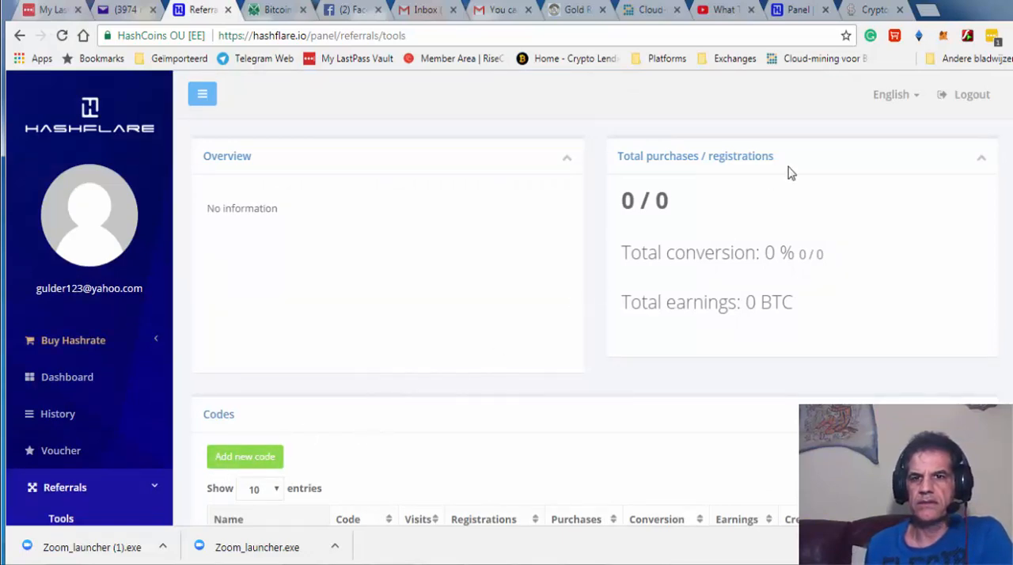
pyautogui.moveTo(662, 158)
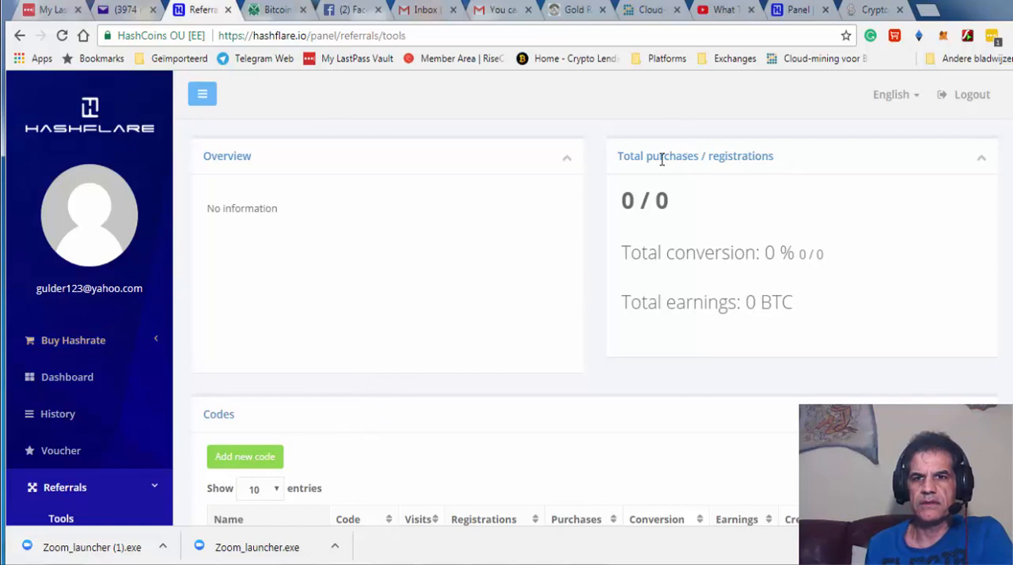
pyautogui.scroll(-3)
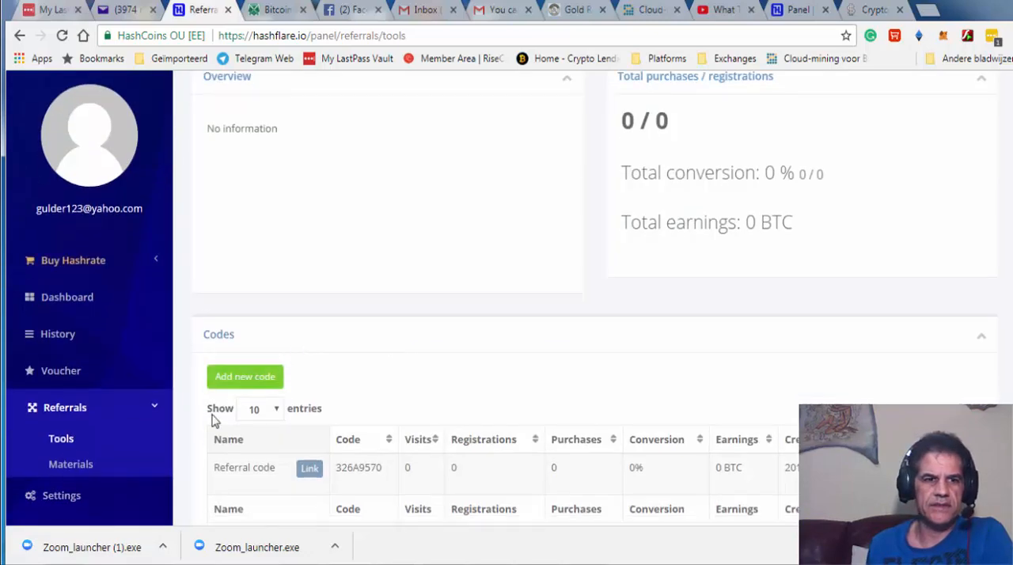
pyautogui.scroll(-3)
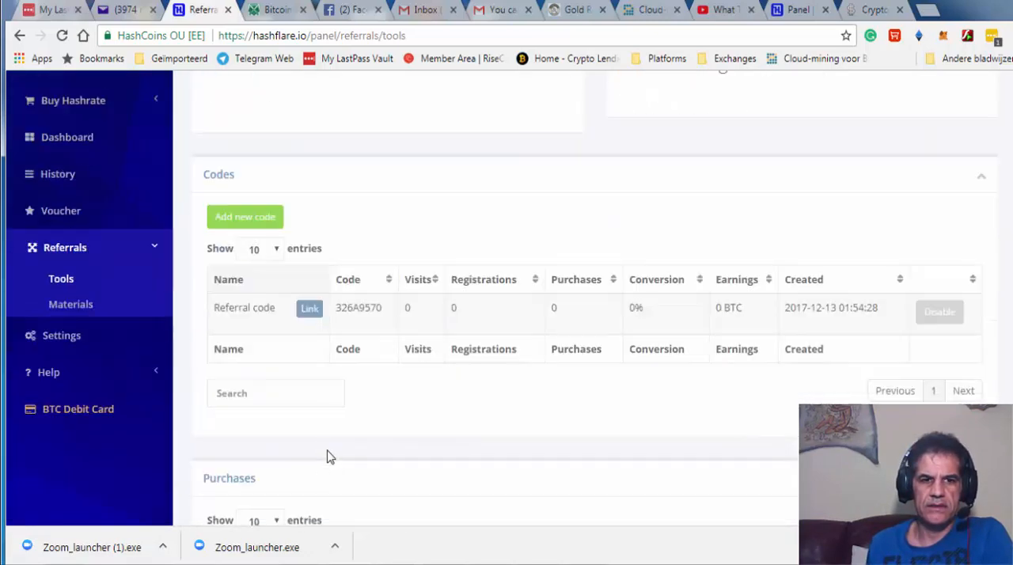
pyautogui.moveTo(223, 225)
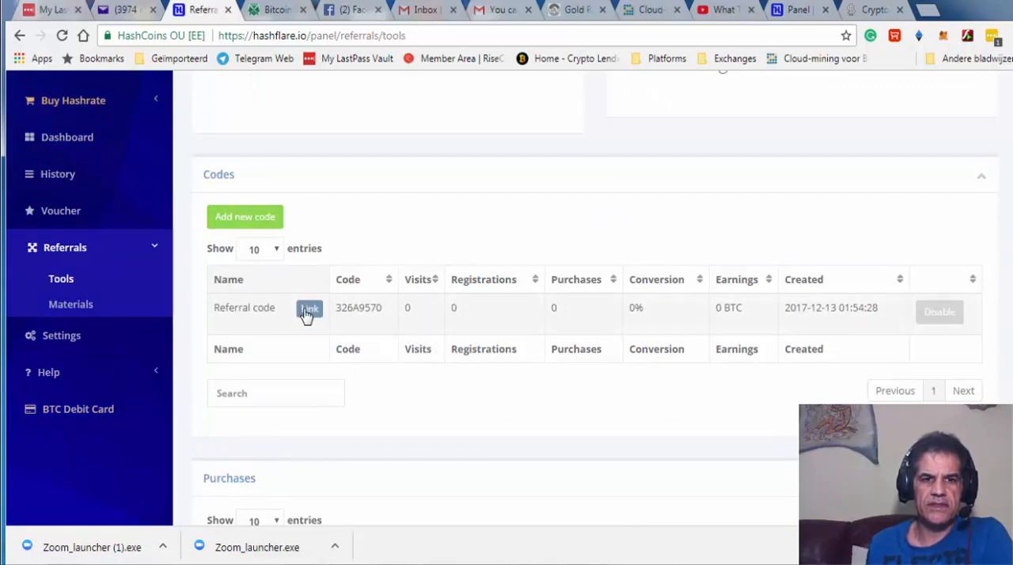
# Reveal the full referral link for the account's code and copy it with Kopiëren
pyautogui.click(307, 307)
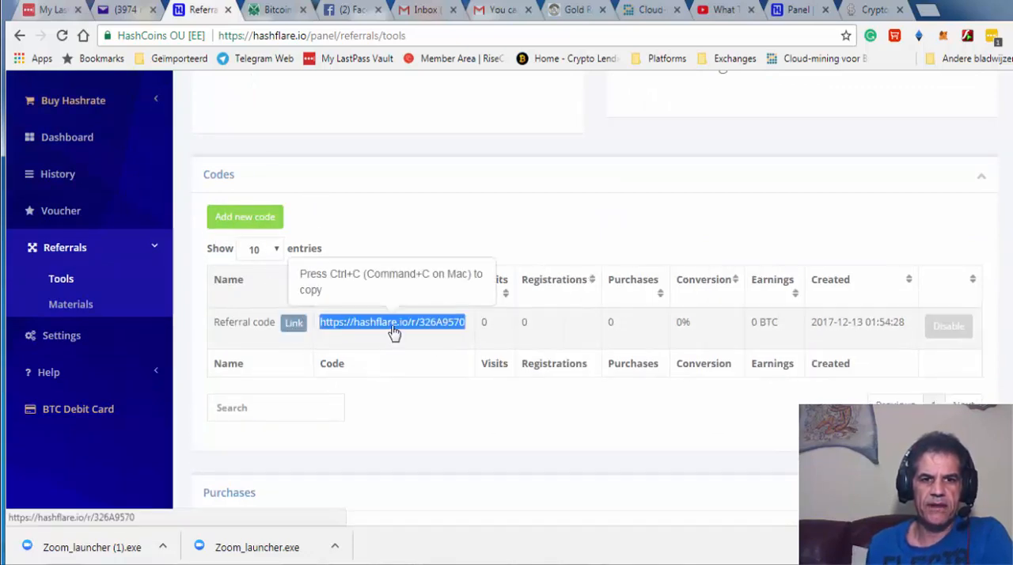
pyautogui.rightClick(392, 323)
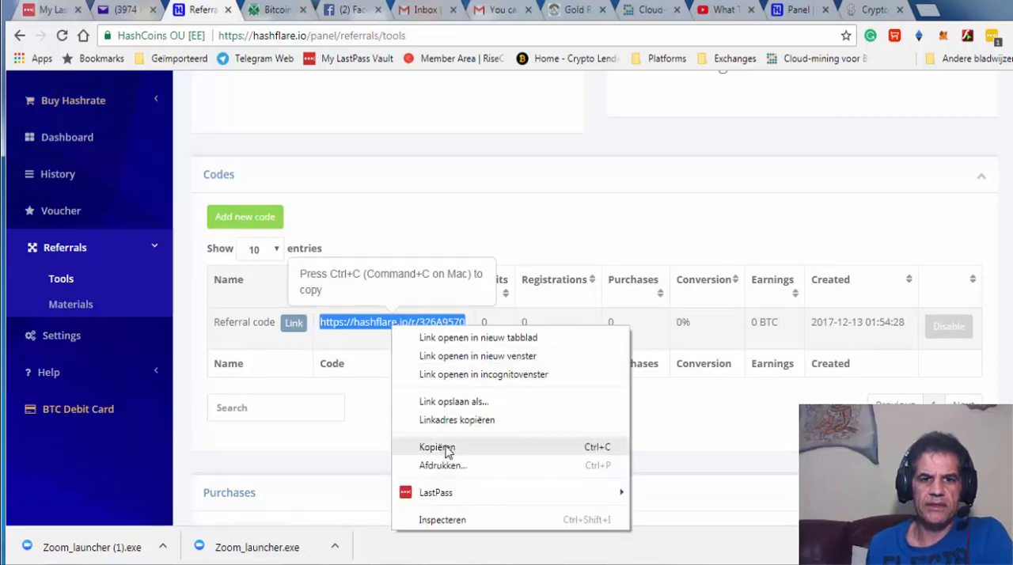
pyautogui.click(436, 447)
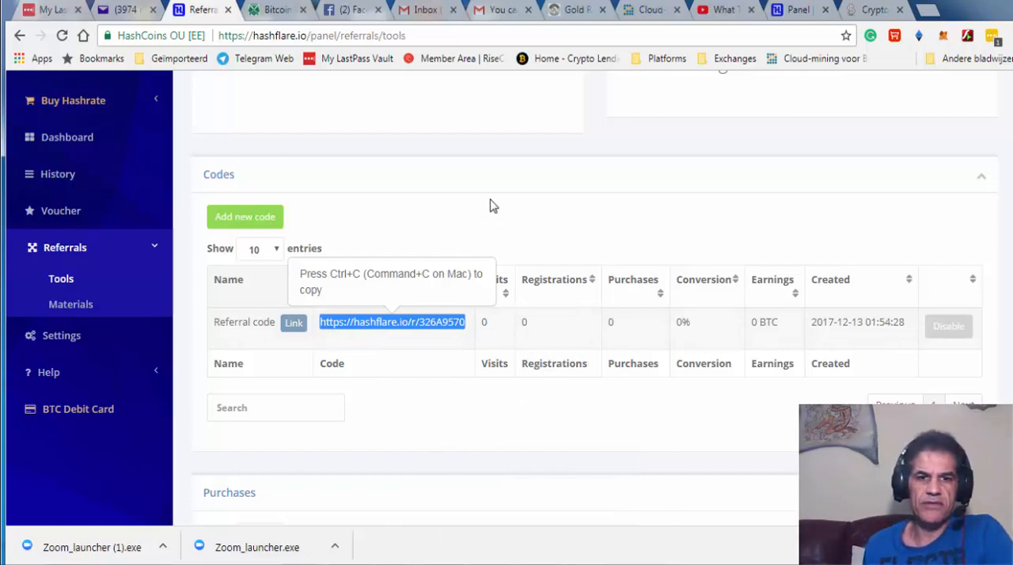
pyautogui.moveTo(516, 225)
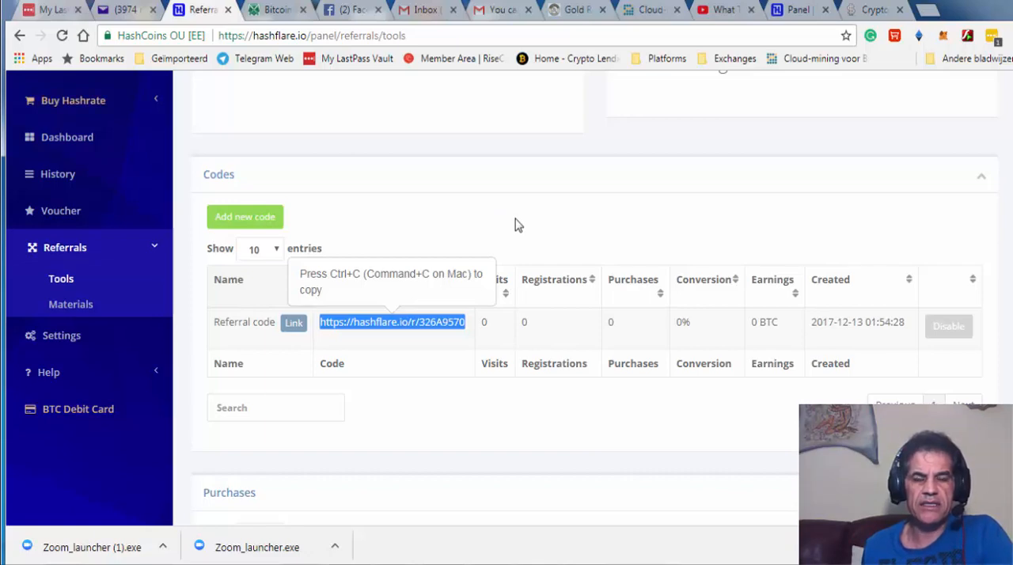
pyautogui.moveTo(497, 229)
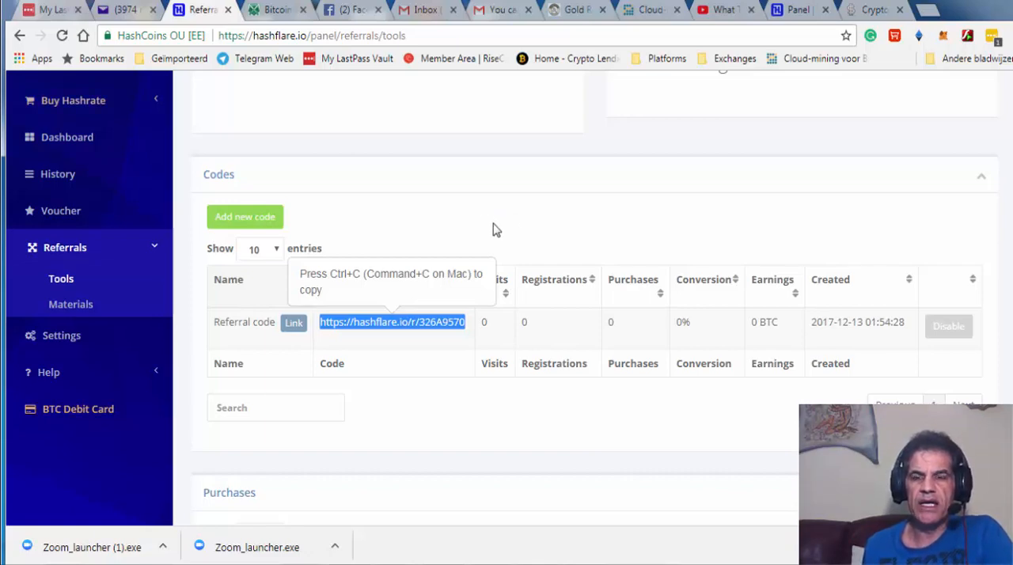
# Paste the copied HashFlare referral link into a new Chrome tab's address bar
pyautogui.click(872, 9)
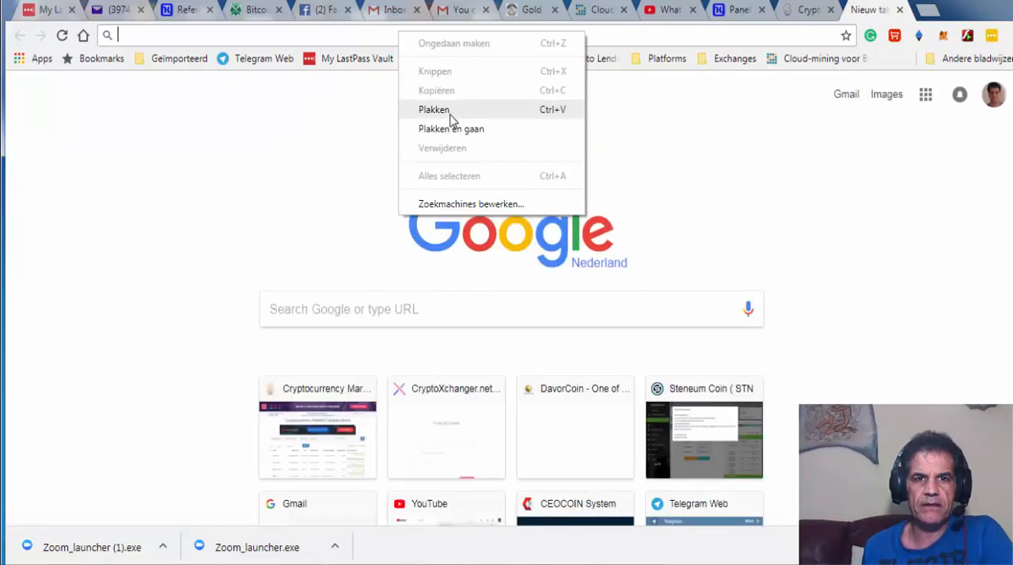
pyautogui.click(434, 109)
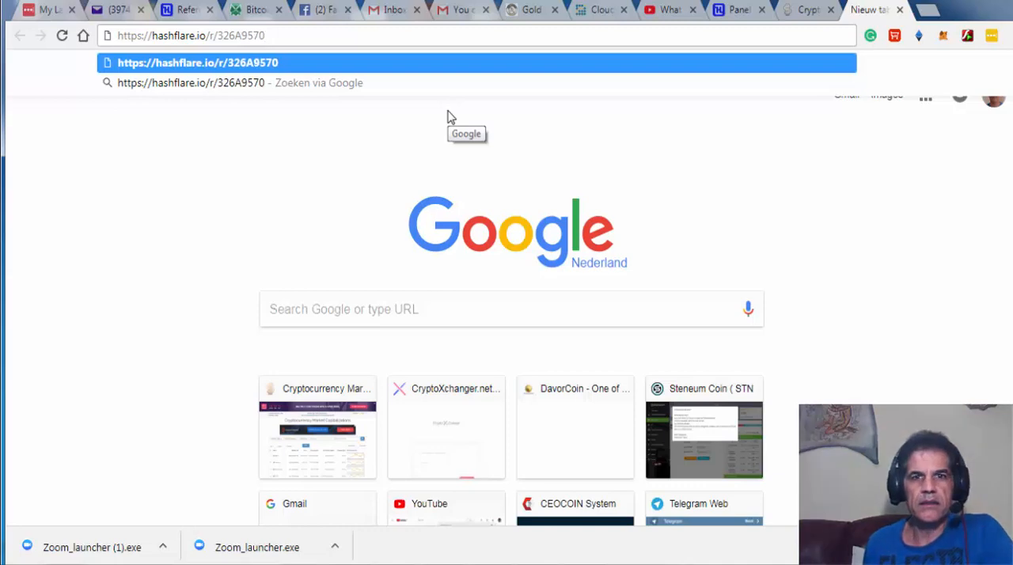
pyautogui.moveTo(307, 103)
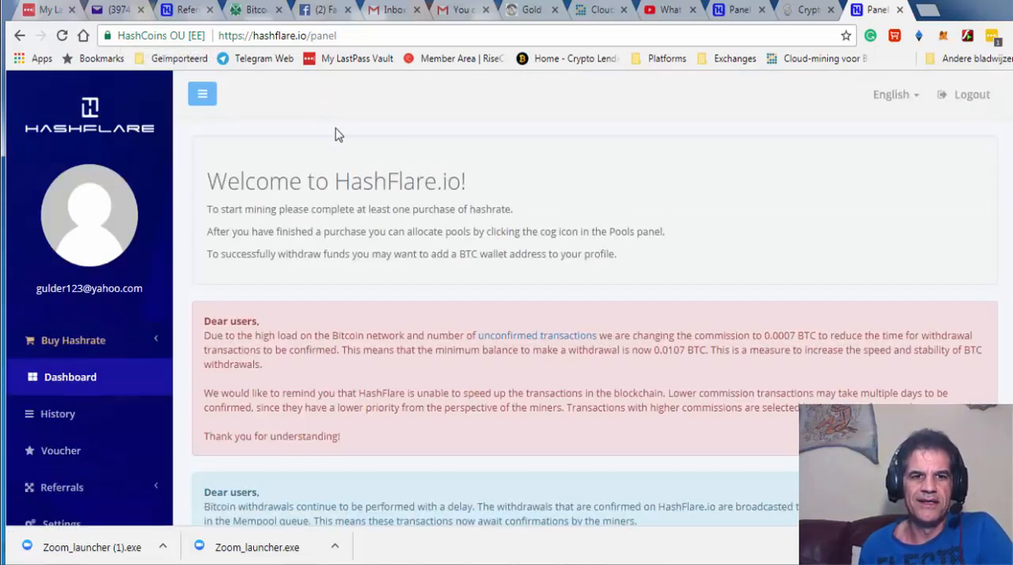
pyautogui.moveTo(573, 128)
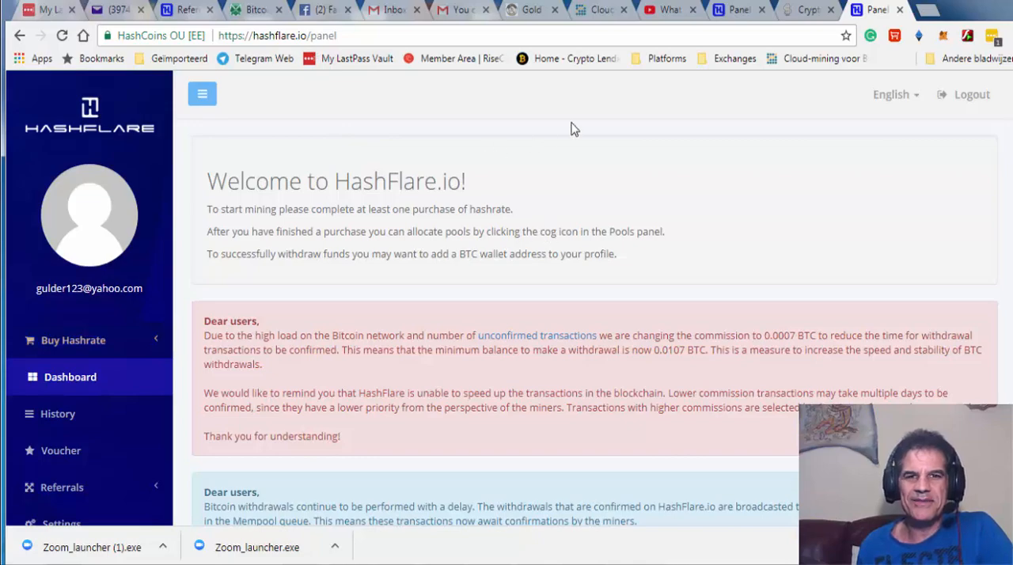
pyautogui.moveTo(491, 60)
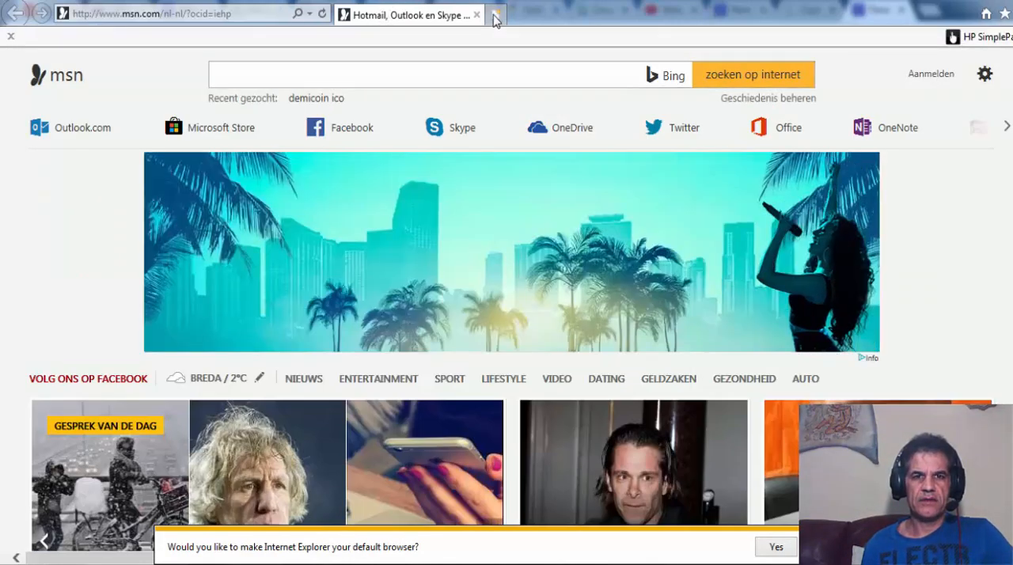
pyautogui.click(494, 16)
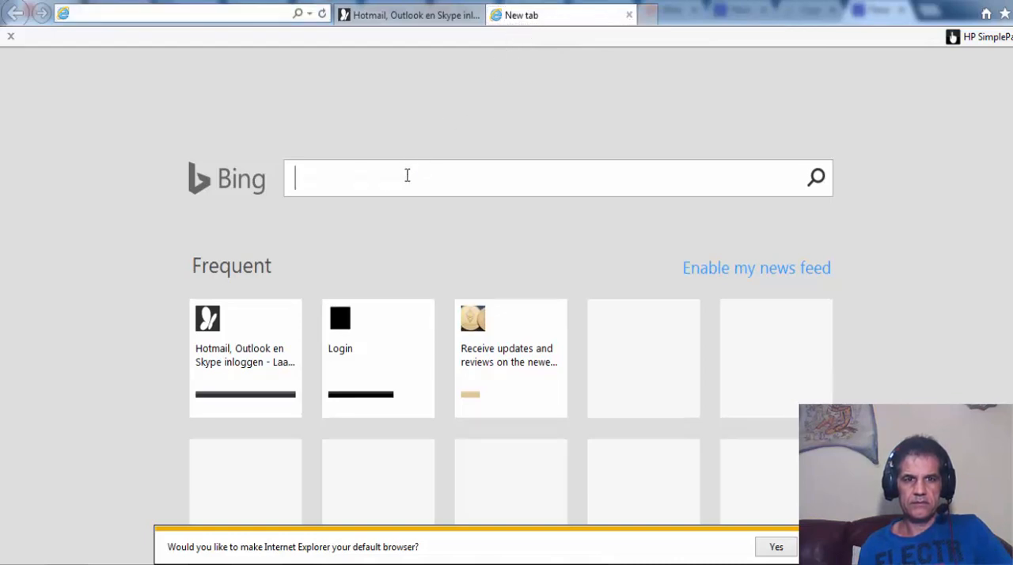
pyautogui.write('https://hashflare.io/r/326A9570')
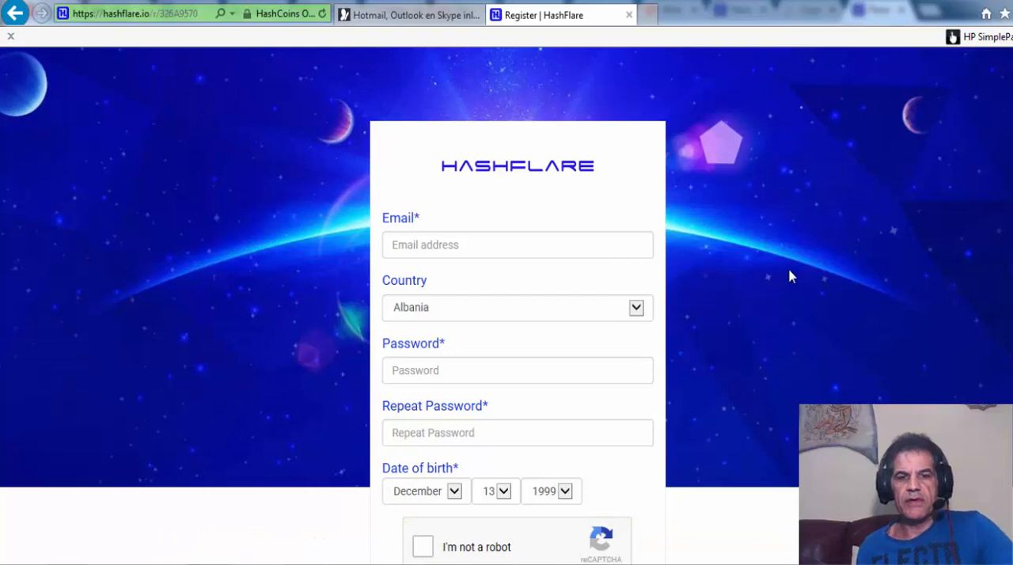
pyautogui.moveTo(697, 288)
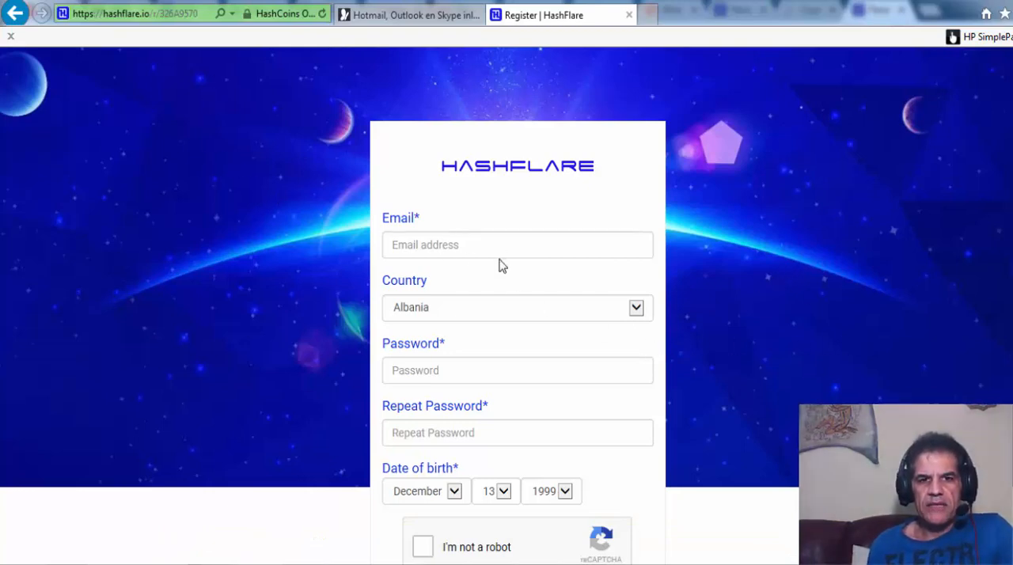
# Scroll down the HashFlare Register page to show the full form and REGISTER button
pyautogui.scroll(-3)
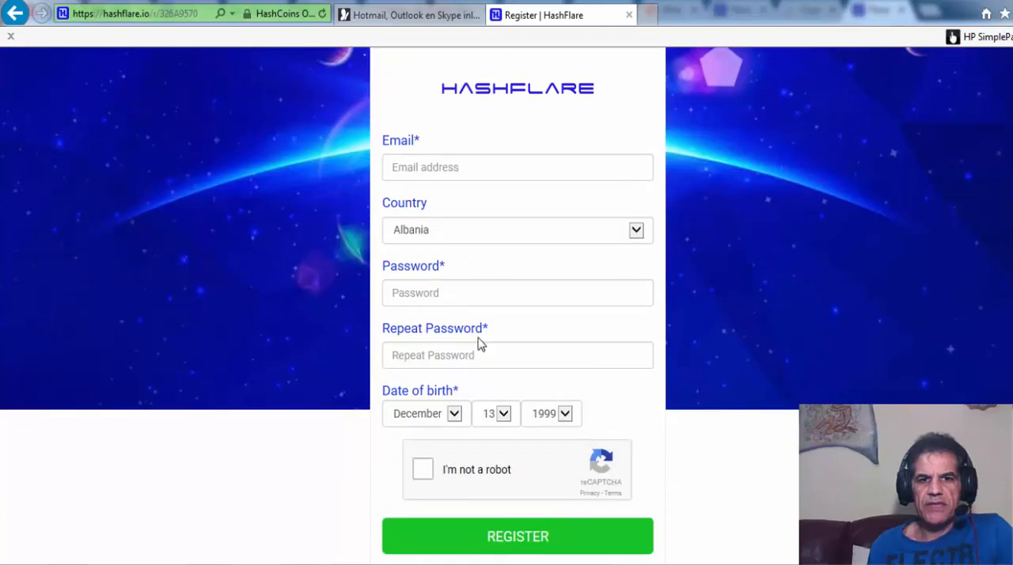
pyautogui.scroll(-3)
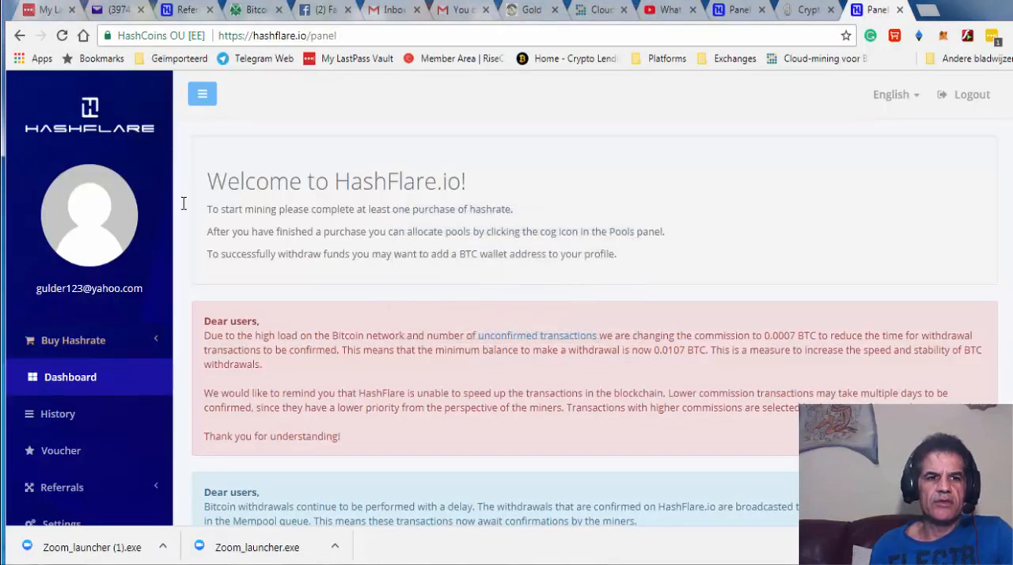
# Expand Buy Hashrate on the dashboard, listing SHA-256, Scrypt, ETHASH and EQUIHASH
pyautogui.scroll(-3)
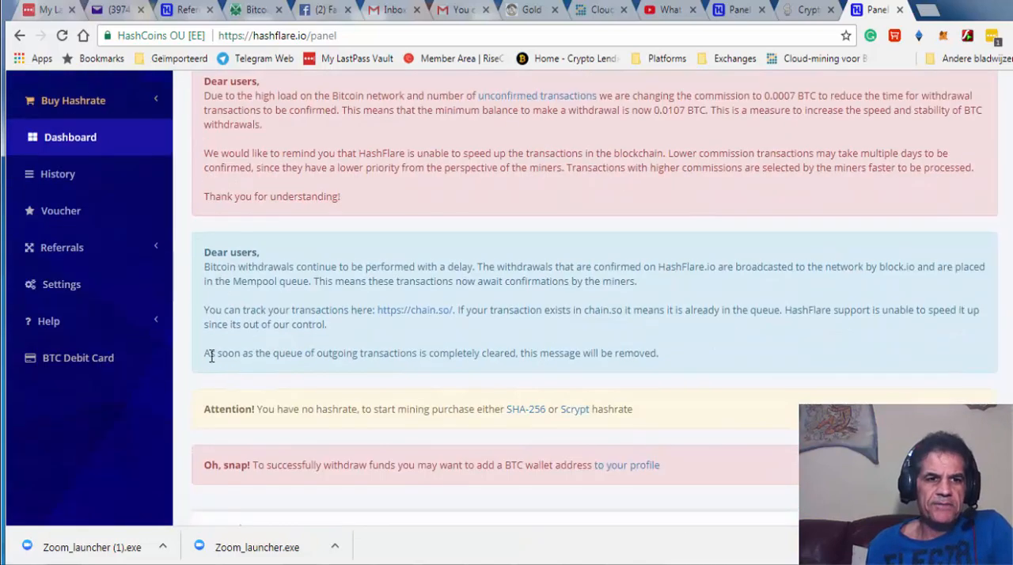
pyautogui.moveTo(216, 355)
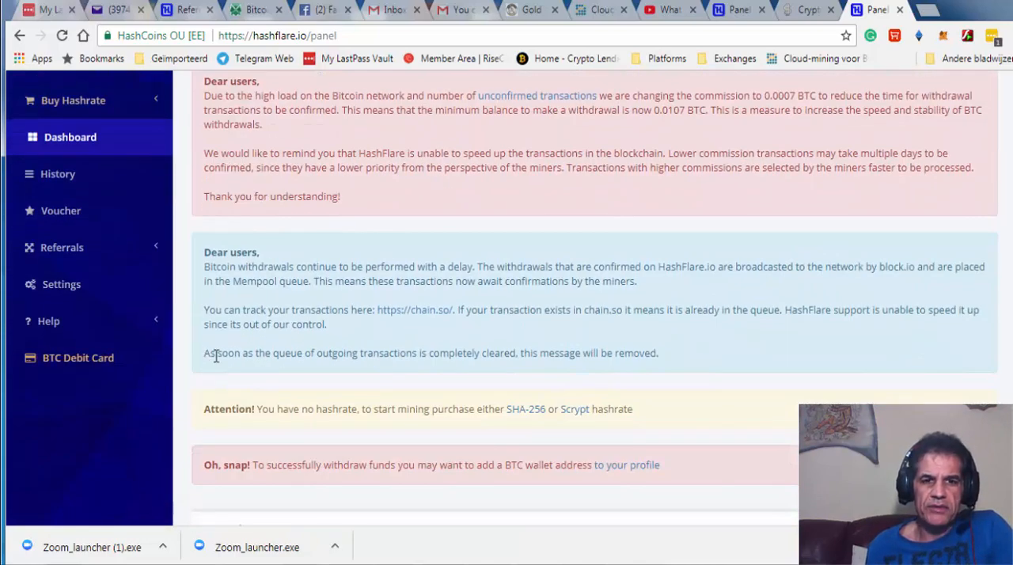
pyautogui.scroll(-3)
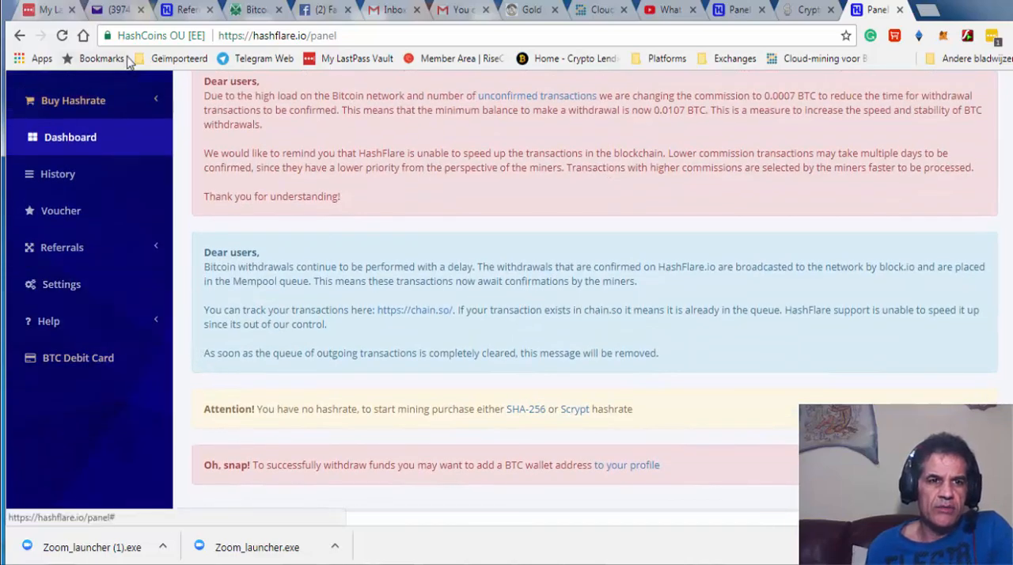
pyautogui.click(76, 101)
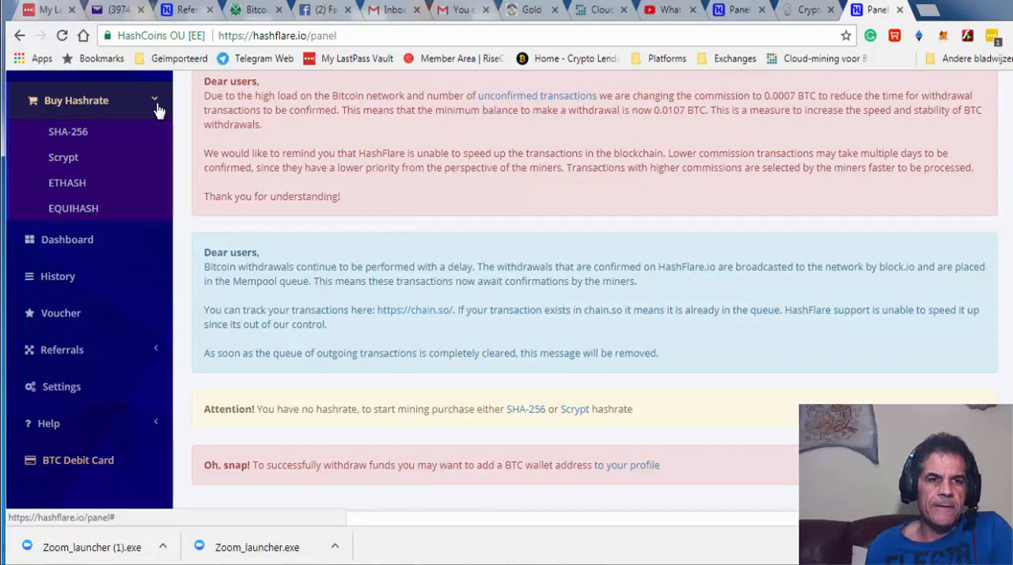
pyautogui.moveTo(79, 133)
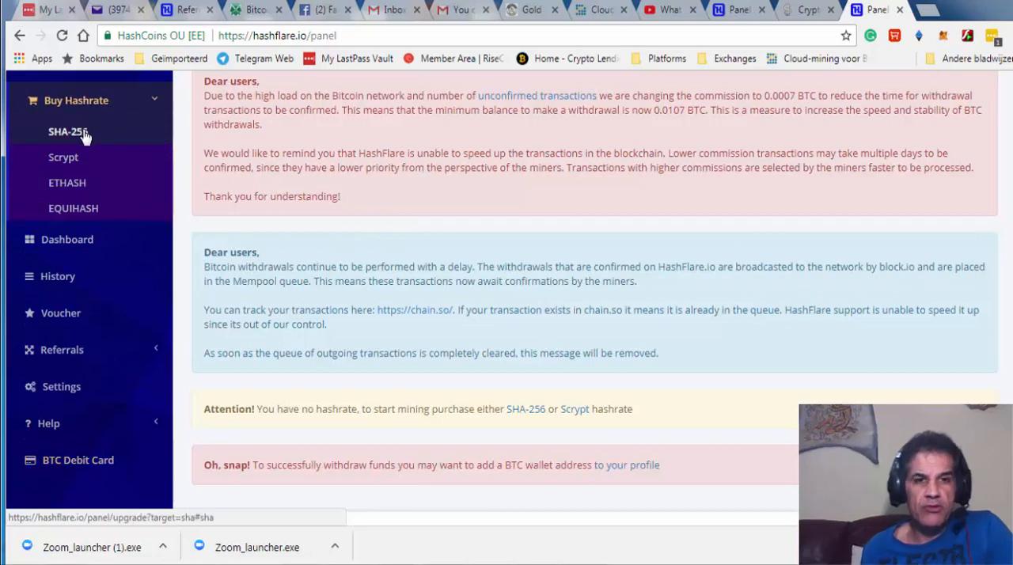
pyautogui.moveTo(64, 149)
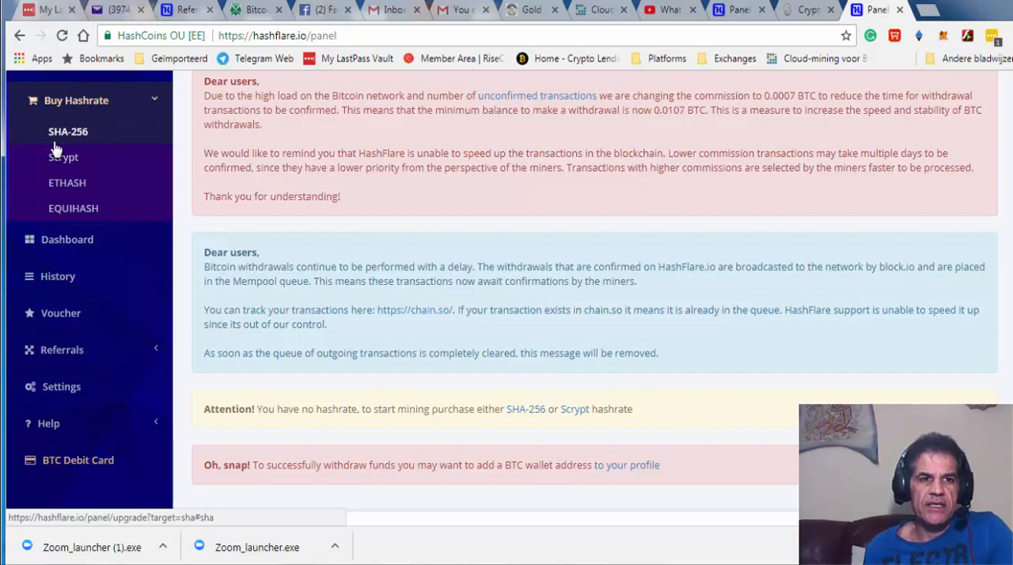
pyautogui.moveTo(63, 149)
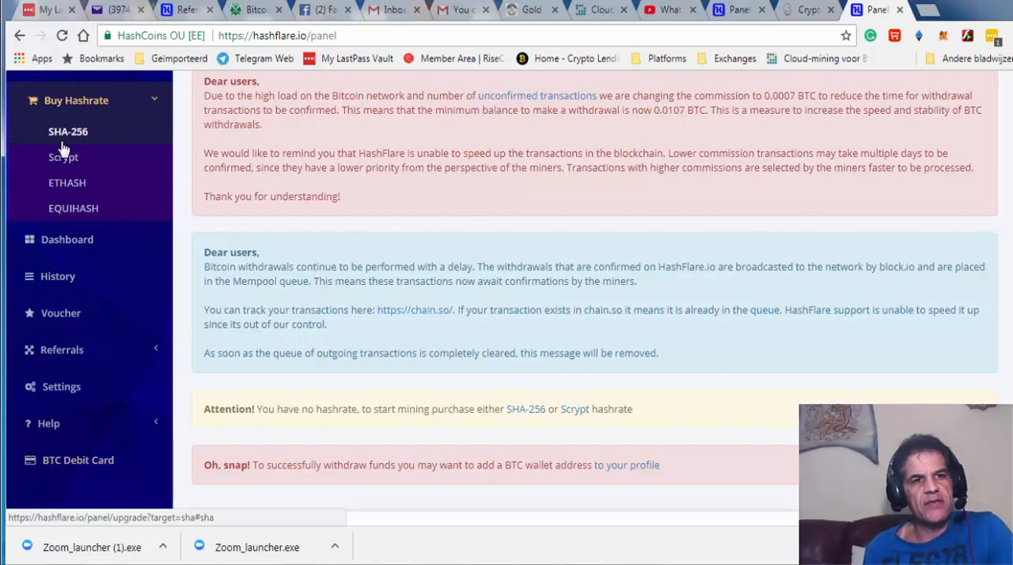
# On the SHA-256 purchase page, raise the amount slider through 170 GH/s up to 5 TH/s
pyautogui.click(66, 131)
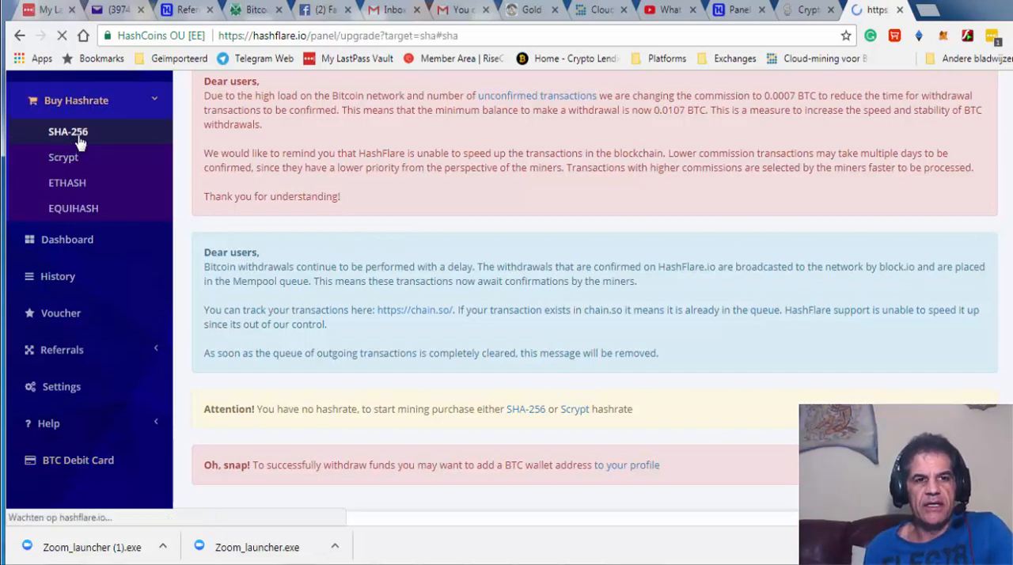
pyautogui.click(67, 131)
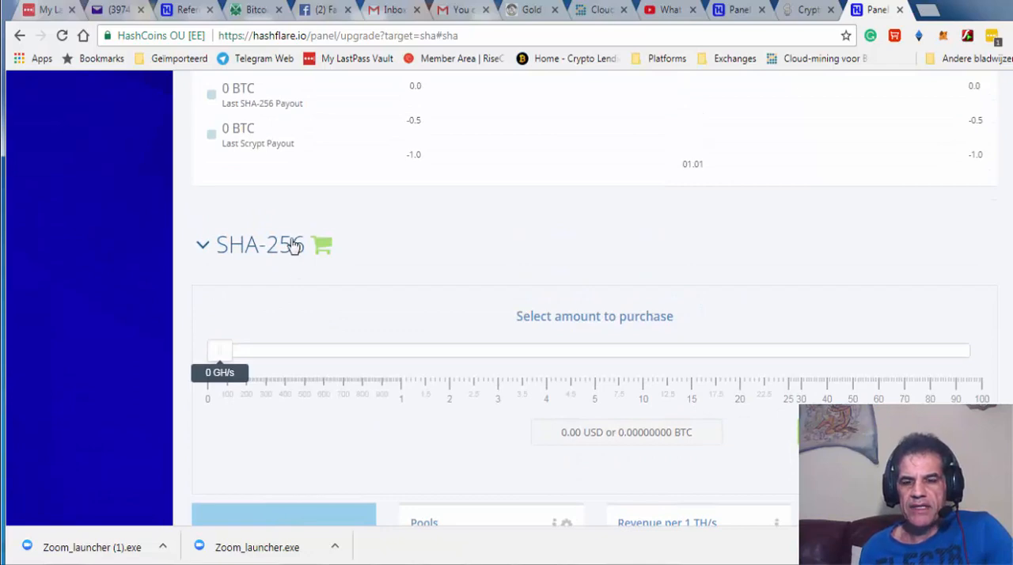
pyautogui.moveTo(222, 377)
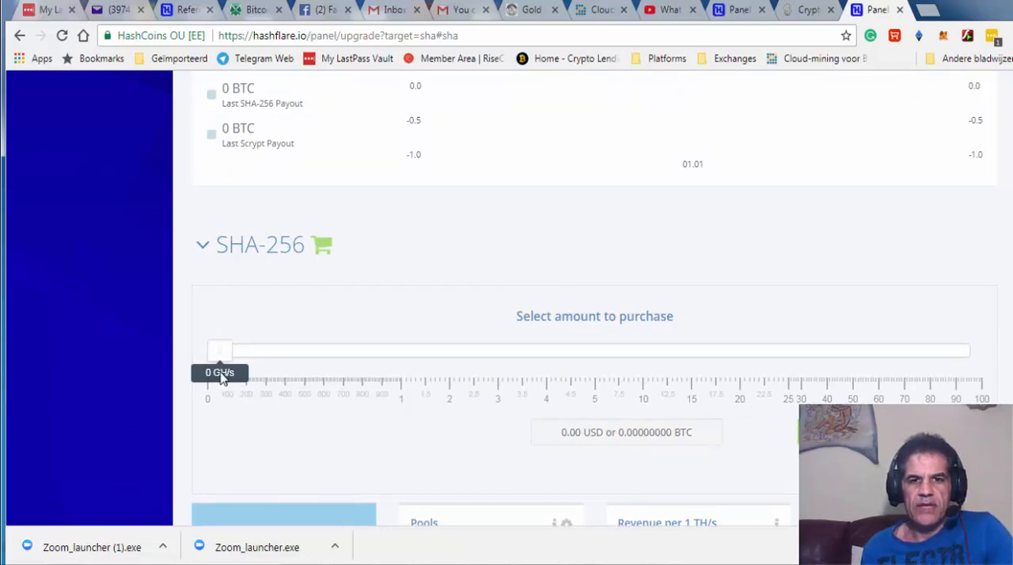
pyautogui.moveTo(773, 374)
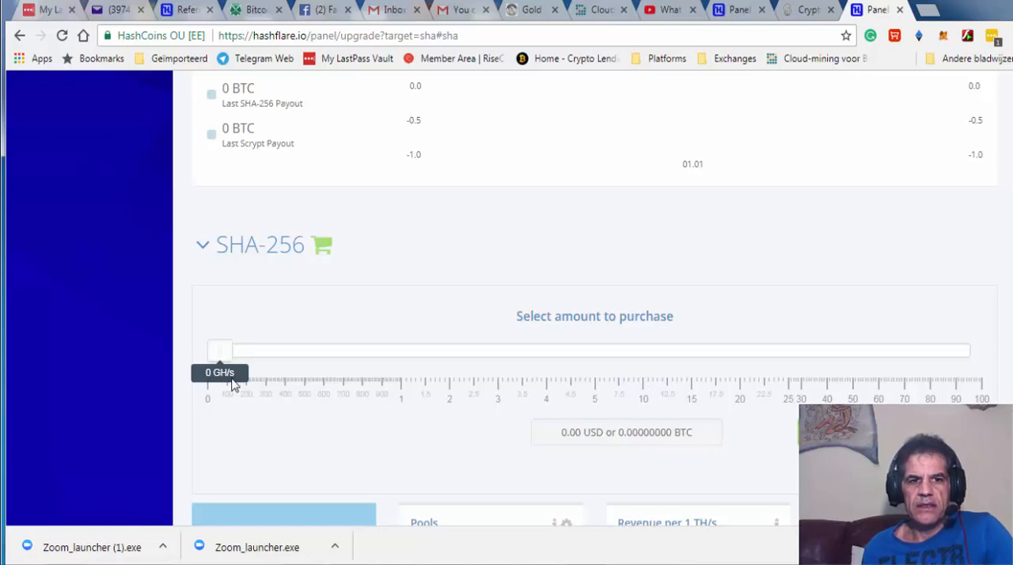
pyautogui.moveTo(220, 351); pyautogui.dragTo(252, 352)
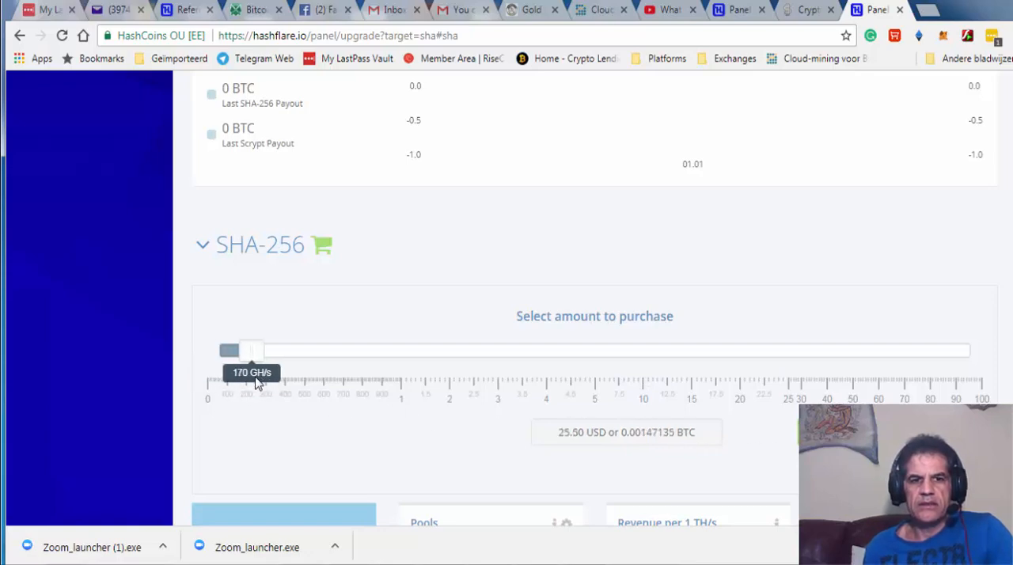
pyautogui.moveTo(252, 350); pyautogui.dragTo(339, 350)
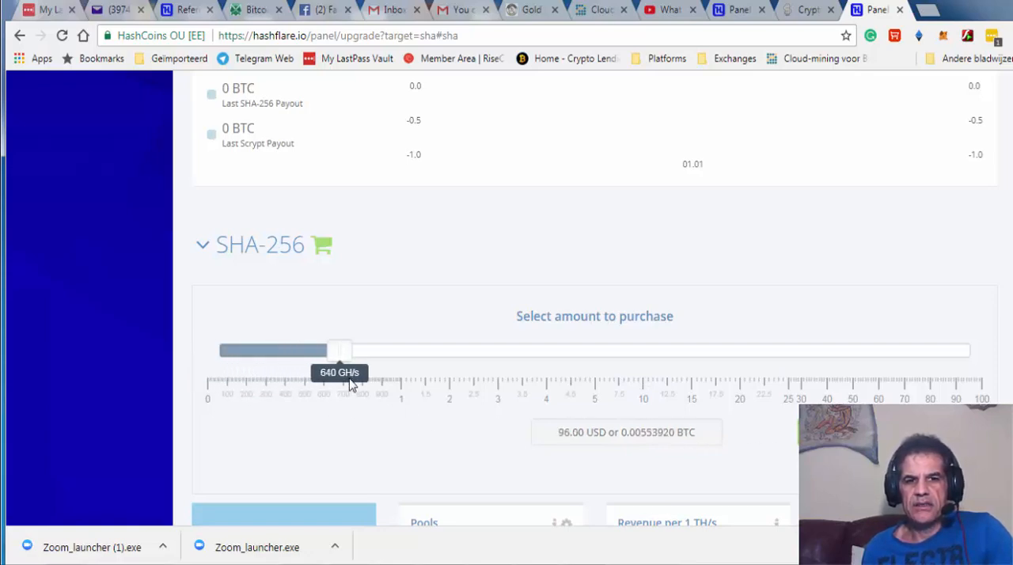
pyautogui.moveTo(339, 350); pyautogui.dragTo(491, 350)
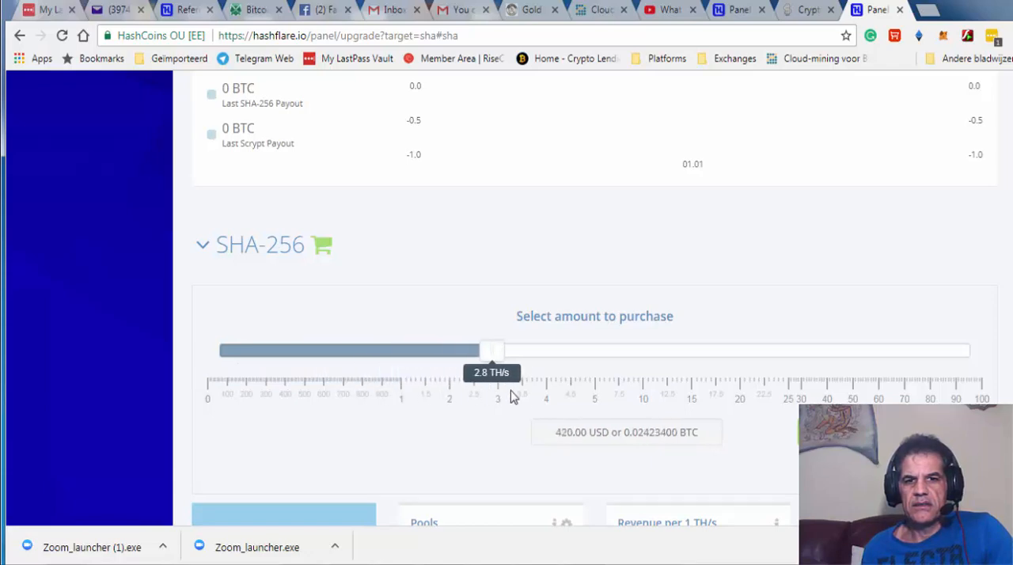
pyautogui.moveTo(491, 350); pyautogui.dragTo(567, 350)
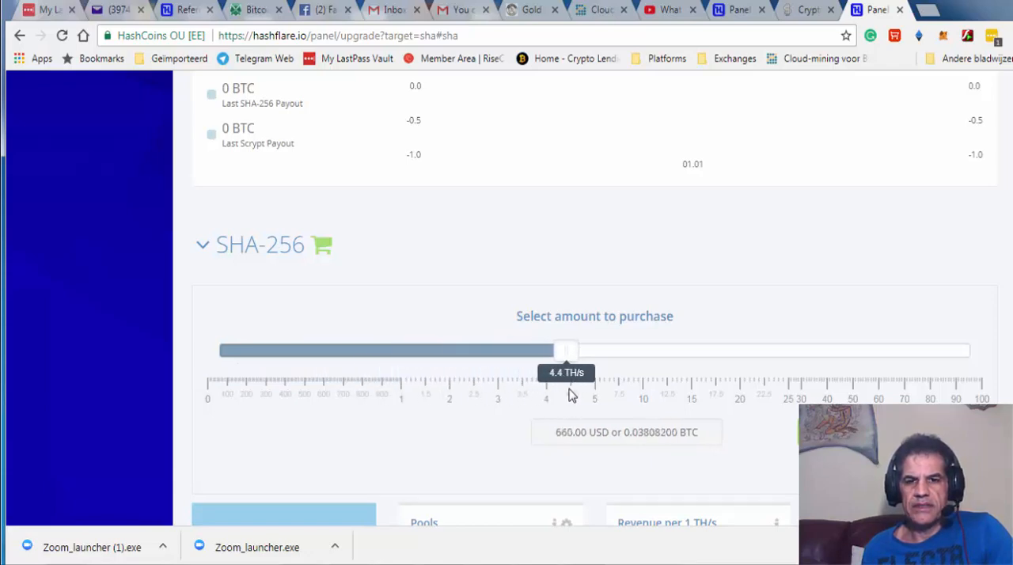
pyautogui.moveTo(567, 350); pyautogui.dragTo(595, 350)
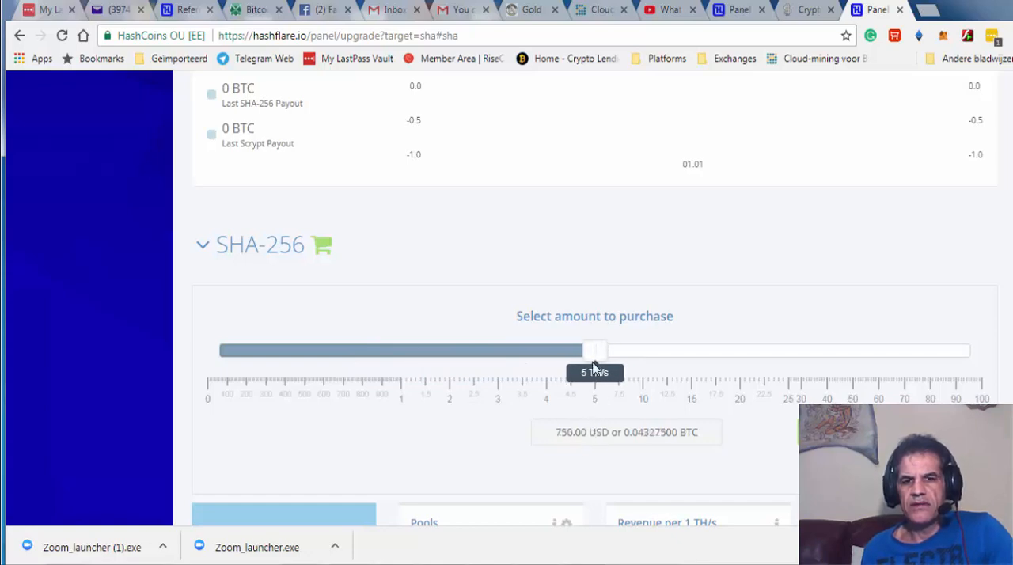
pyautogui.moveTo(586, 425)
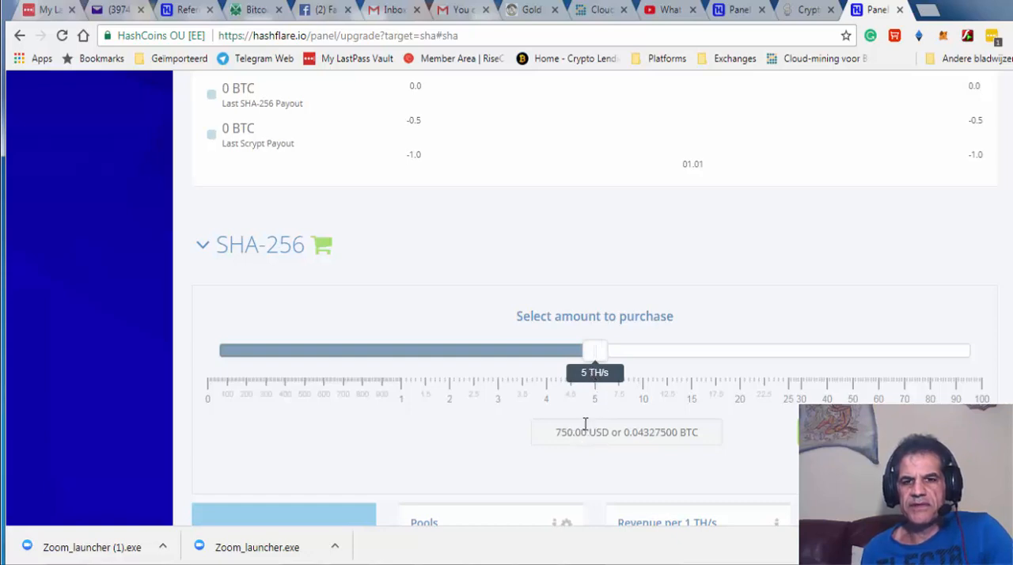
pyautogui.moveTo(599, 386)
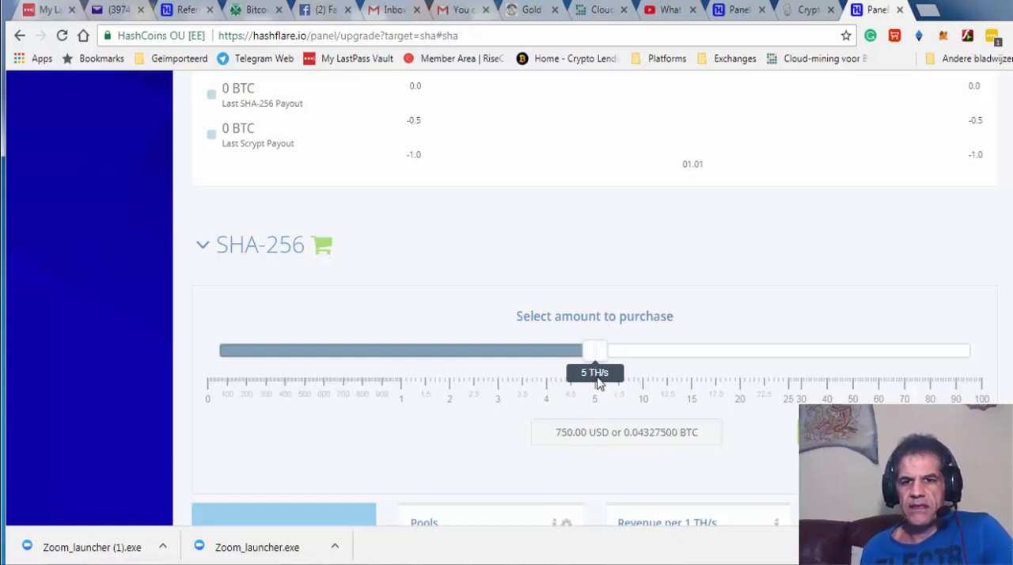
# Settle the SHA-256 purchase amount at 20 TH/s, priced at 3000.00 USD
pyautogui.moveTo(595, 350); pyautogui.dragTo(743, 350)
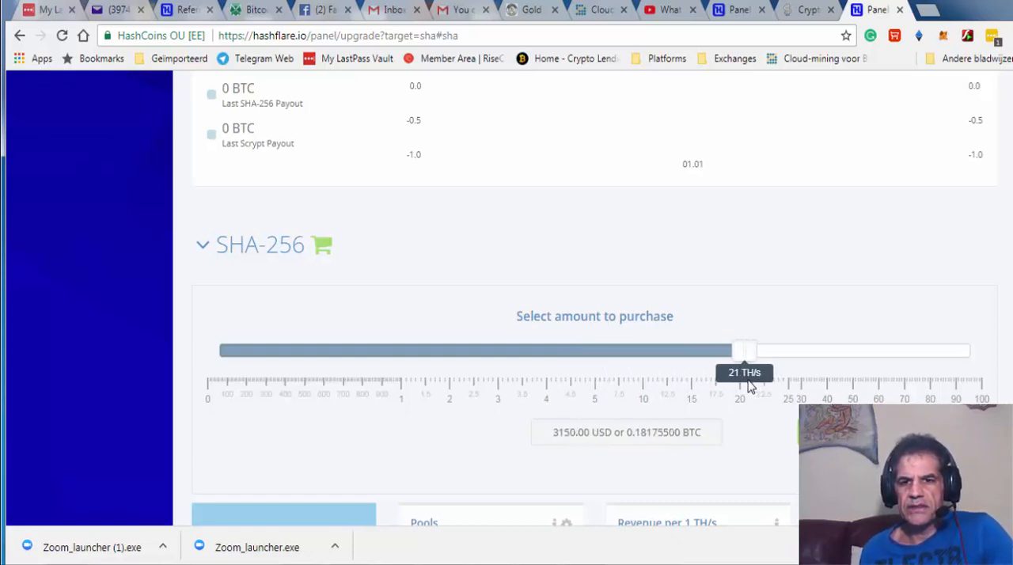
pyautogui.moveTo(744, 350); pyautogui.dragTo(734, 350)
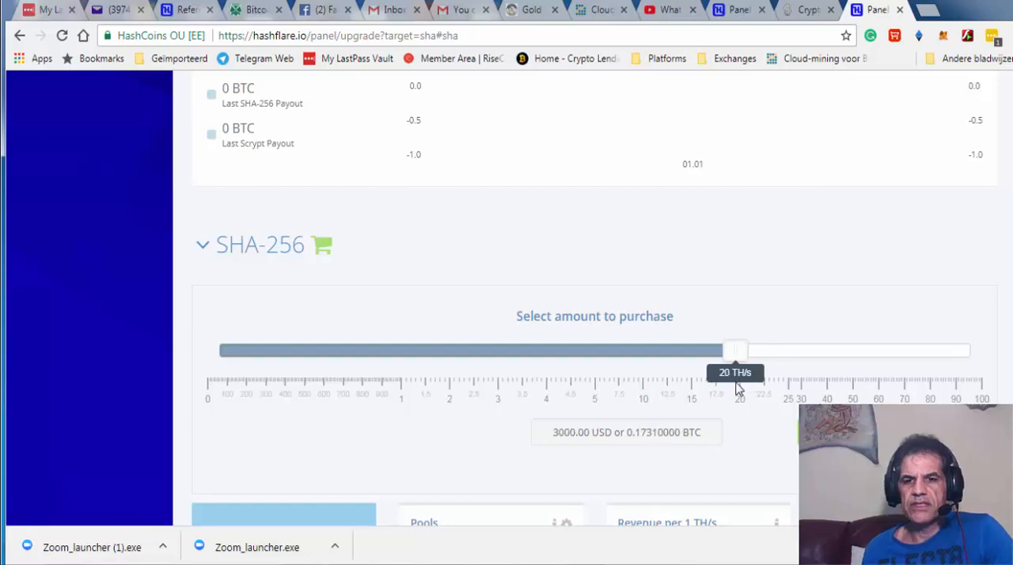
pyautogui.scroll(-3)
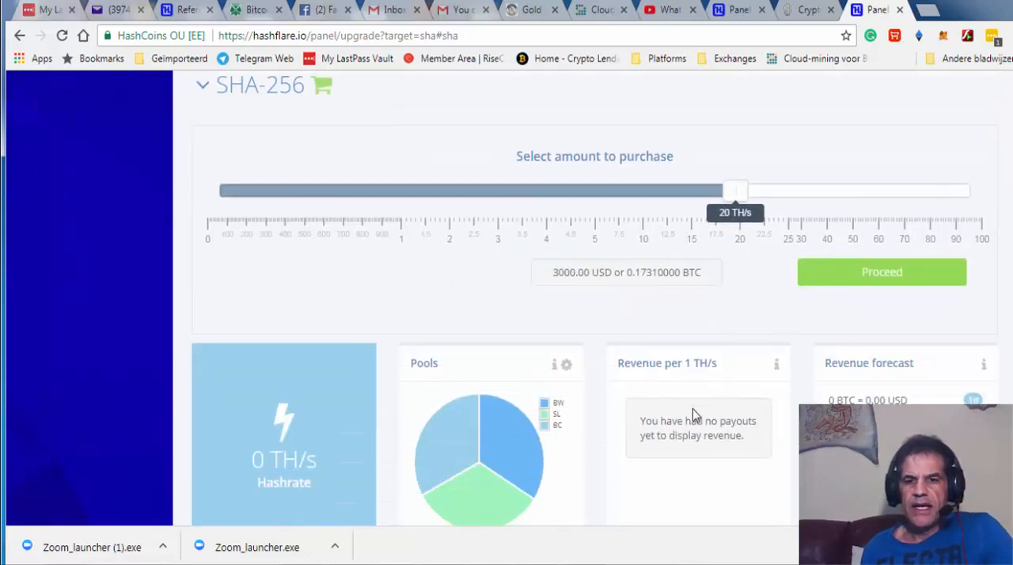
pyautogui.moveTo(680, 307)
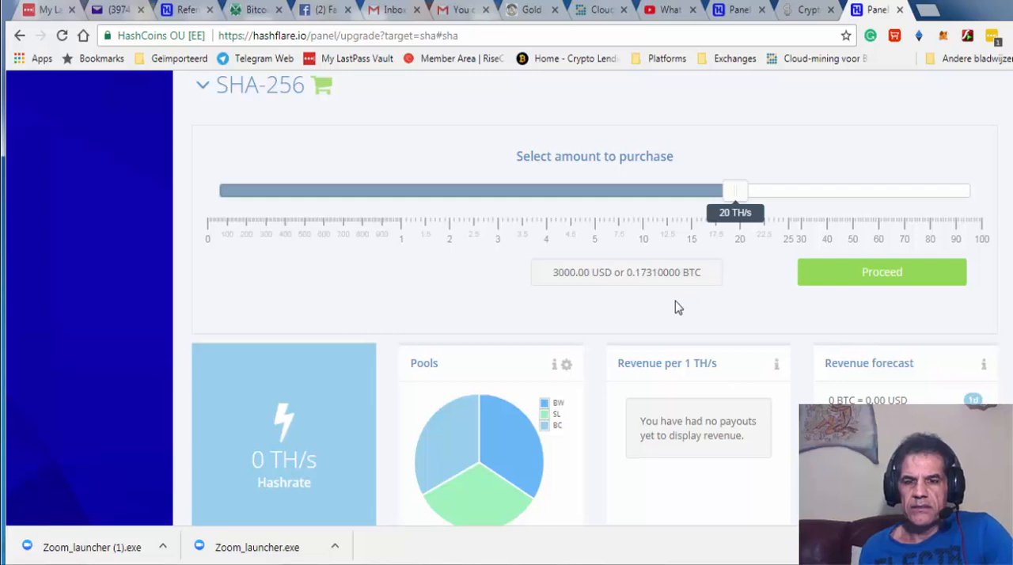
pyautogui.scroll(-3)
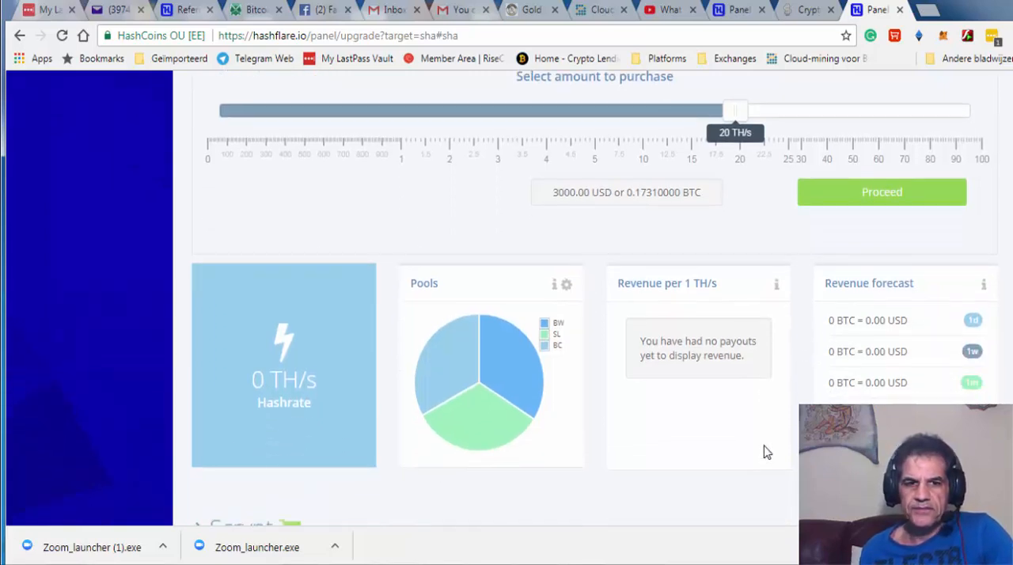
pyautogui.moveTo(554, 288)
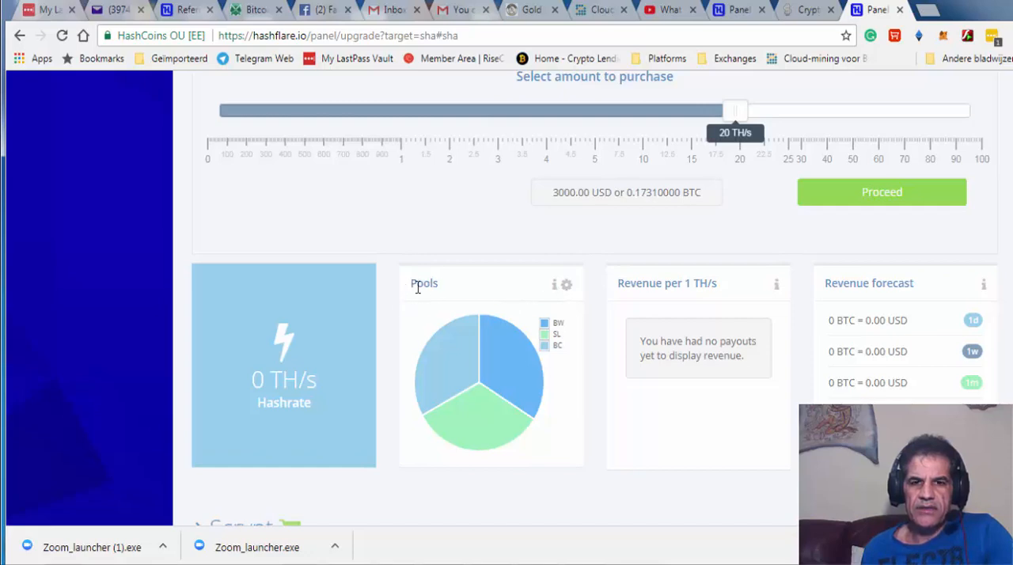
pyautogui.moveTo(431, 300)
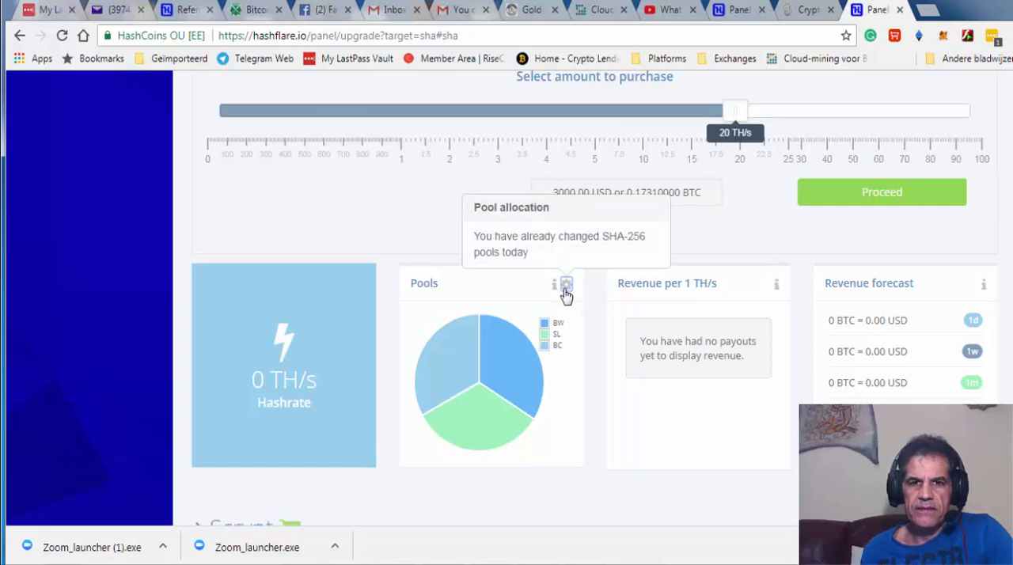
pyautogui.moveTo(564, 288)
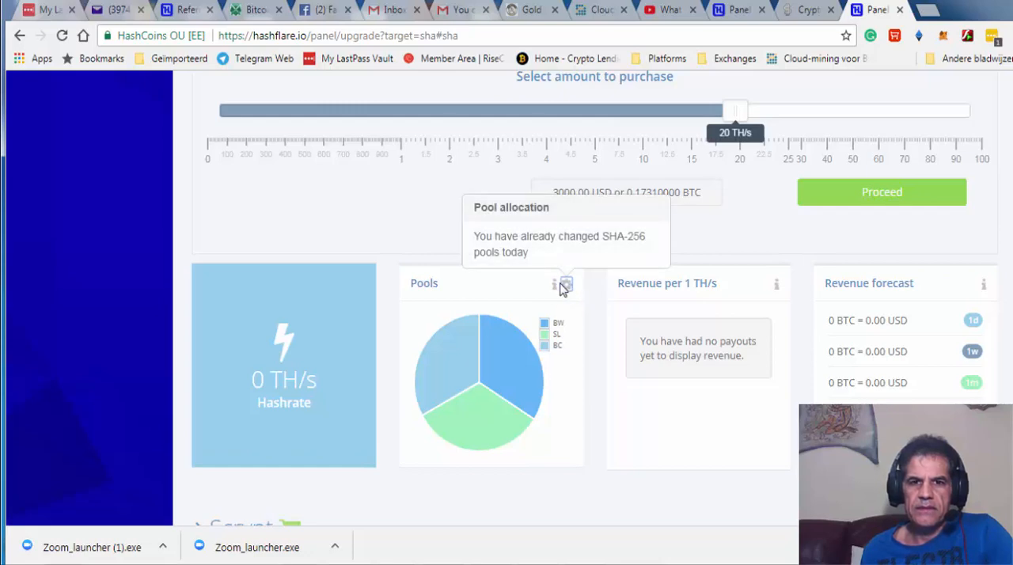
pyautogui.moveTo(529, 222)
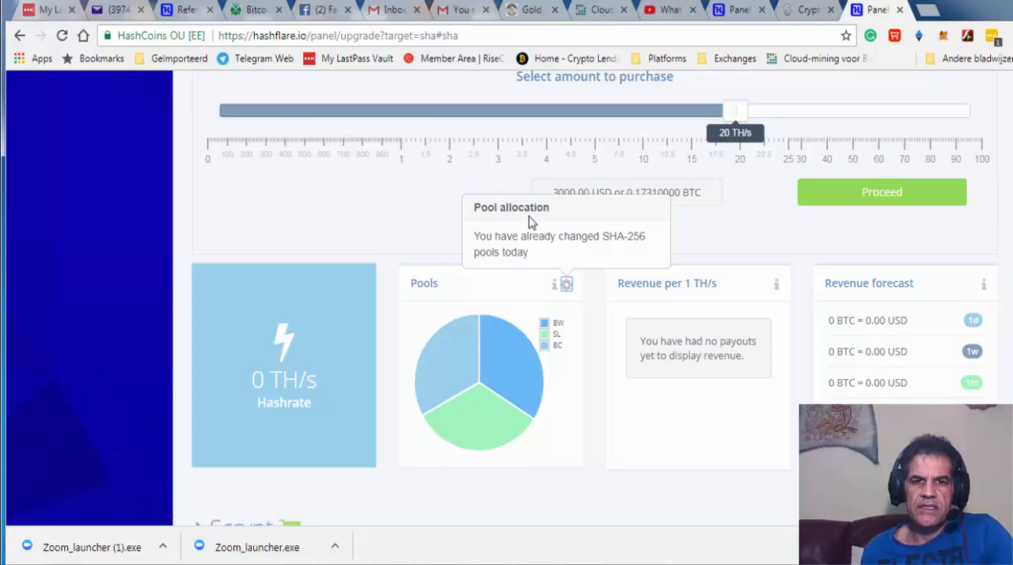
pyautogui.moveTo(551, 269)
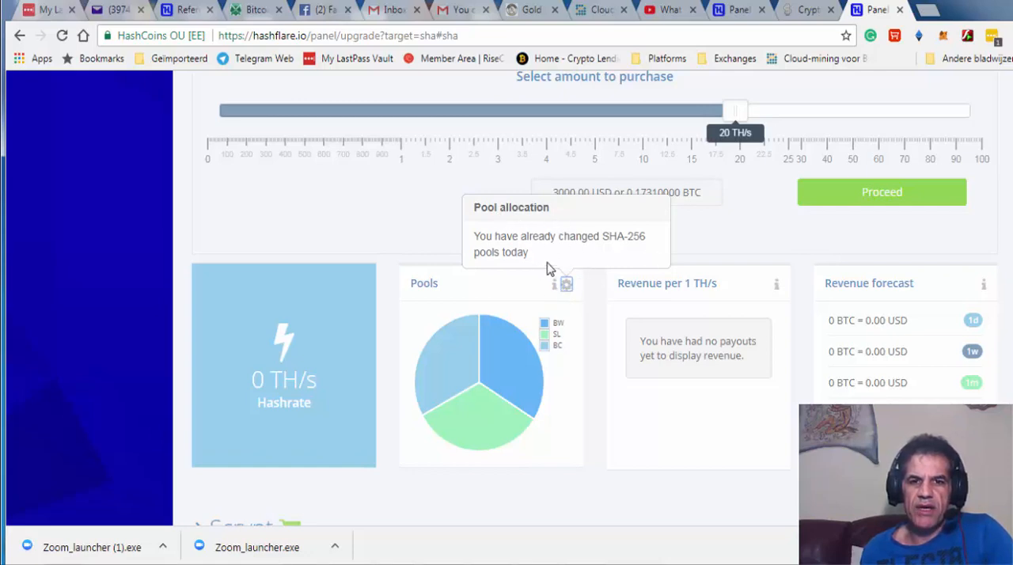
pyautogui.moveTo(535, 356)
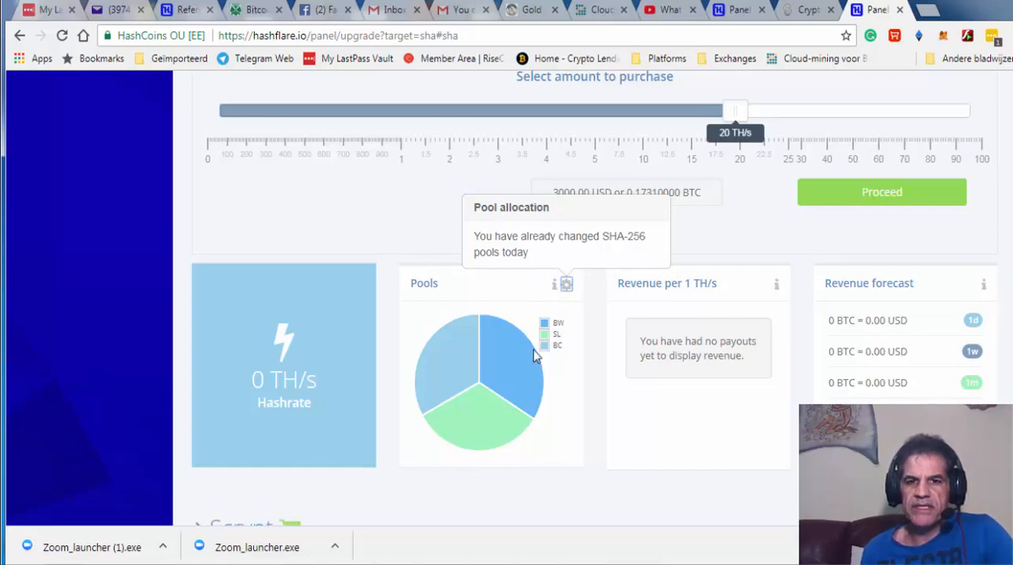
pyautogui.moveTo(472, 412)
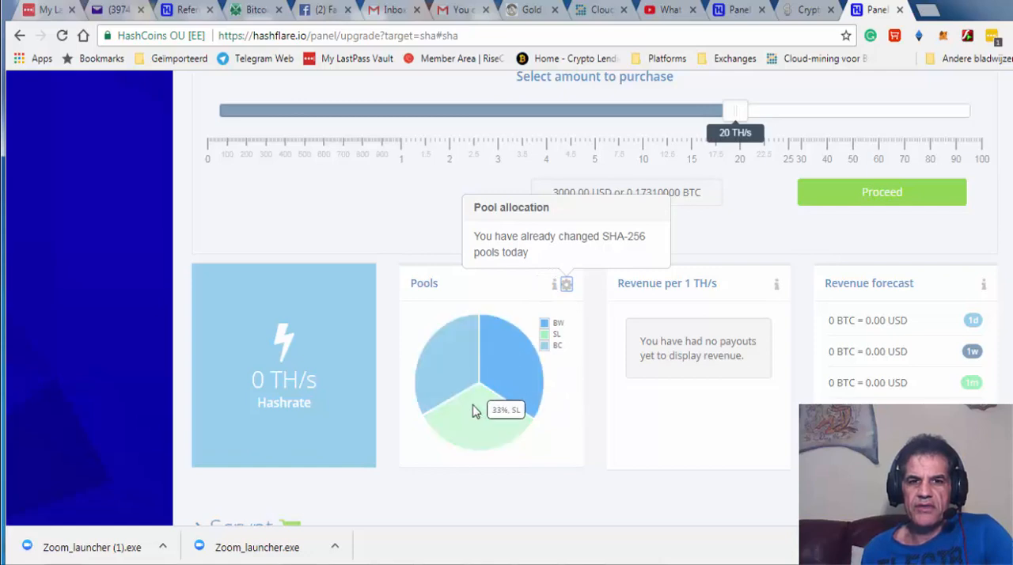
pyautogui.moveTo(526, 372)
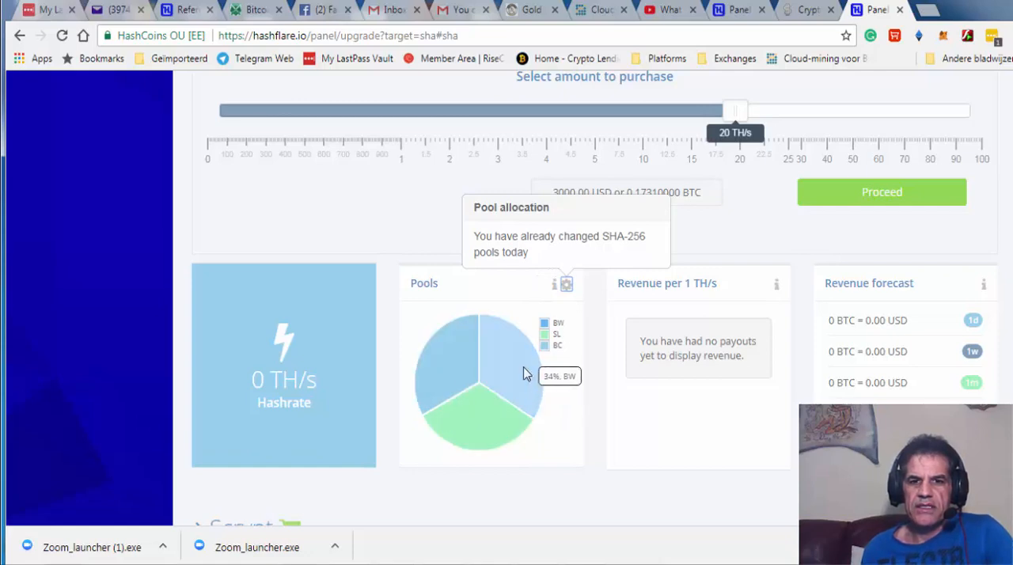
pyautogui.moveTo(491, 415)
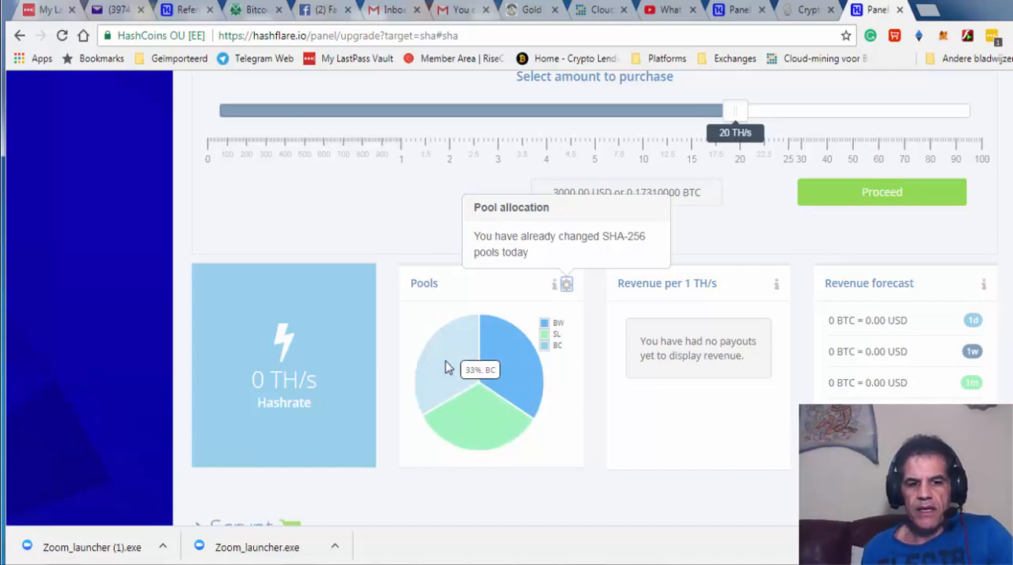
pyautogui.moveTo(462, 404)
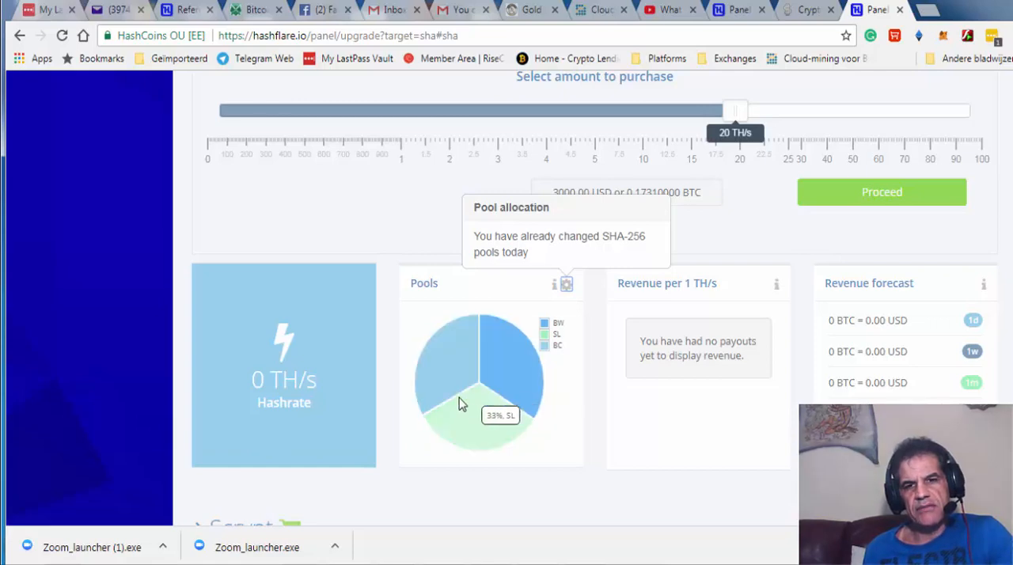
pyautogui.moveTo(459, 361)
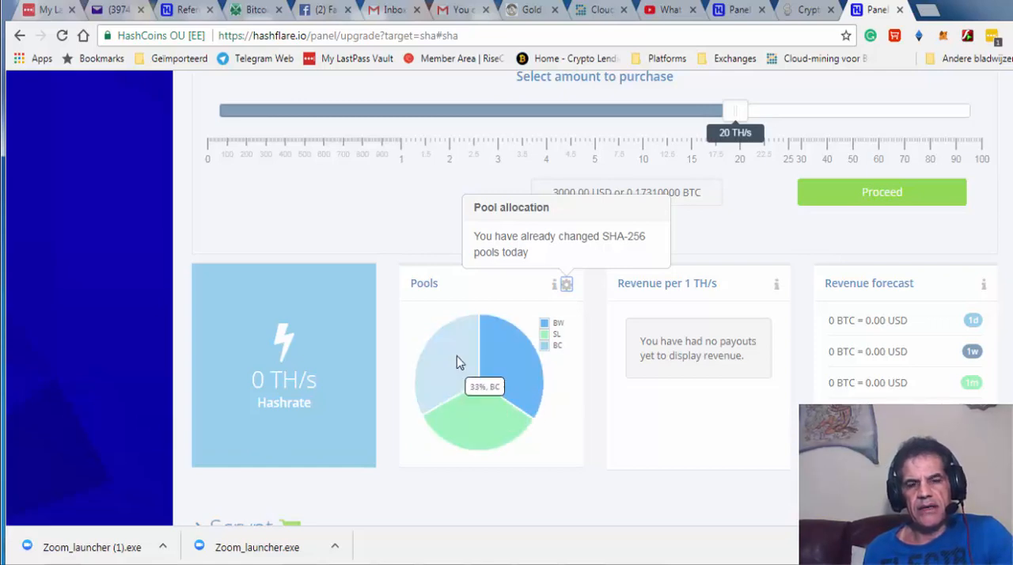
pyautogui.moveTo(484, 368)
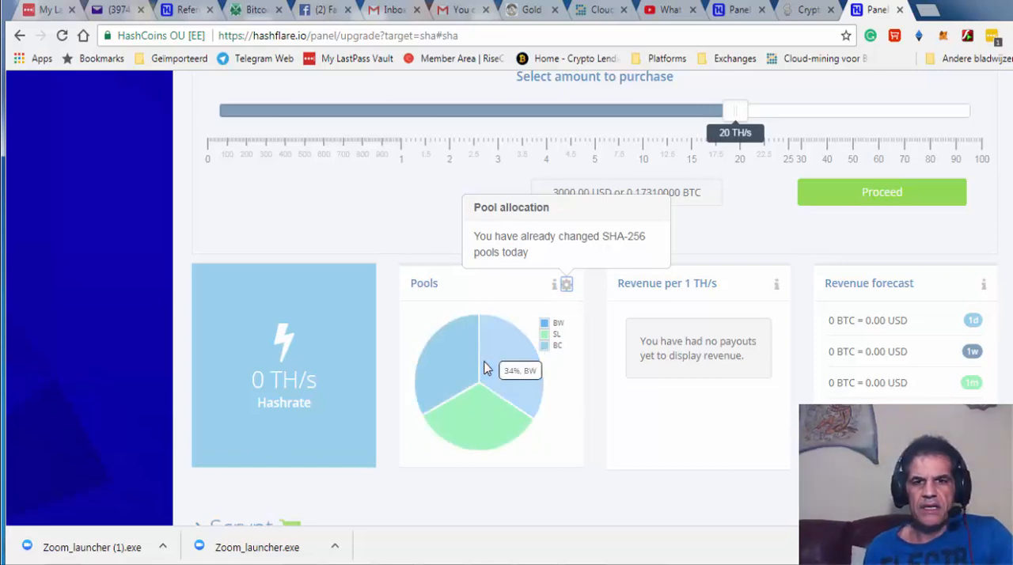
pyautogui.moveTo(716, 237)
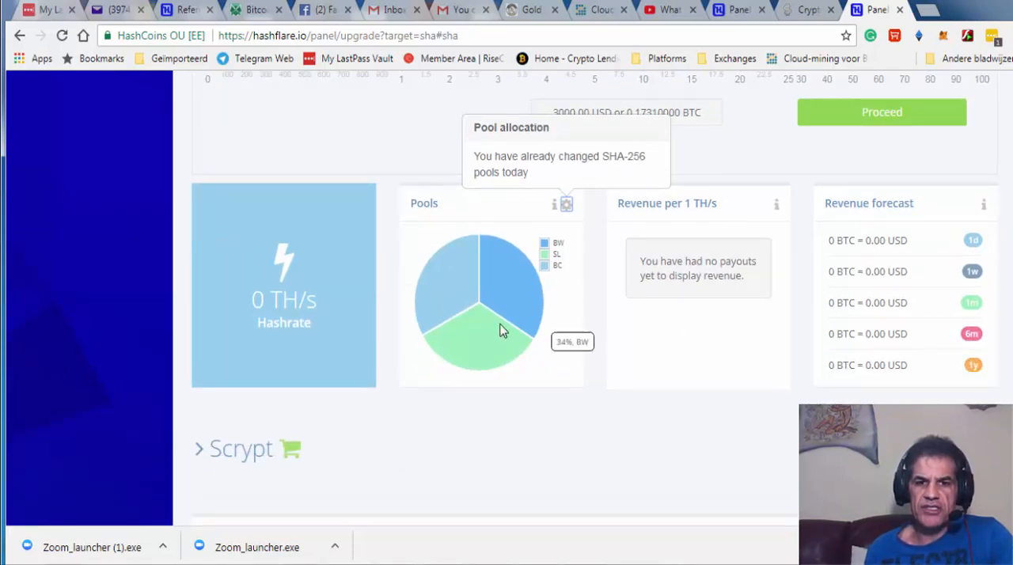
pyautogui.moveTo(444, 313)
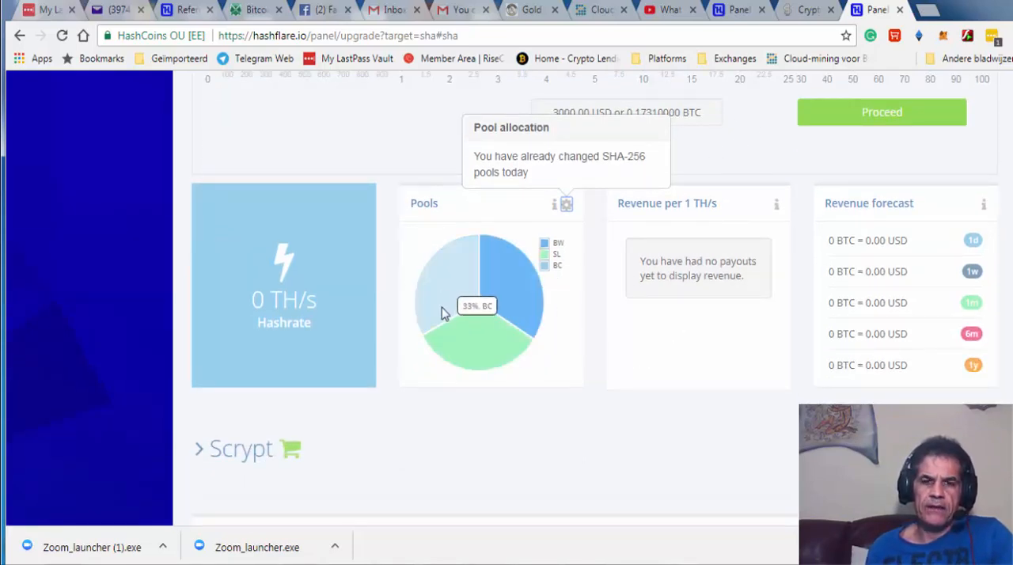
pyautogui.moveTo(506, 260)
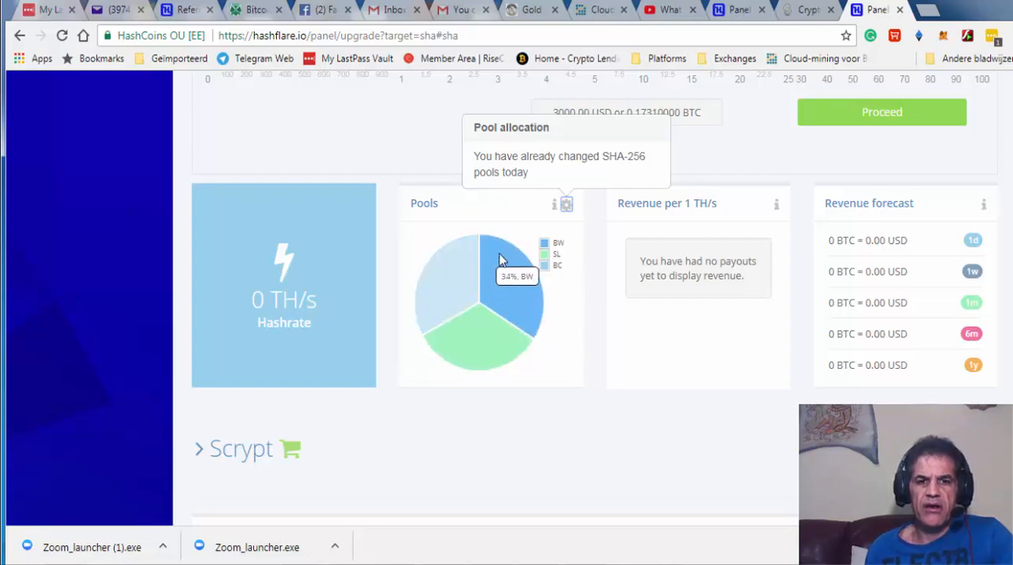
pyautogui.moveTo(456, 310)
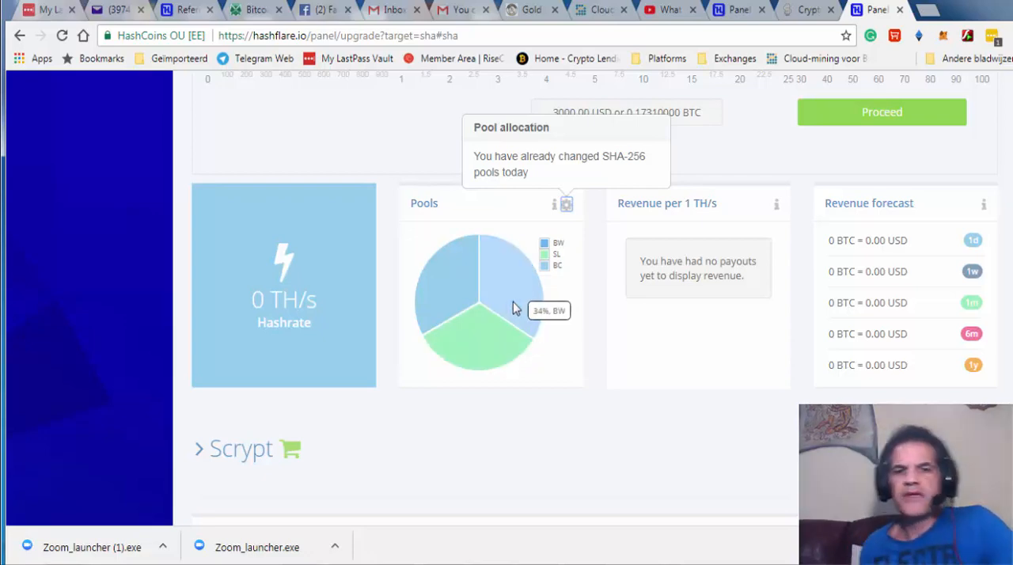
pyautogui.moveTo(699, 366)
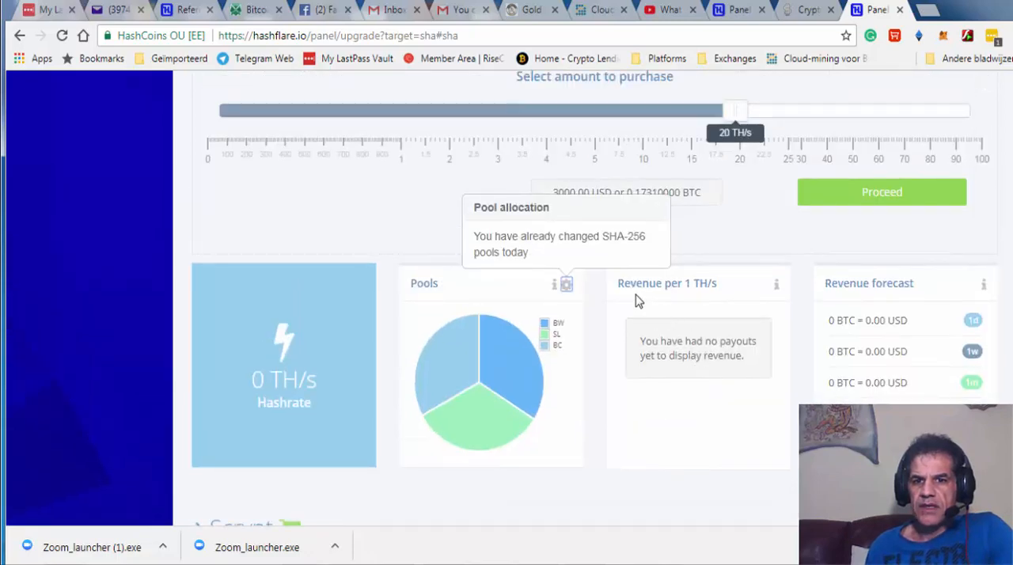
pyautogui.moveTo(693, 297)
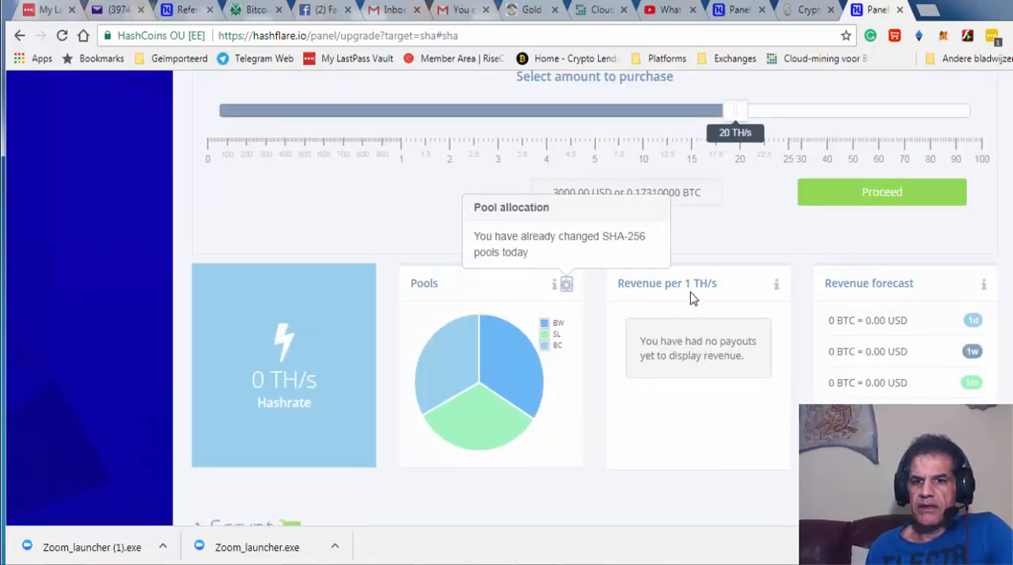
pyautogui.moveTo(681, 377)
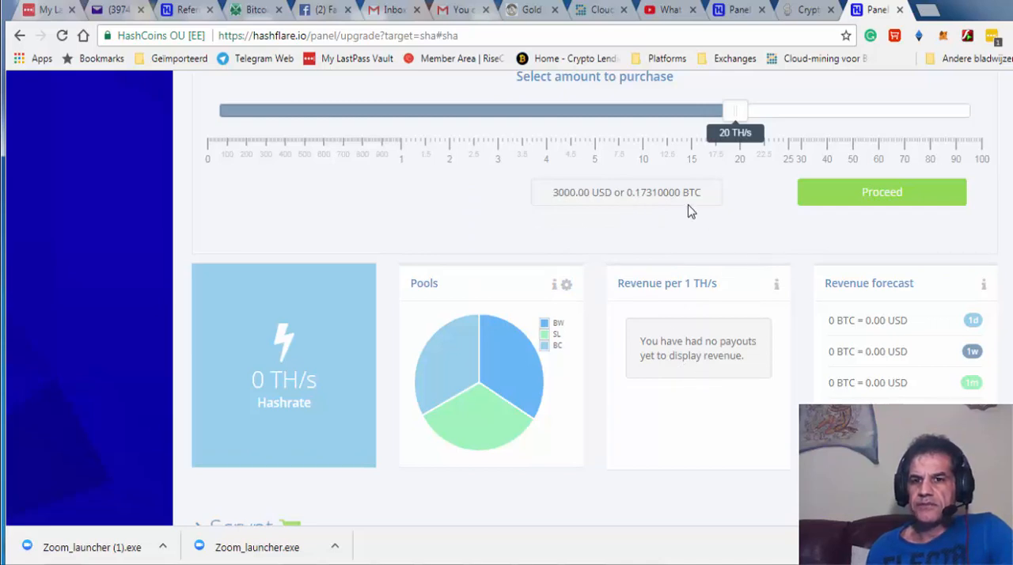
pyautogui.moveTo(739, 183)
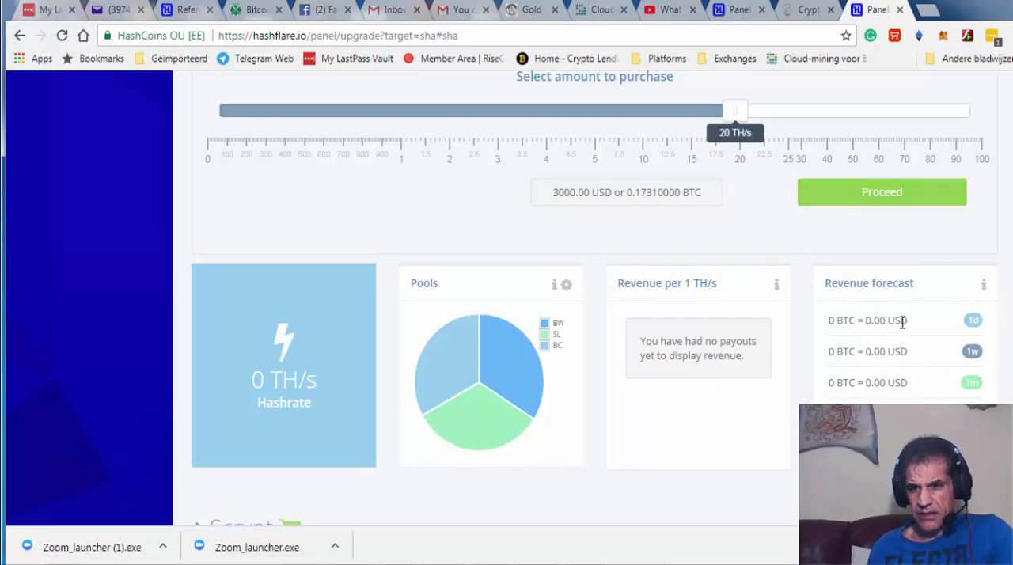
pyautogui.moveTo(972, 351)
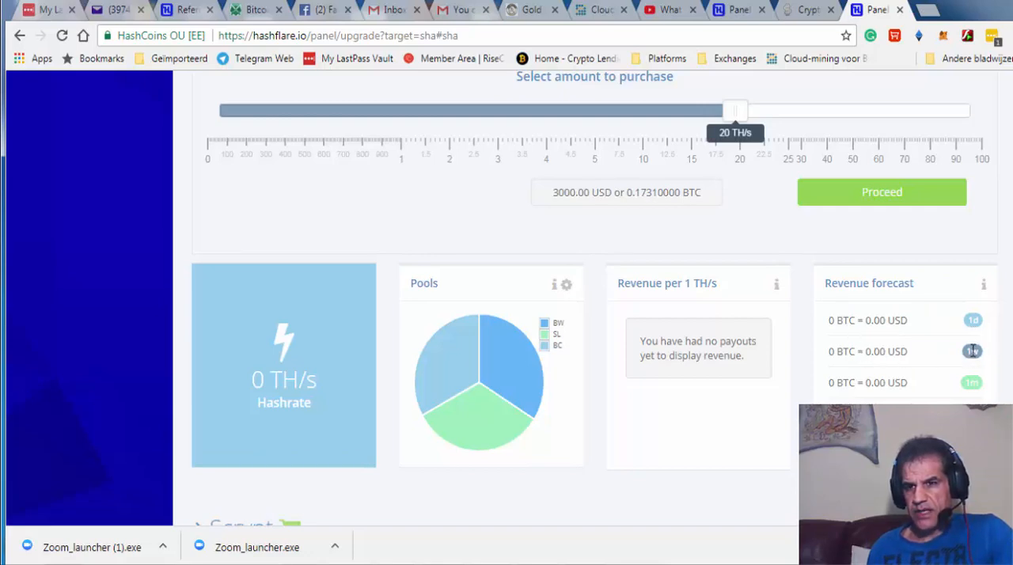
pyautogui.moveTo(972, 383)
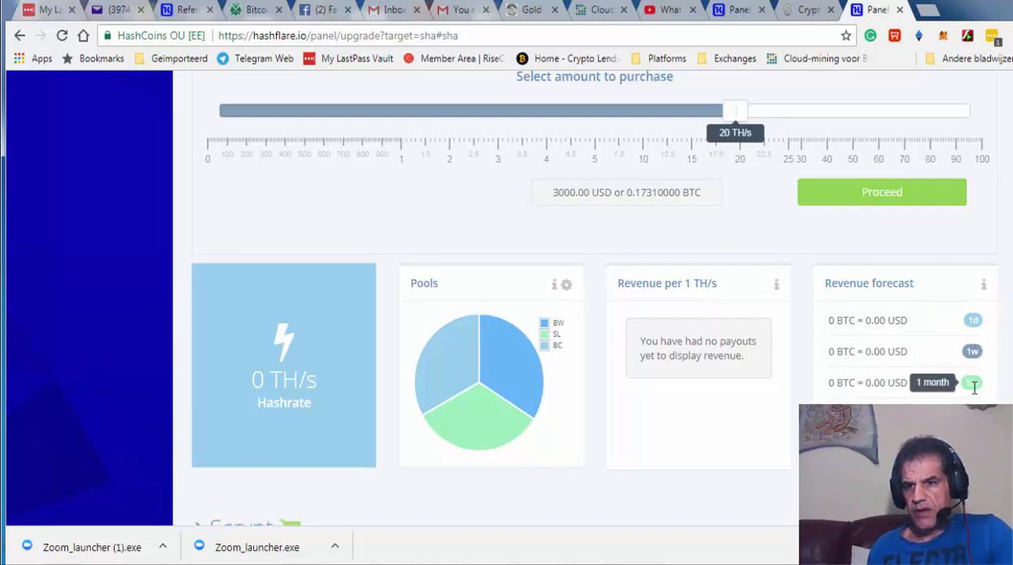
pyautogui.scroll(-3)
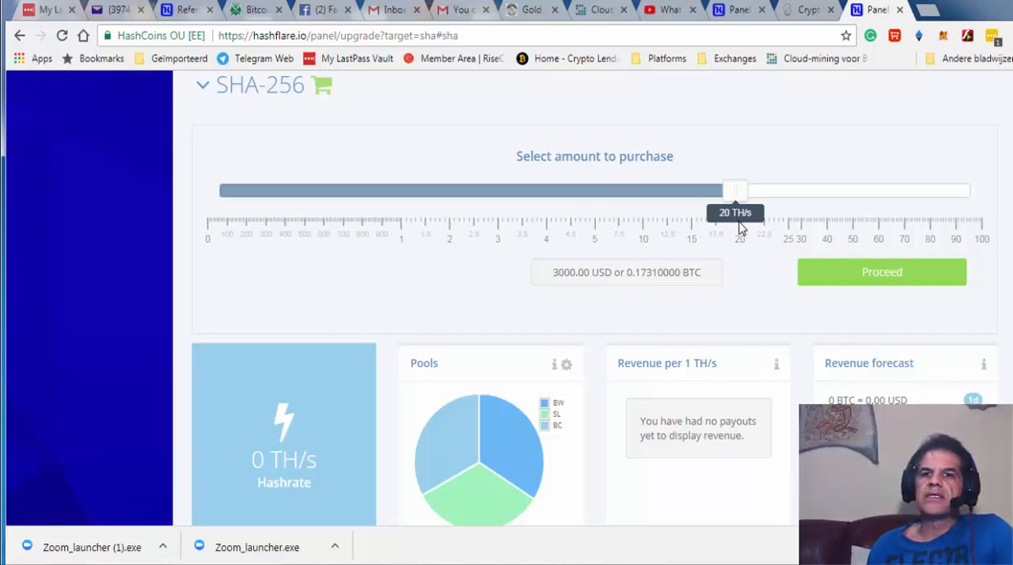
pyautogui.moveTo(893, 288)
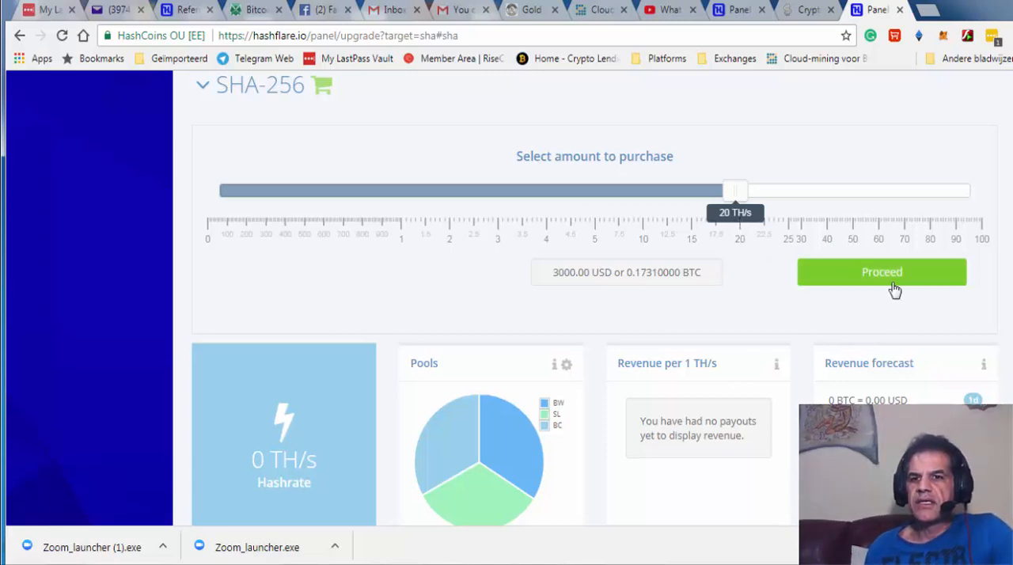
# Proceed to the invoice for 20 TH/s SHA-256 totalling 3000.00 USD at 150 USD per unit
pyautogui.click(880, 273)
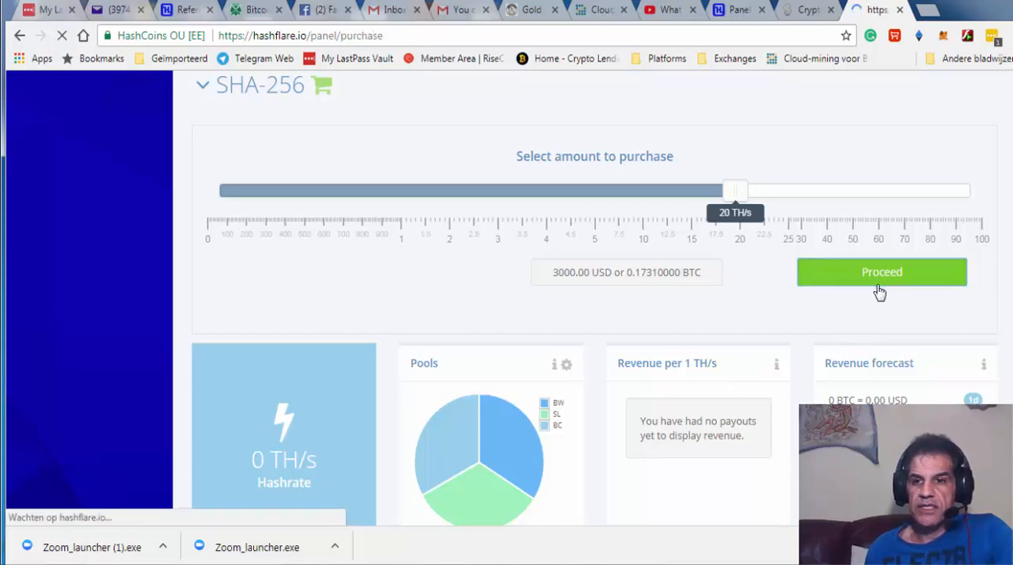
pyautogui.click(881, 272)
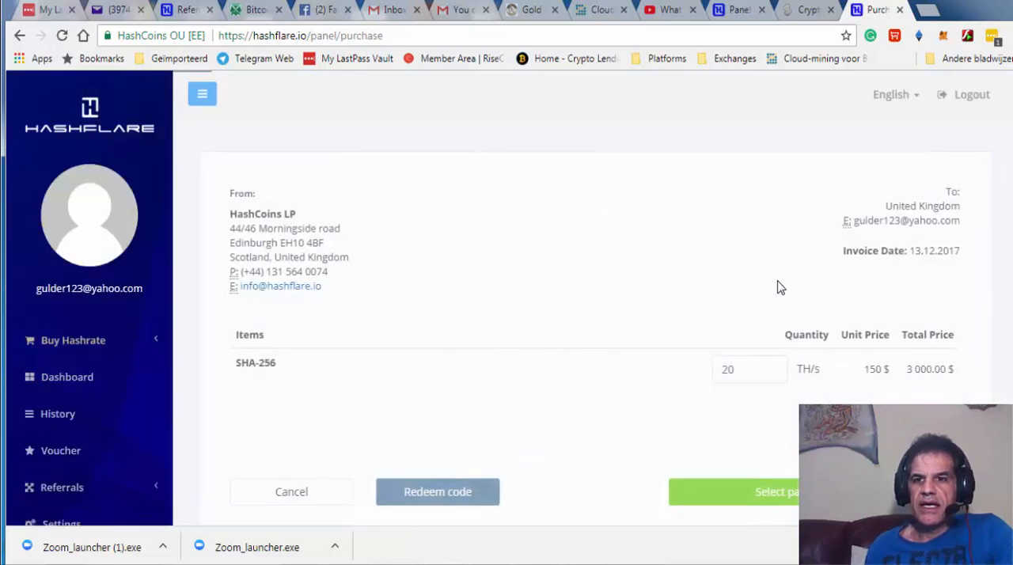
pyautogui.scroll(-3)
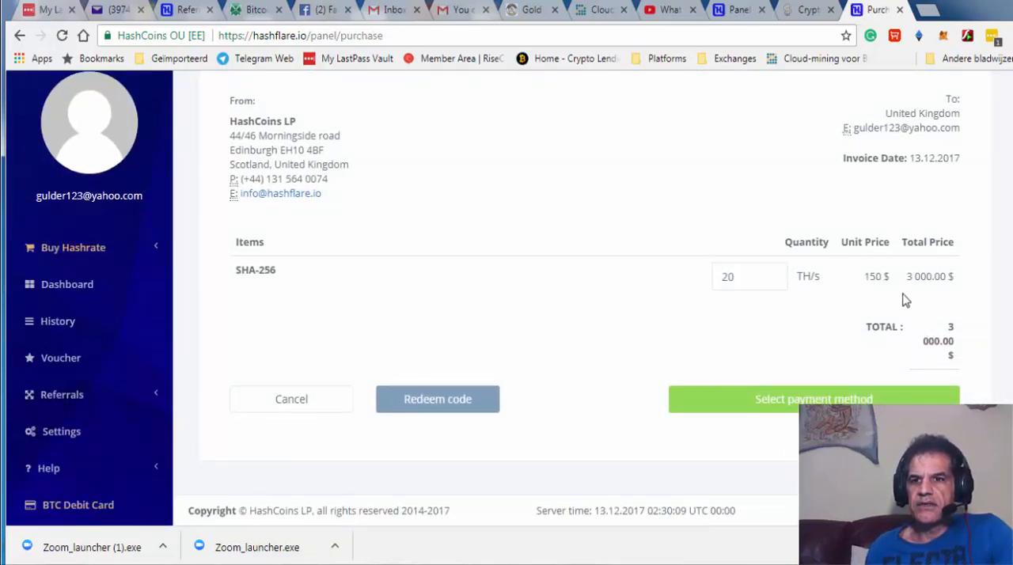
pyautogui.moveTo(868, 284)
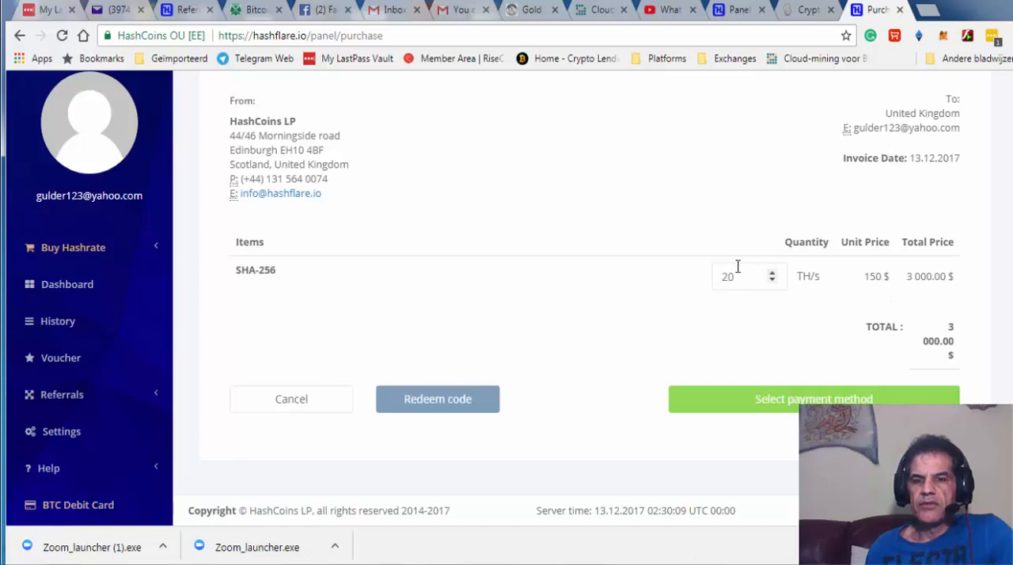
pyautogui.moveTo(909, 293)
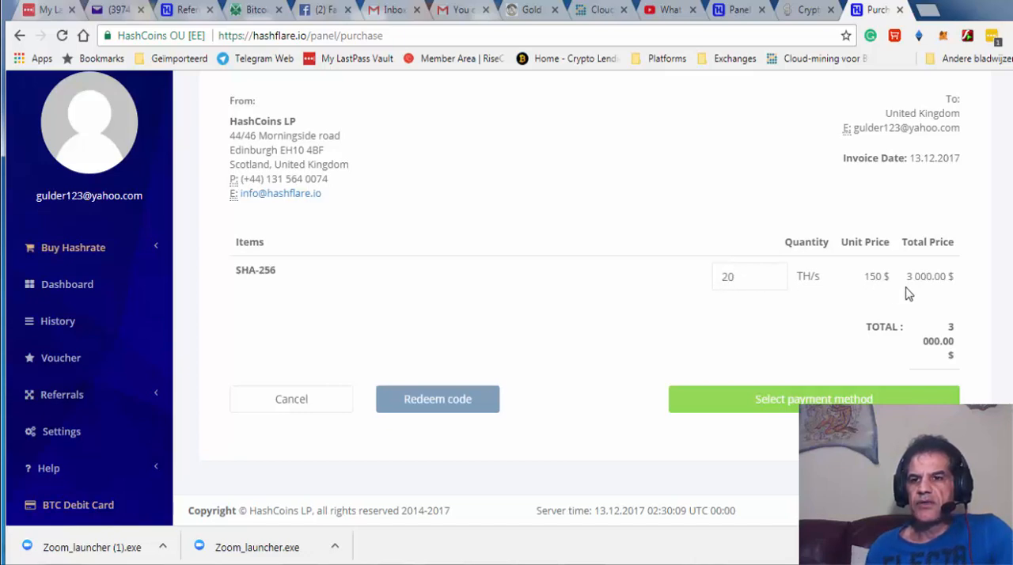
pyautogui.moveTo(918, 295)
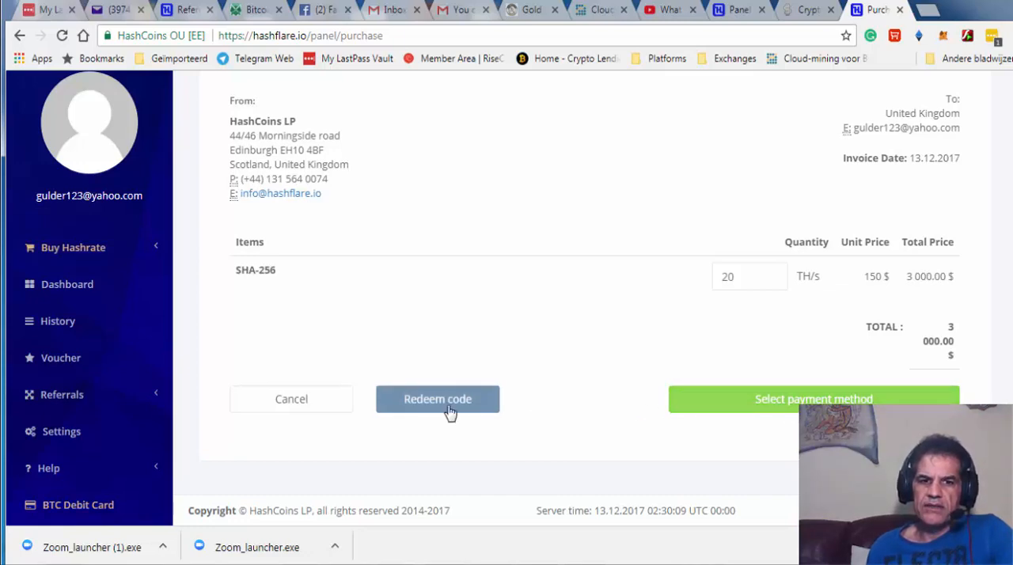
pyautogui.moveTo(459, 411)
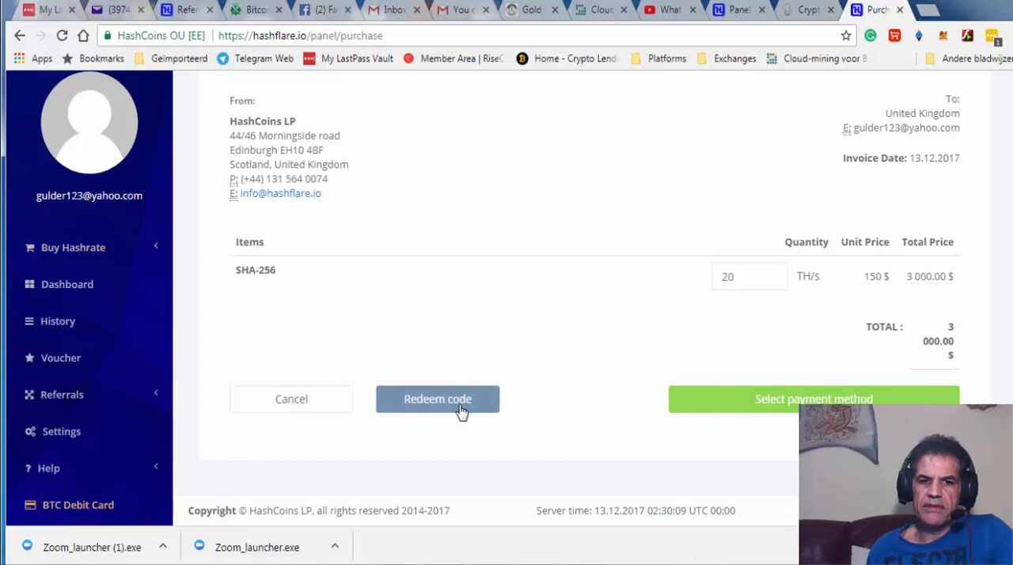
# Reveal the empty Code field and Redeem button on the 3000.00 USD invoice
pyautogui.click(437, 399)
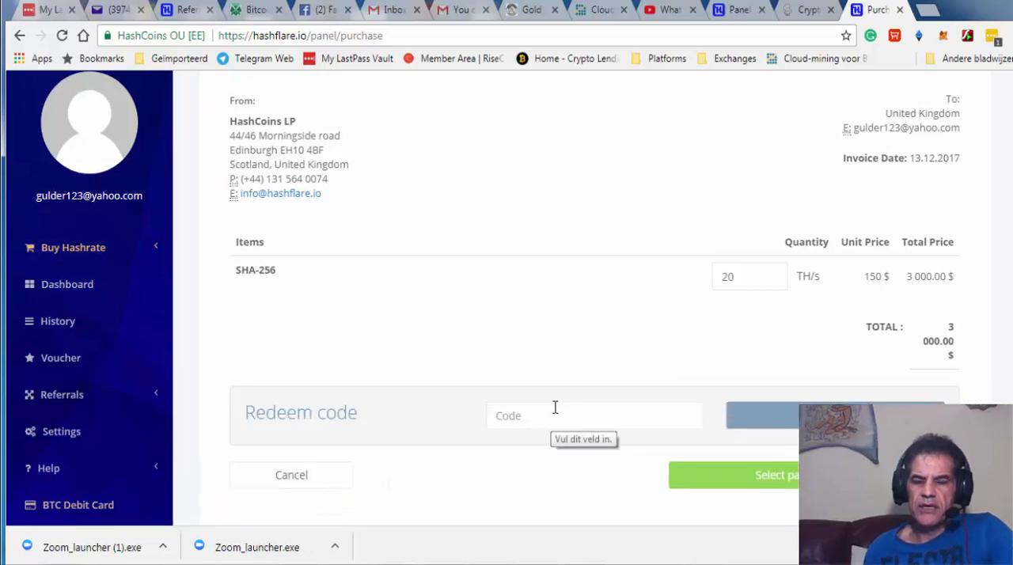
pyautogui.moveTo(600, 415)
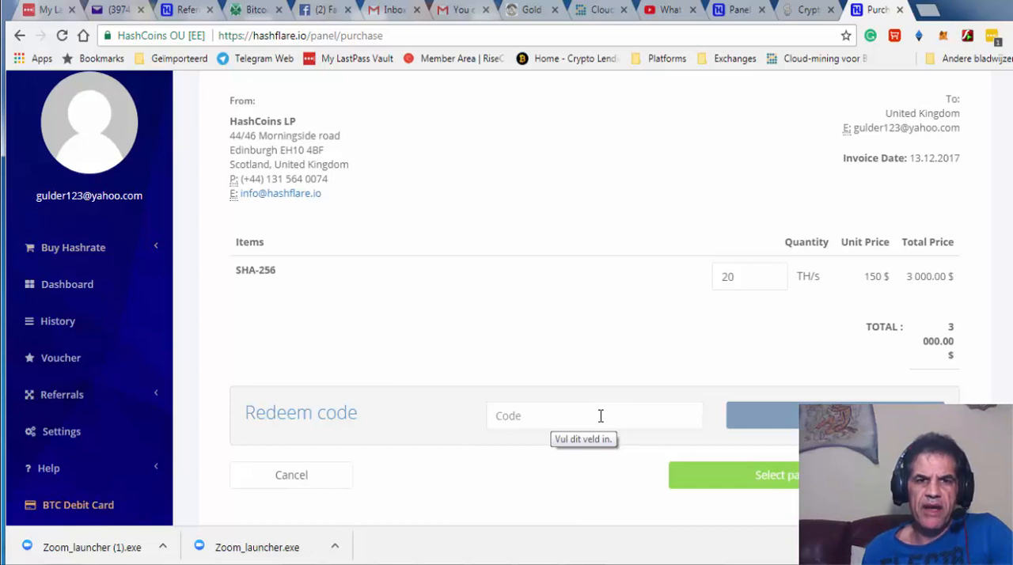
pyautogui.scroll(-3)
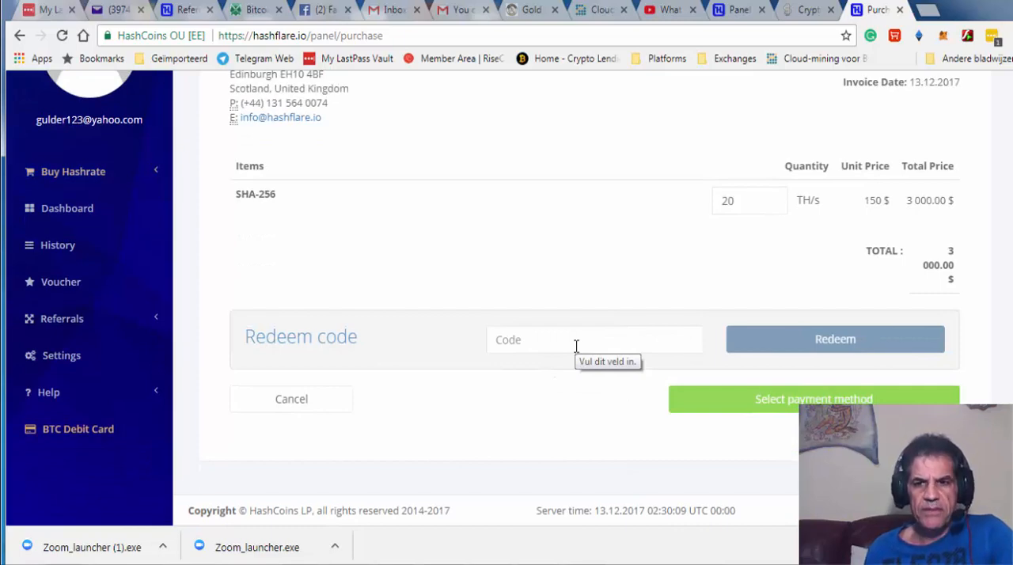
pyautogui.moveTo(522, 381)
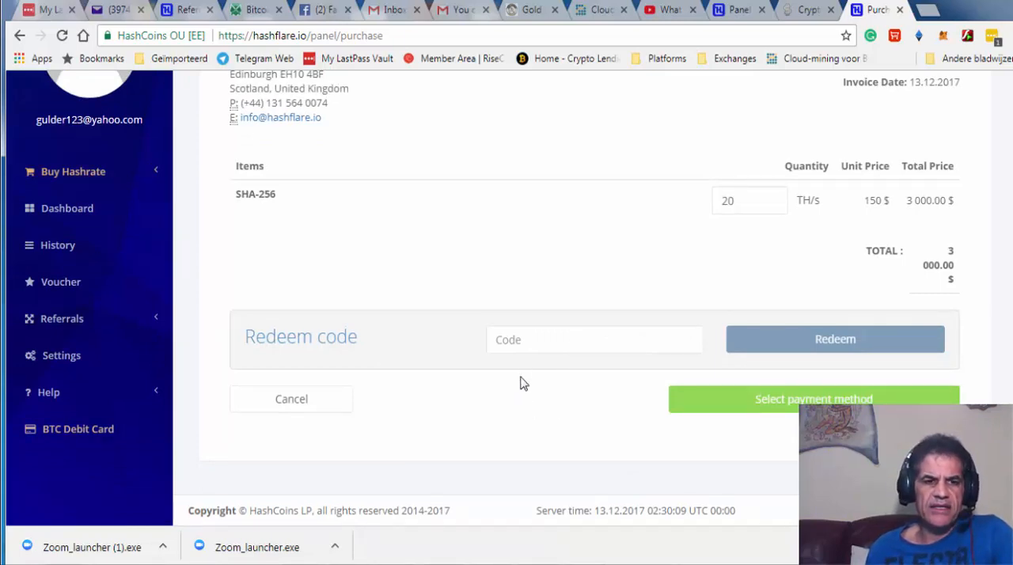
pyautogui.moveTo(405, 336)
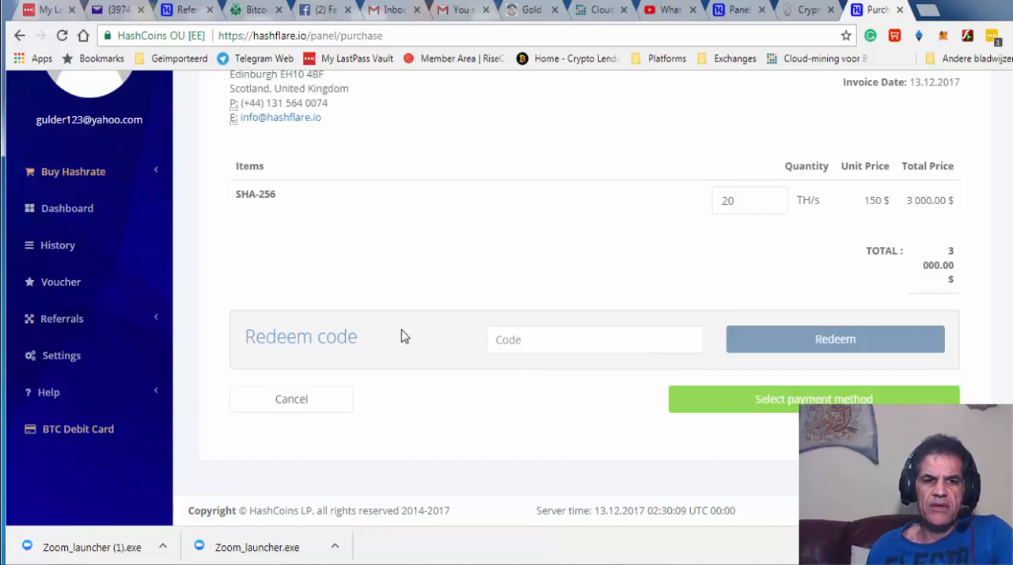
pyautogui.moveTo(440, 367)
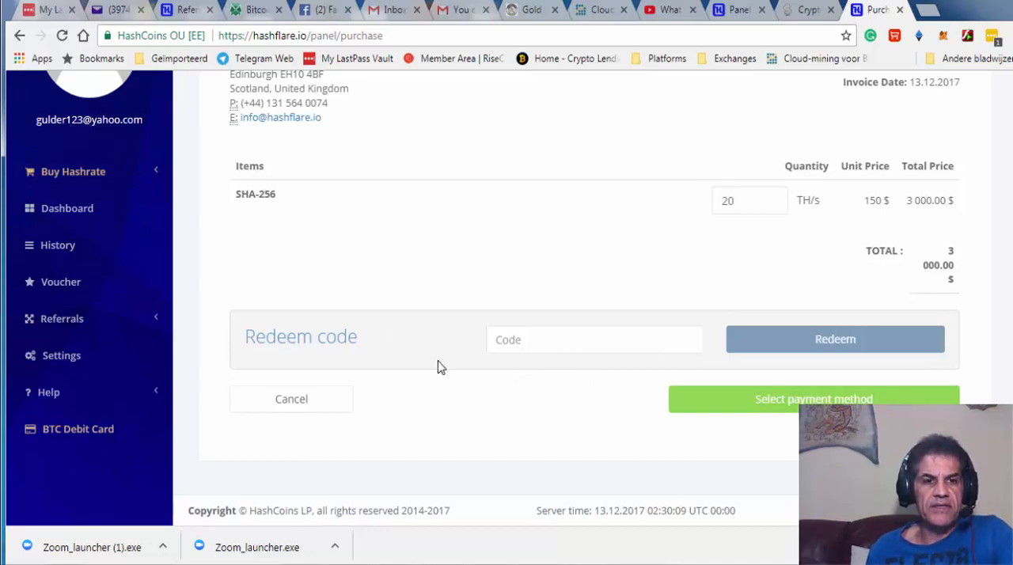
pyautogui.moveTo(446, 165)
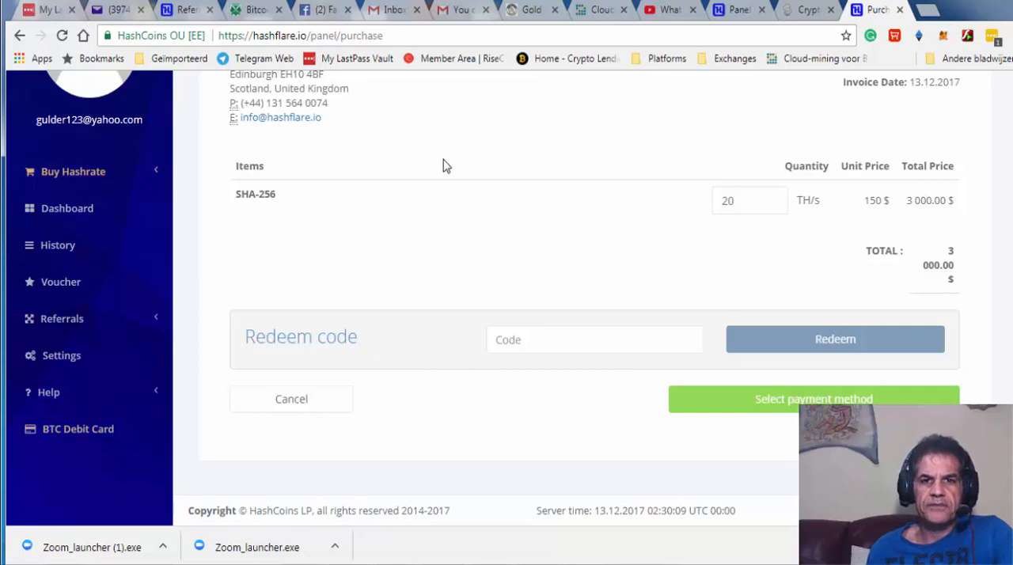
pyautogui.moveTo(554, 192)
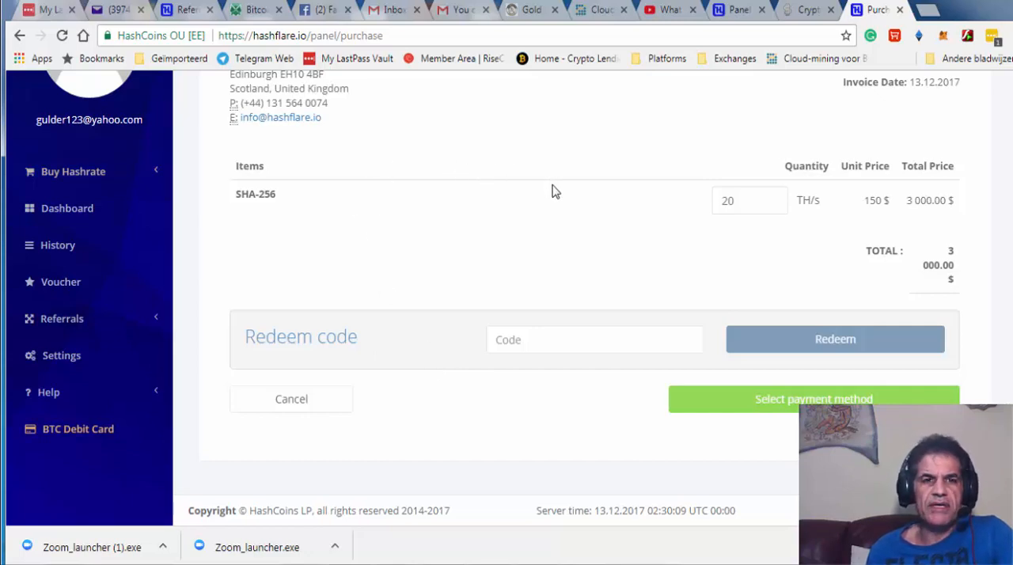
pyautogui.moveTo(599, 325)
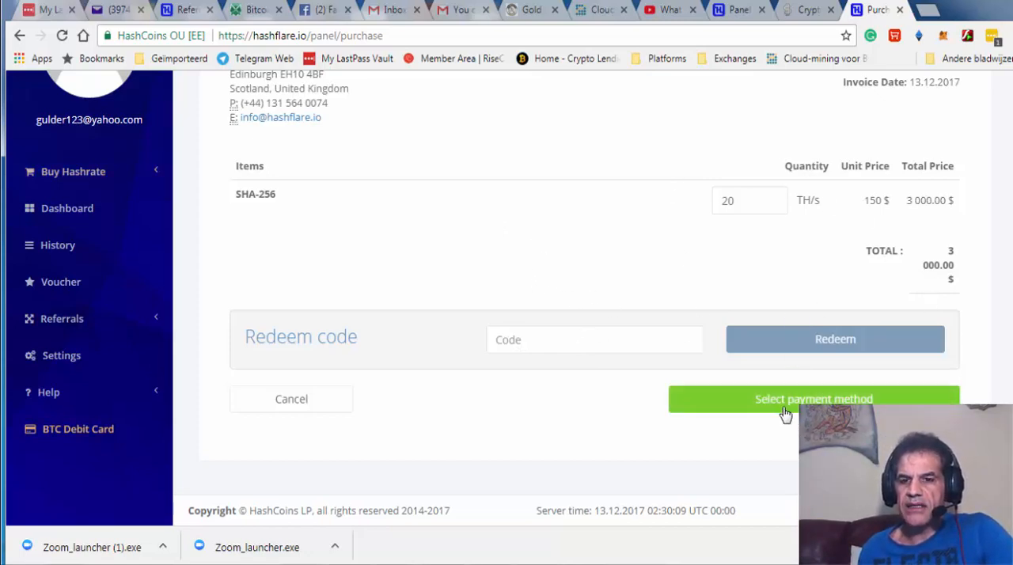
pyautogui.click(814, 399)
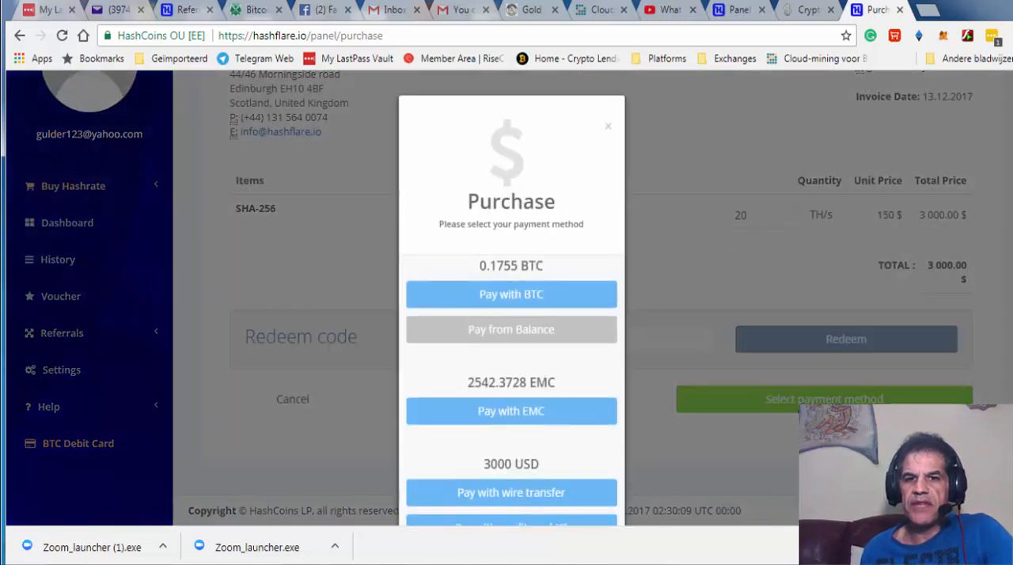
pyautogui.scroll(-3)
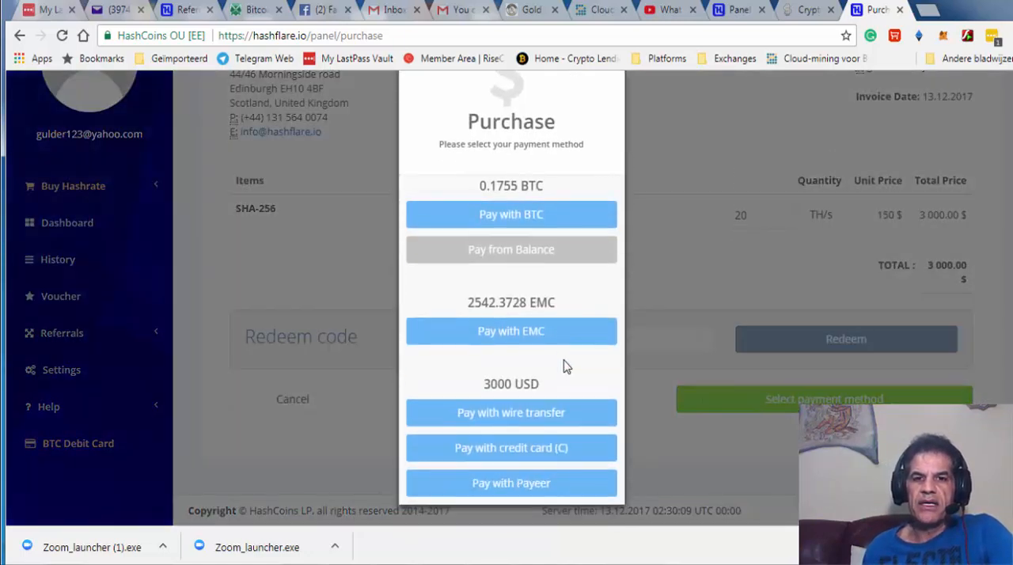
pyautogui.moveTo(513, 185)
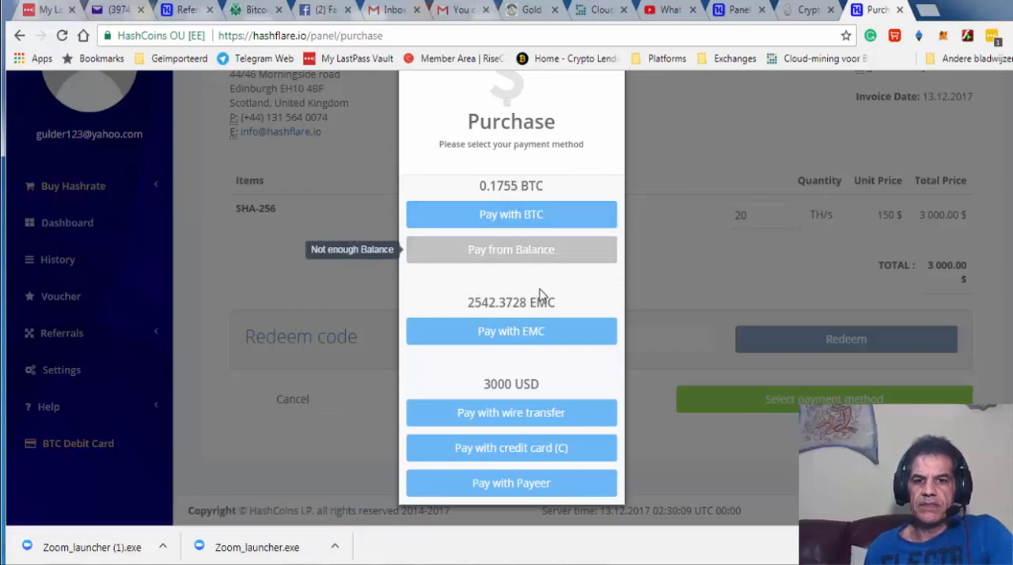
pyautogui.moveTo(494, 424)
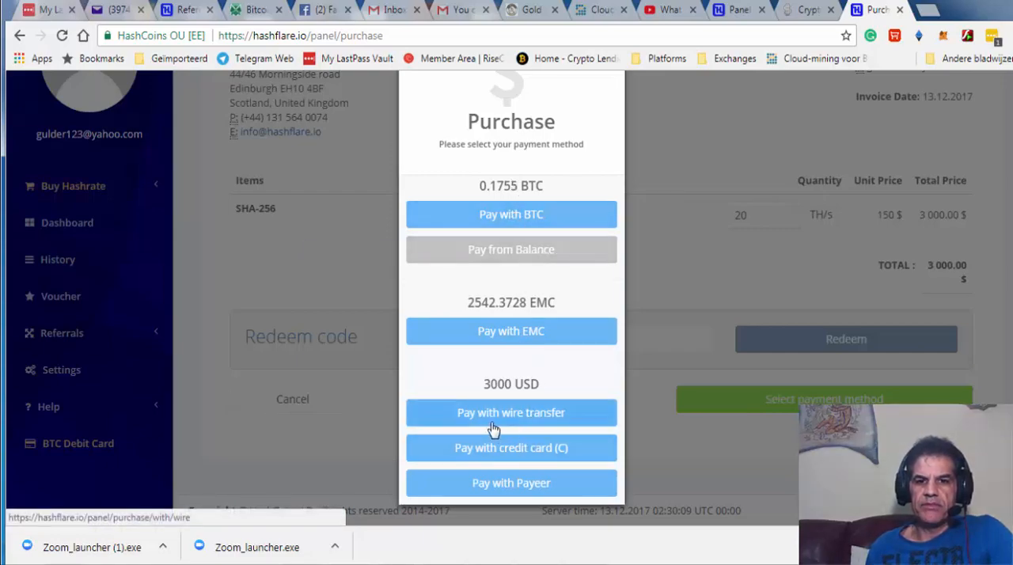
pyautogui.moveTo(509, 465)
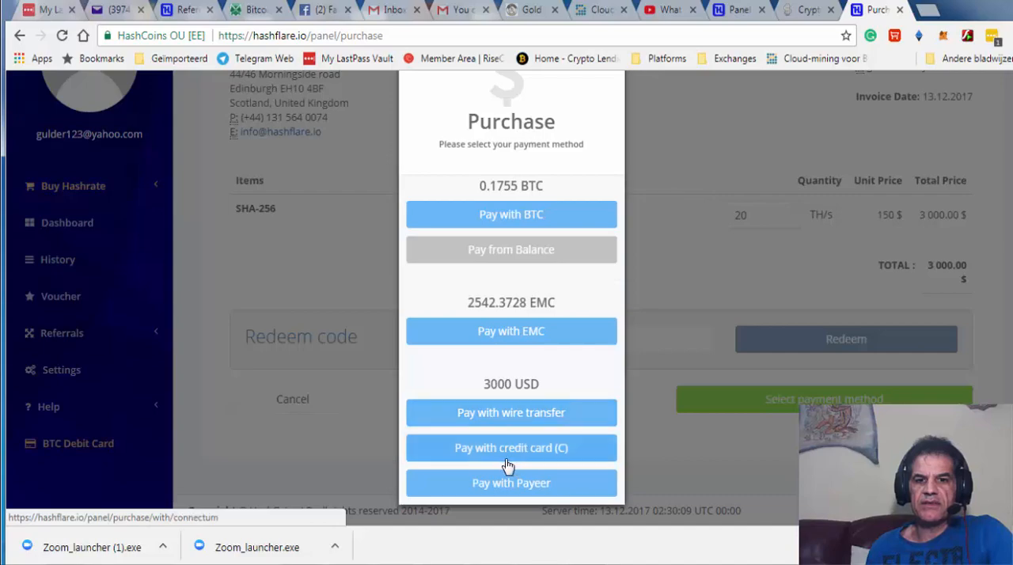
pyautogui.moveTo(490, 497)
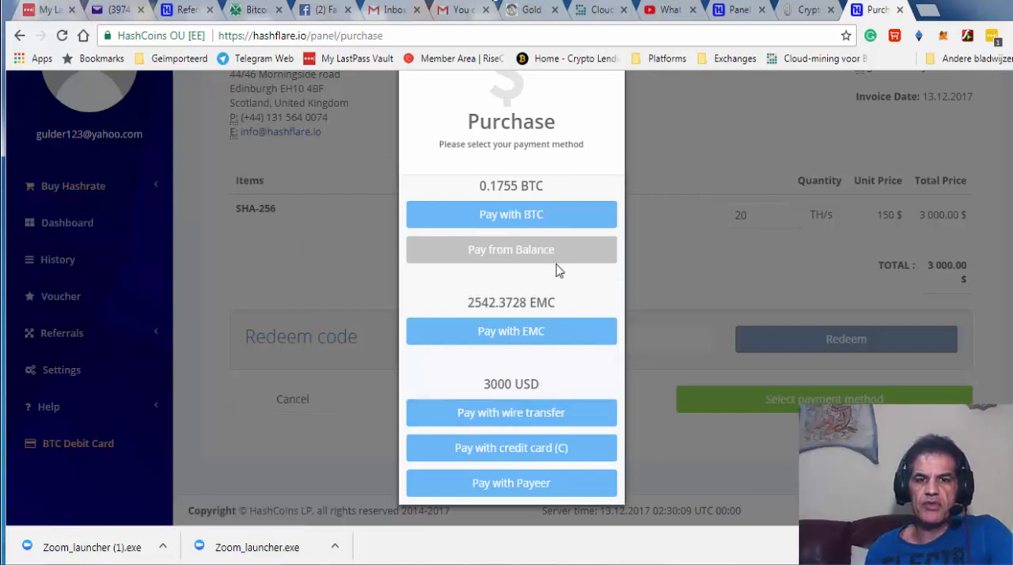
pyautogui.moveTo(511, 215)
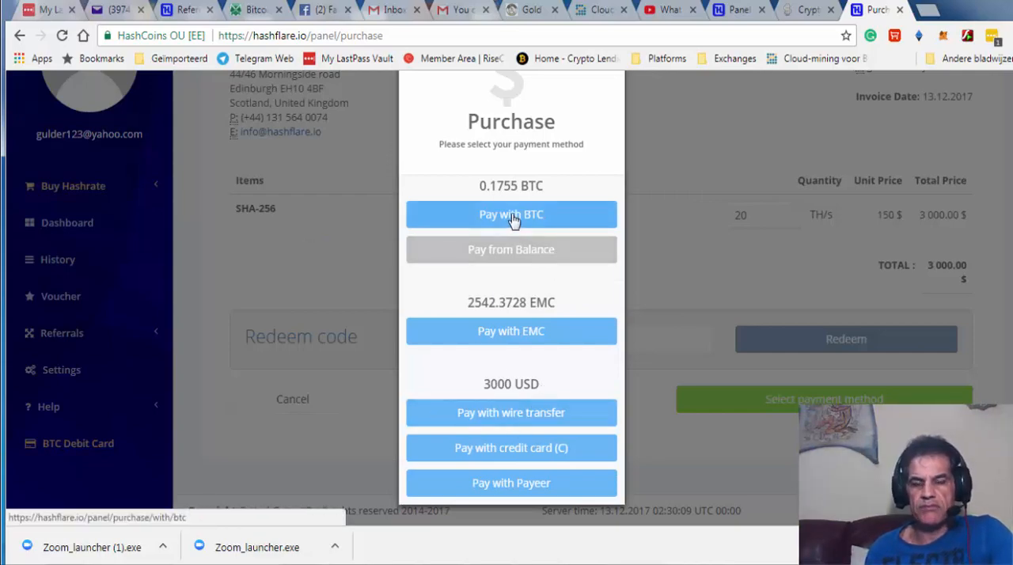
pyautogui.moveTo(693, 266)
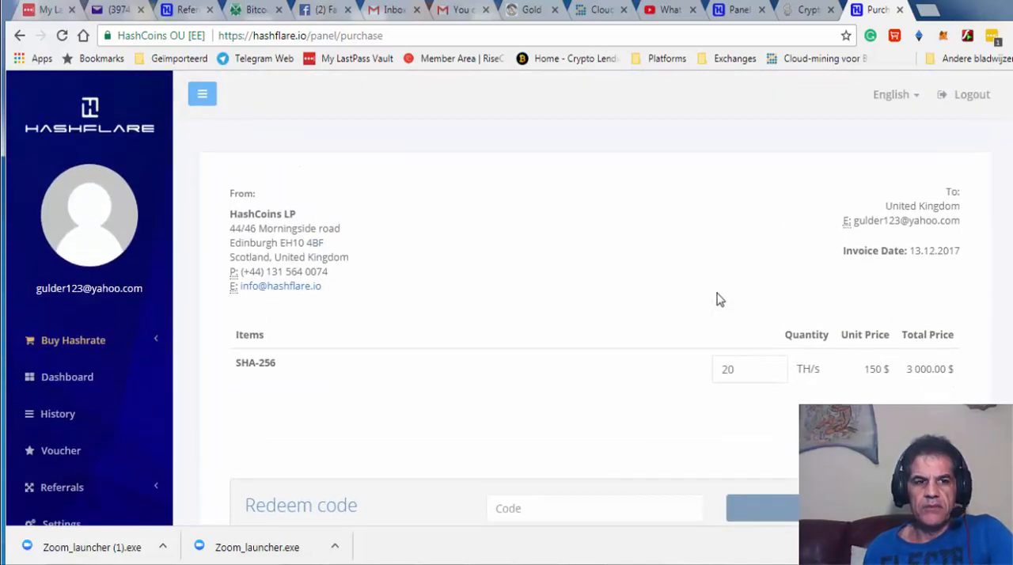
pyautogui.moveTo(73, 342)
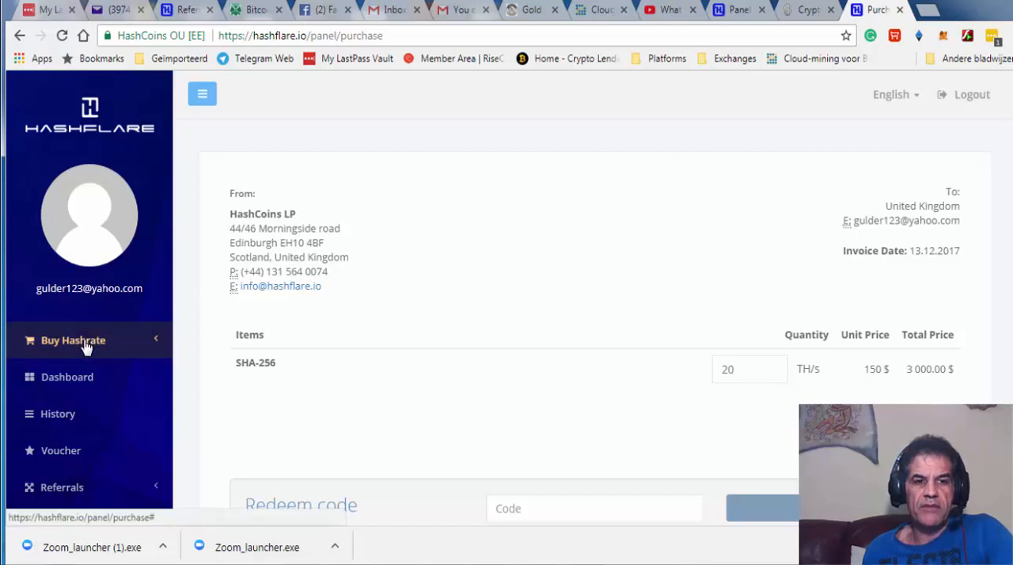
# Go to Buy Hashrate > SHA-256, landing on the purchase page at 0 TH/s
pyautogui.click(73, 340)
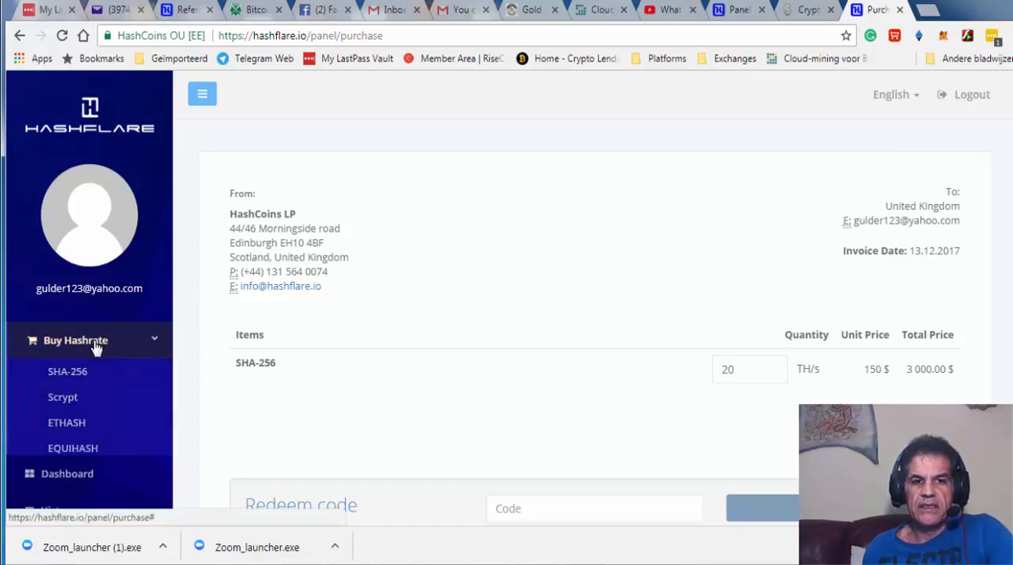
pyautogui.click(67, 371)
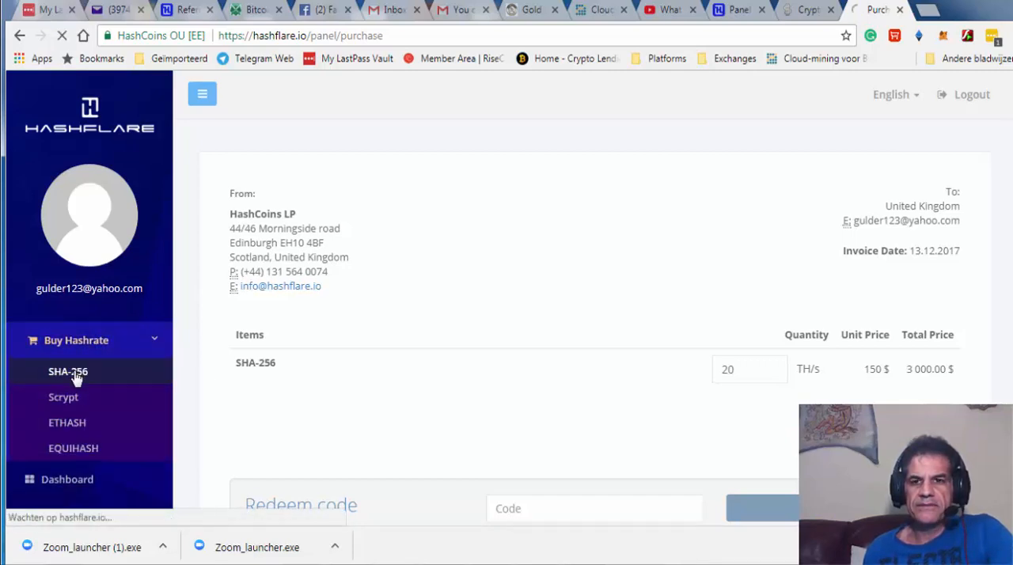
pyautogui.click(67, 372)
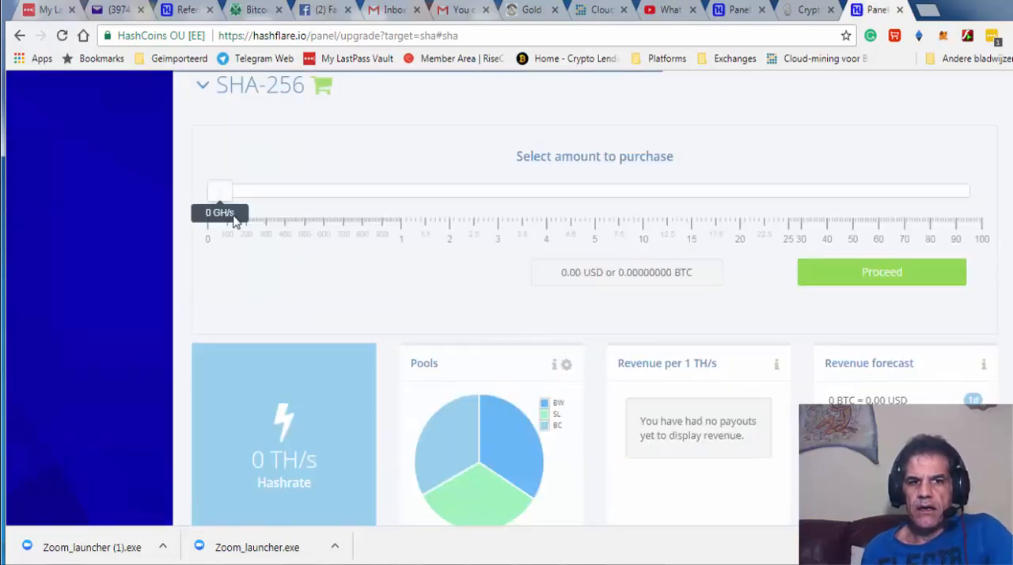
# Slide the SHA-256 amount to 20 TH/s, priced 3000.00 USD (0.17310000 BTC)
pyautogui.moveTo(220, 190); pyautogui.dragTo(684, 190)
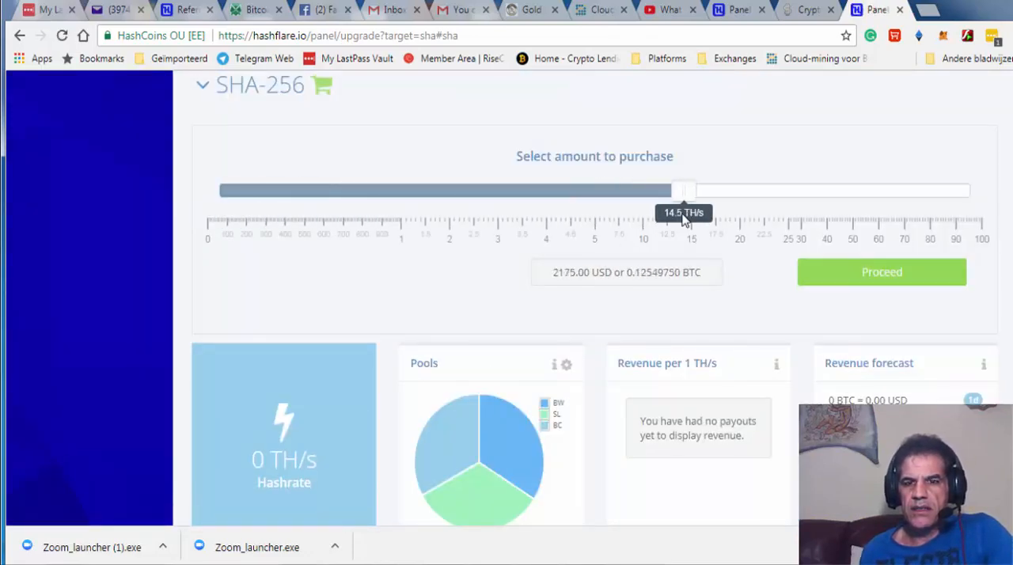
pyautogui.moveTo(684, 190); pyautogui.dragTo(736, 190)
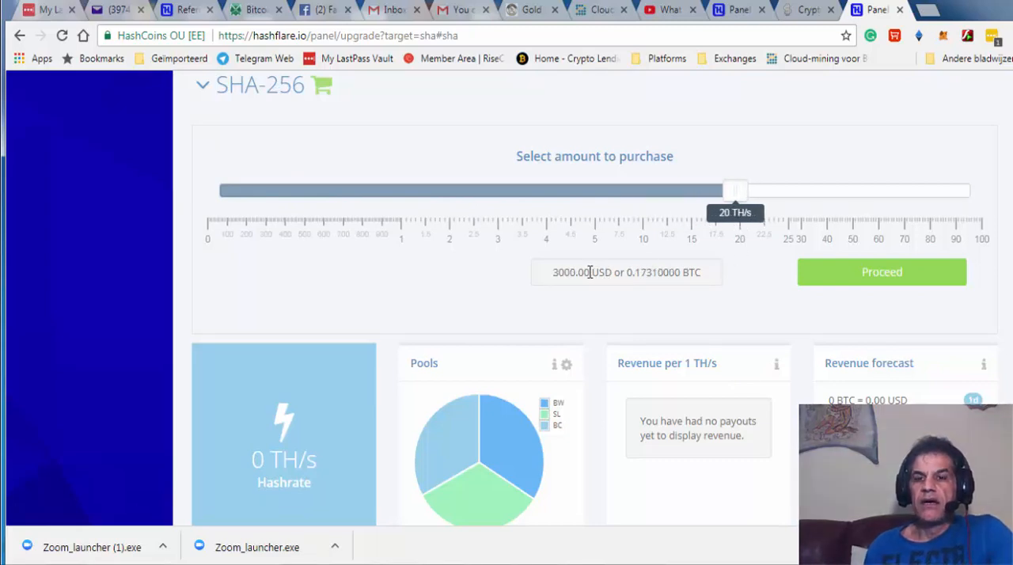
pyautogui.moveTo(716, 276)
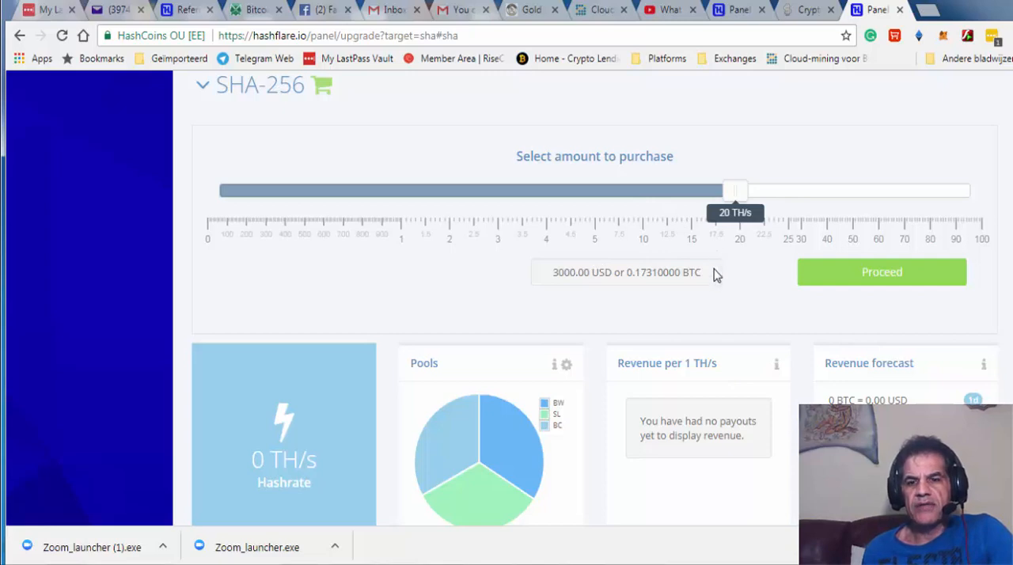
pyautogui.moveTo(725, 252)
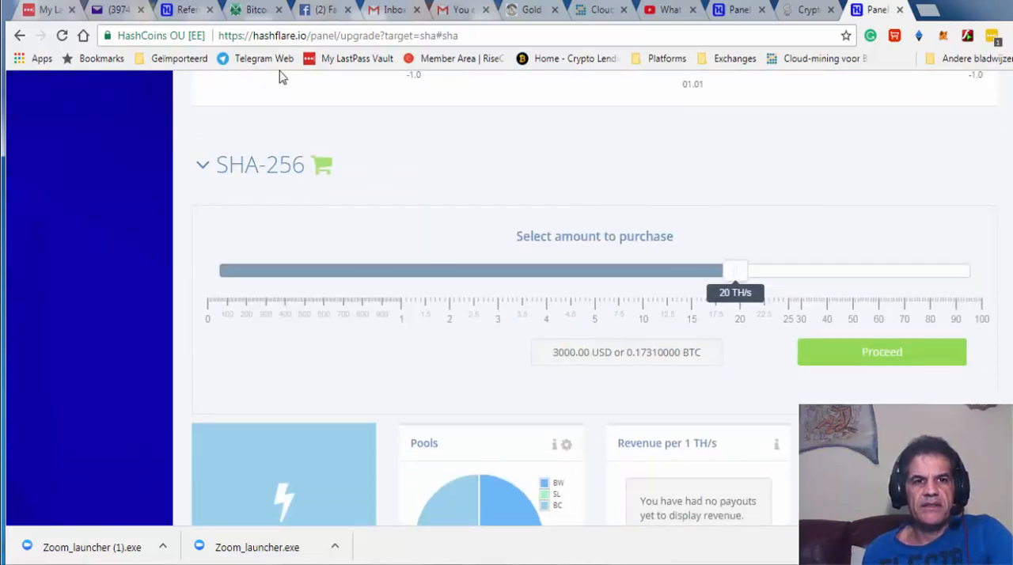
# Glance over the CoinWarz Bitcoin calculator, then return to the HashFlare tab
pyautogui.click(257, 9)
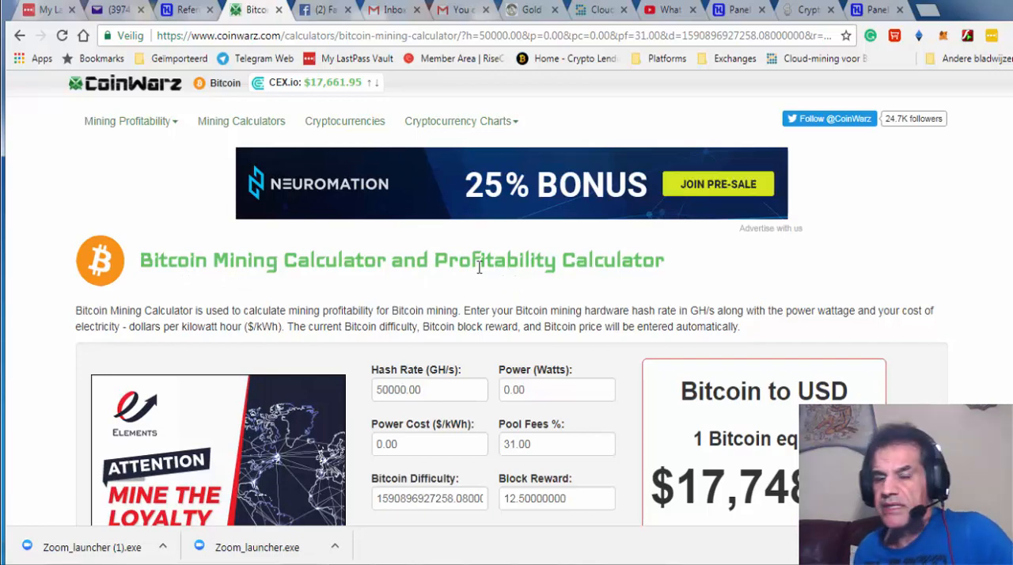
pyautogui.scroll(-3)
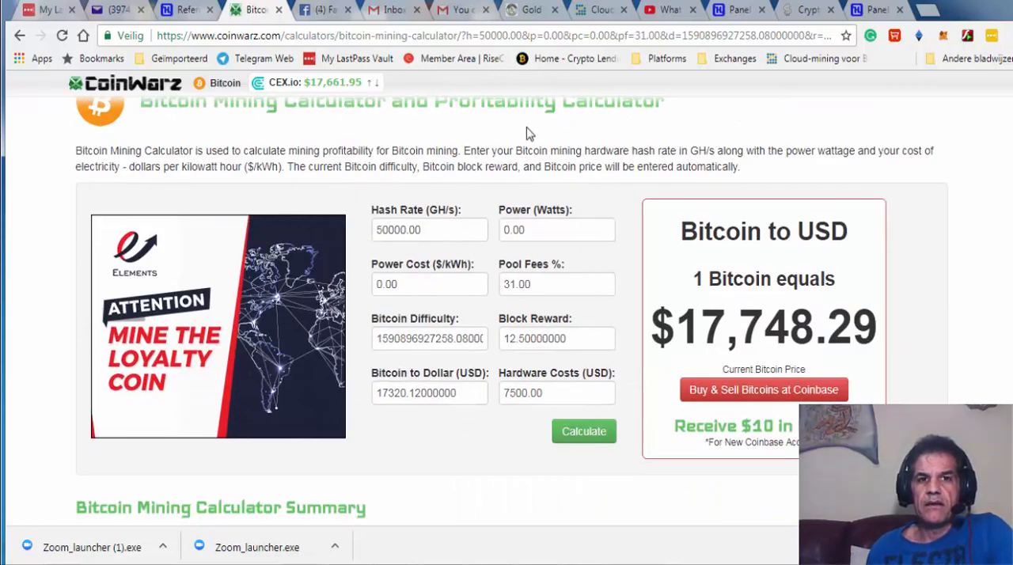
pyautogui.click(171, 12)
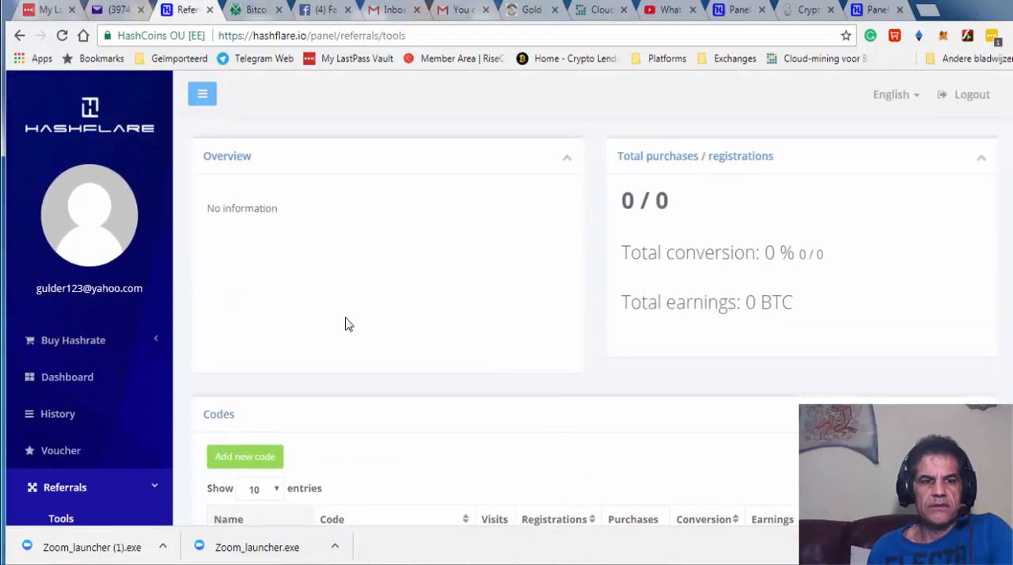
pyautogui.moveTo(73, 341)
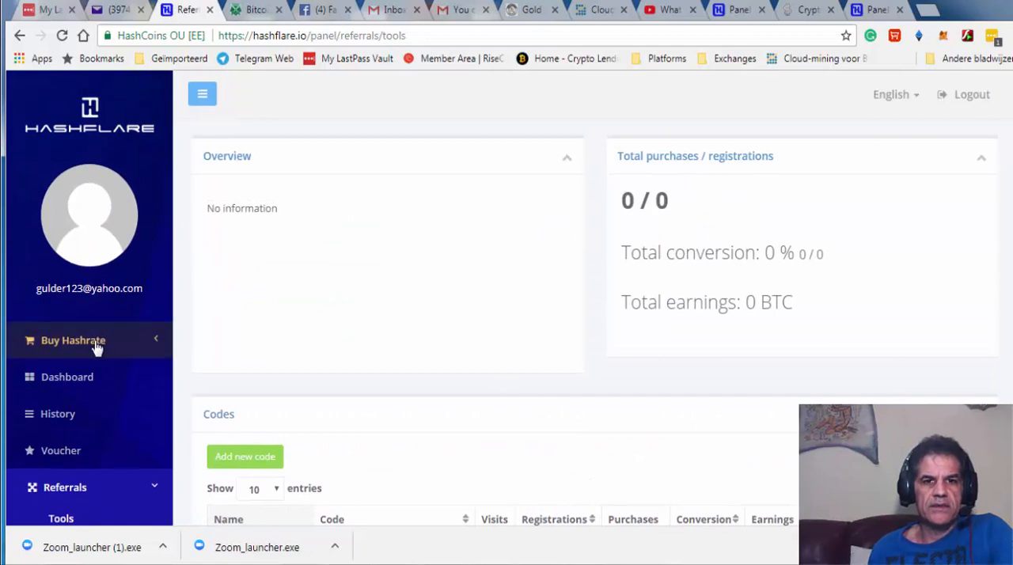
pyautogui.moveTo(95, 382)
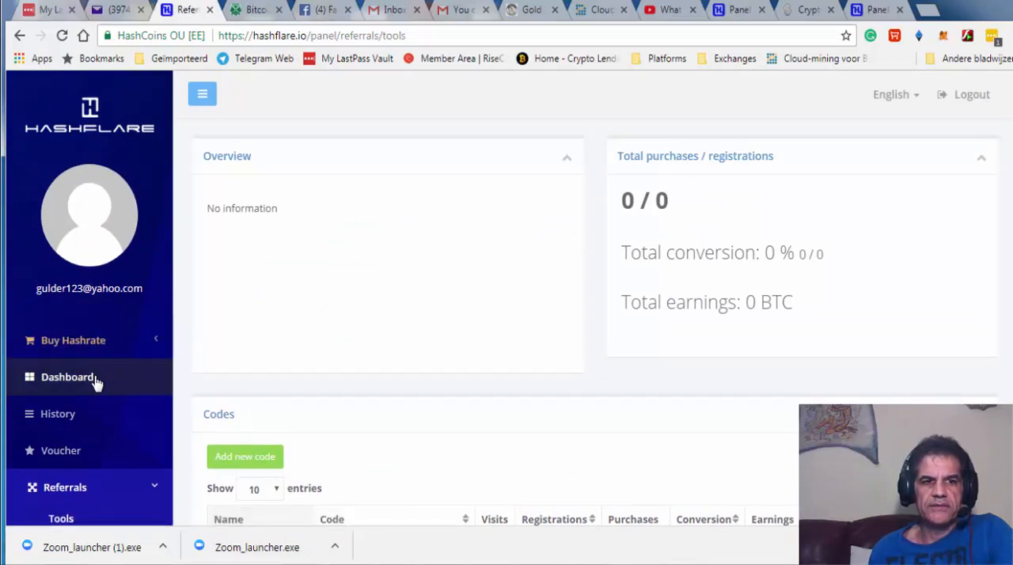
# Reopen the SHA-256 purchase page via Buy Hashrate in the sidebar
pyautogui.click(73, 341)
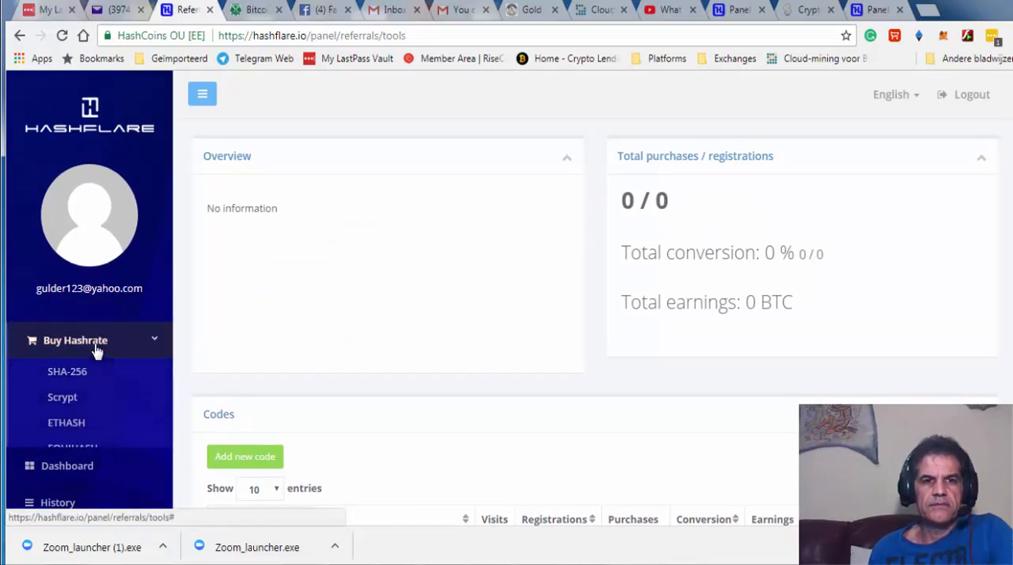
pyautogui.click(63, 372)
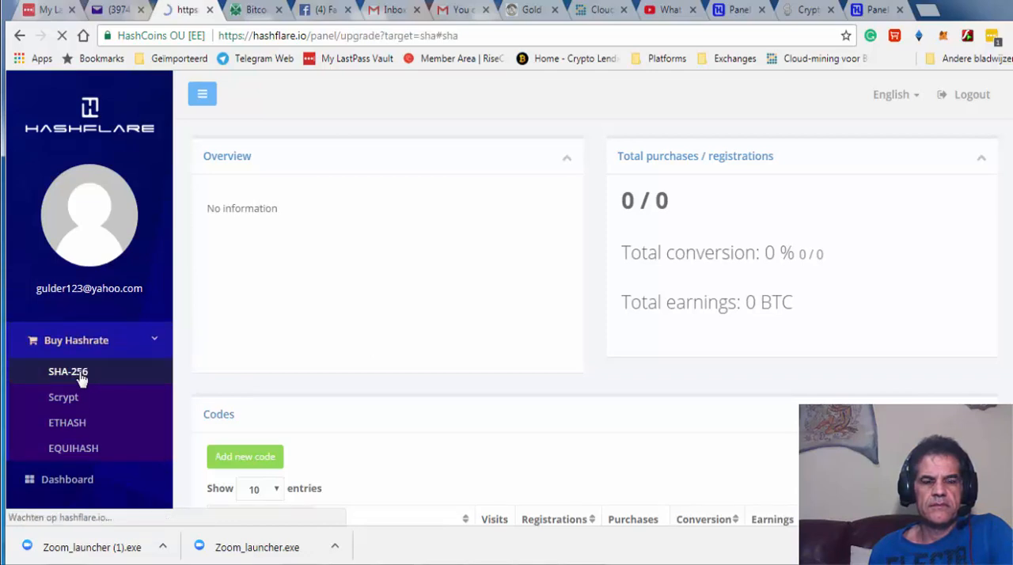
pyautogui.click(67, 373)
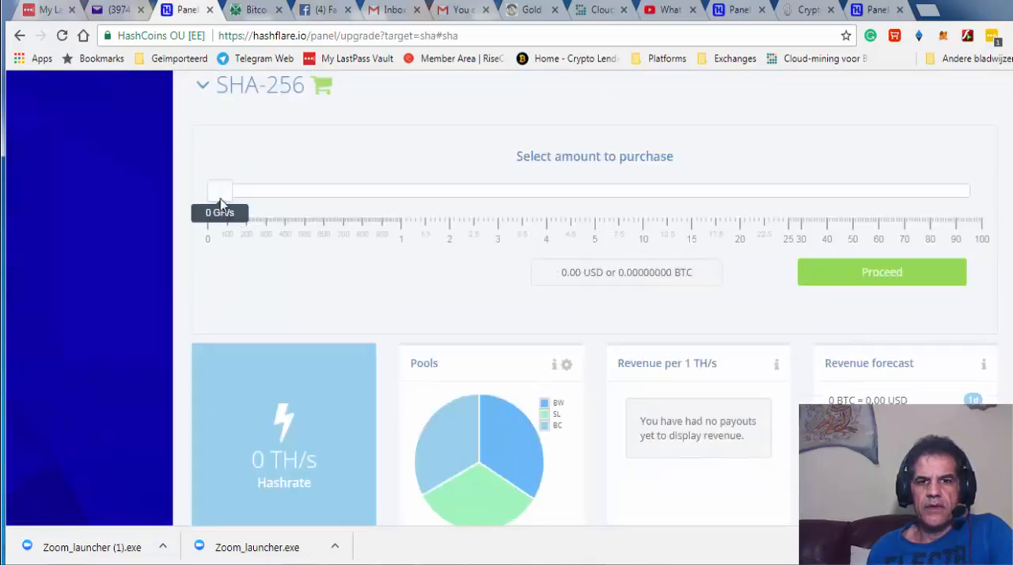
# Settle the slider at 20 TH/s for 3000.00 USD, then head to CoinWarz
pyautogui.moveTo(221, 190); pyautogui.dragTo(725, 190)
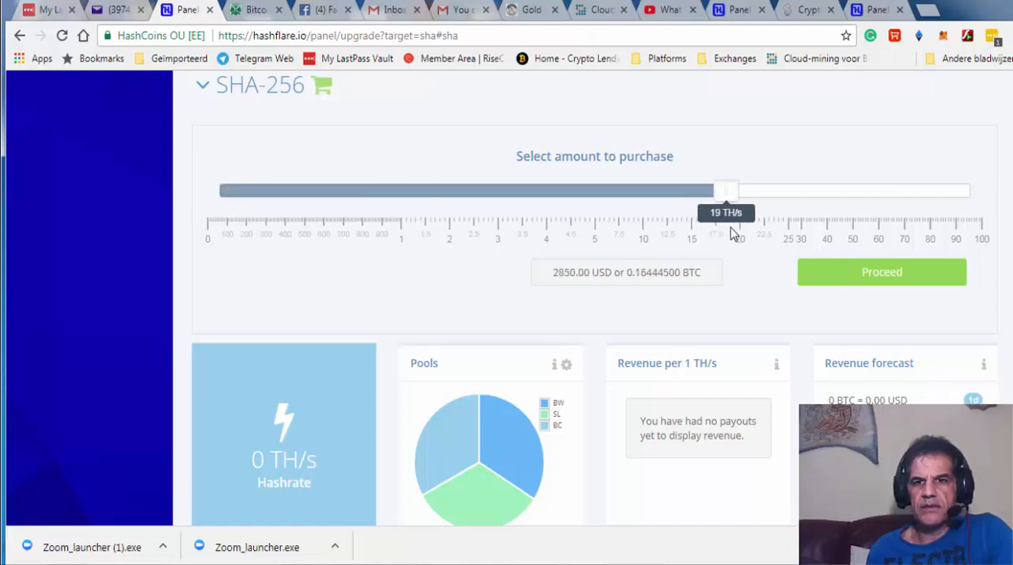
pyautogui.moveTo(725, 190); pyautogui.dragTo(742, 190)
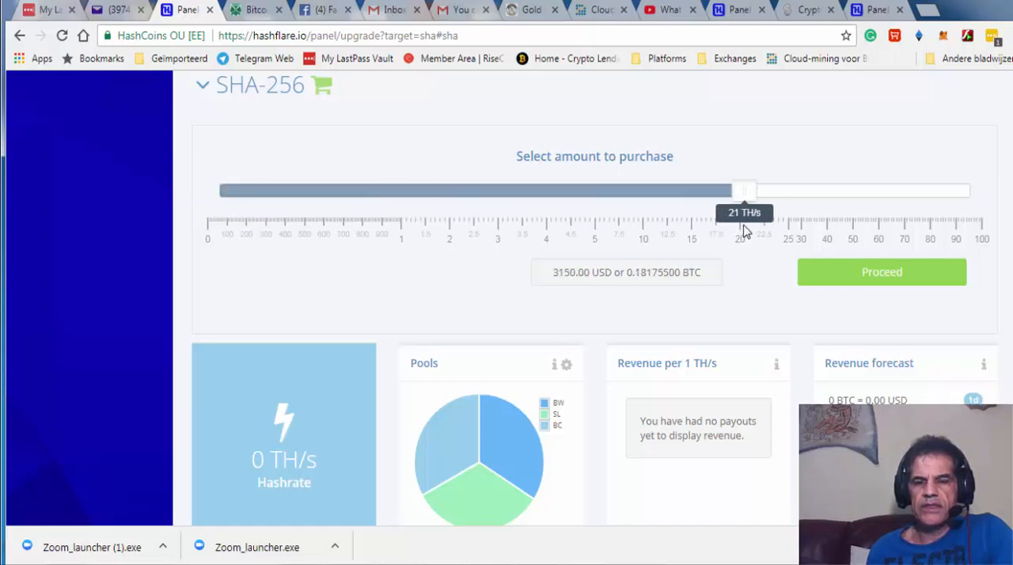
pyautogui.moveTo(744, 190); pyautogui.dragTo(738, 190)
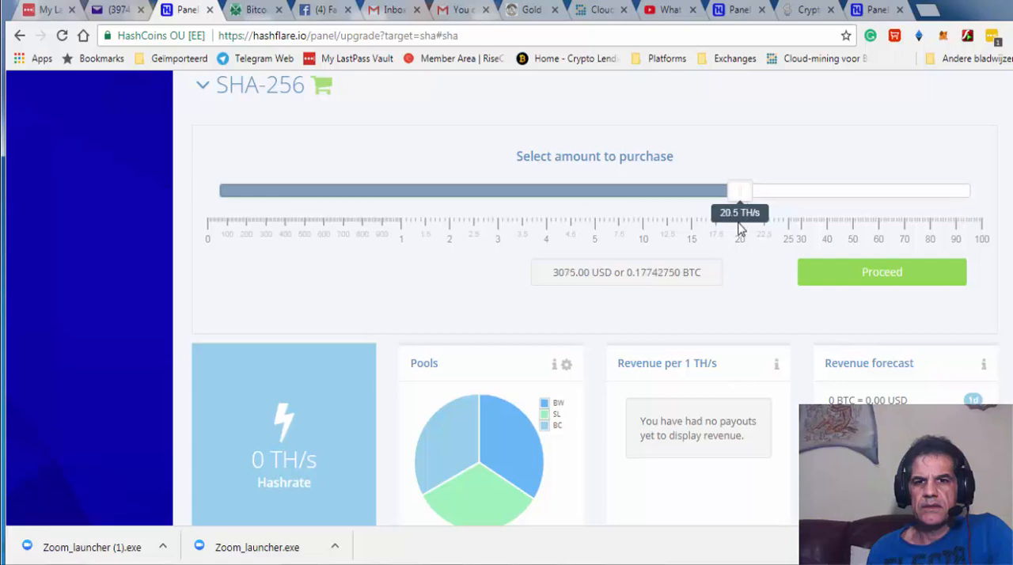
pyautogui.moveTo(741, 190); pyautogui.dragTo(734, 190)
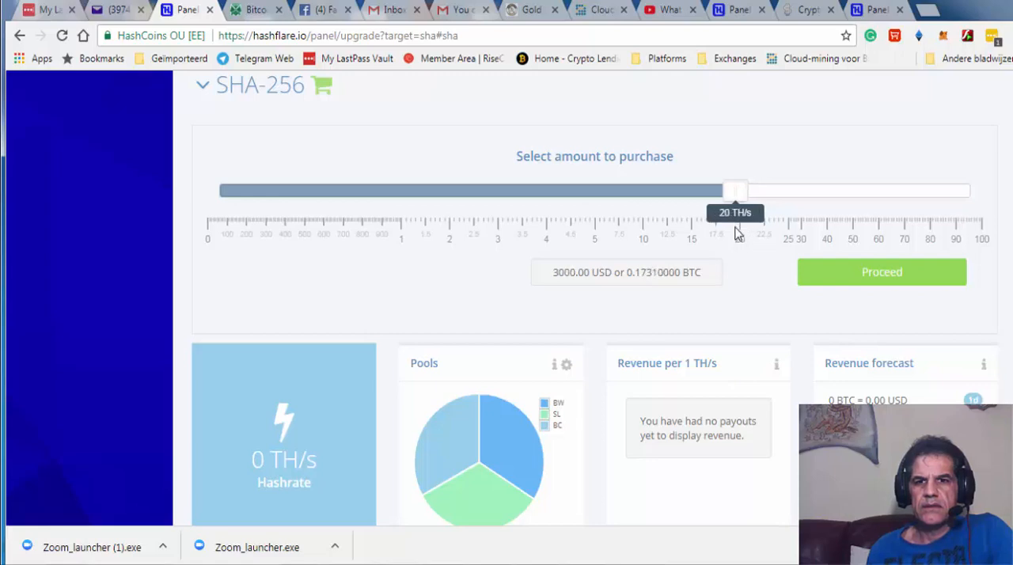
pyautogui.moveTo(570, 297)
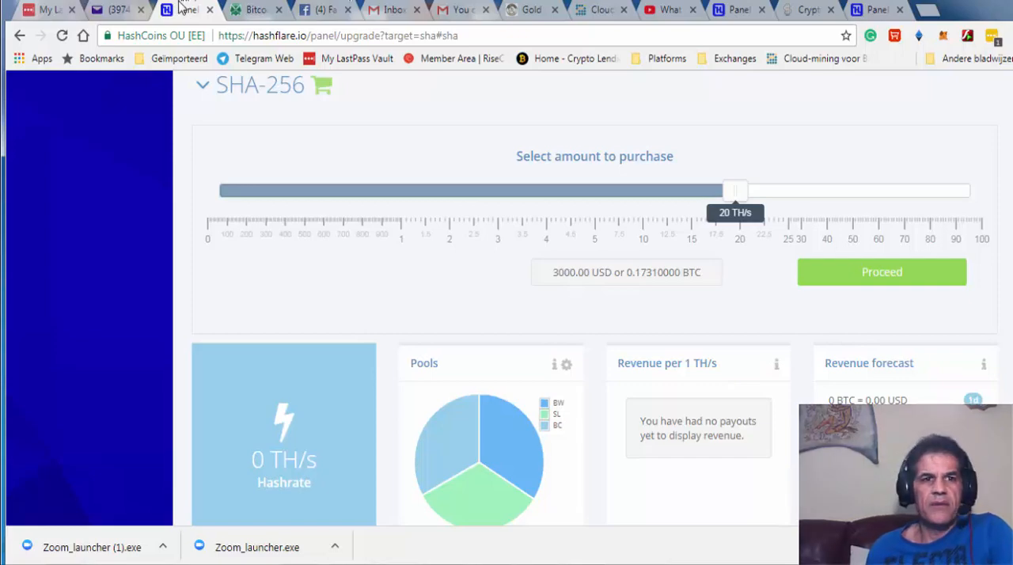
pyautogui.click(260, 9)
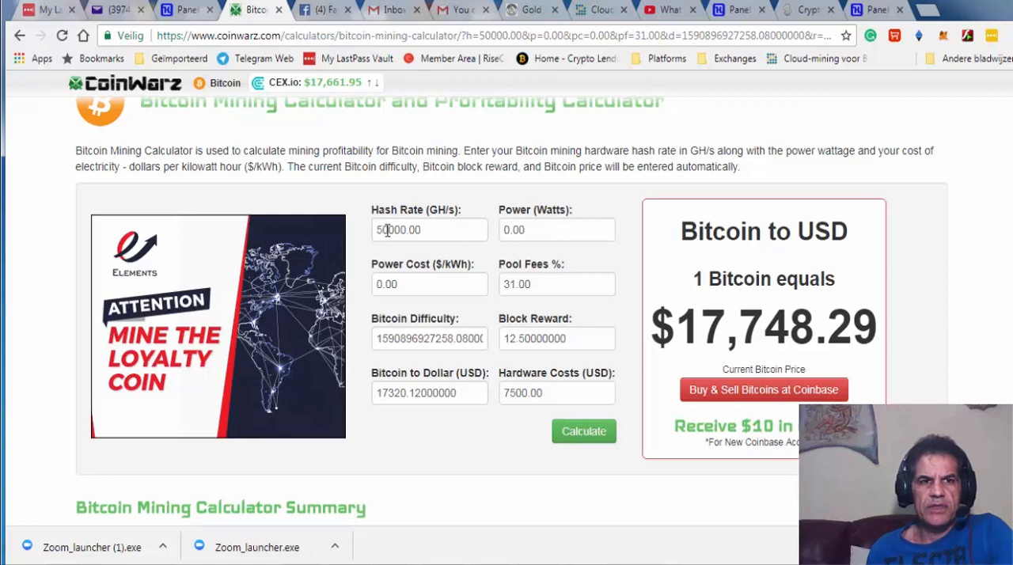
pyautogui.moveTo(161, 10)
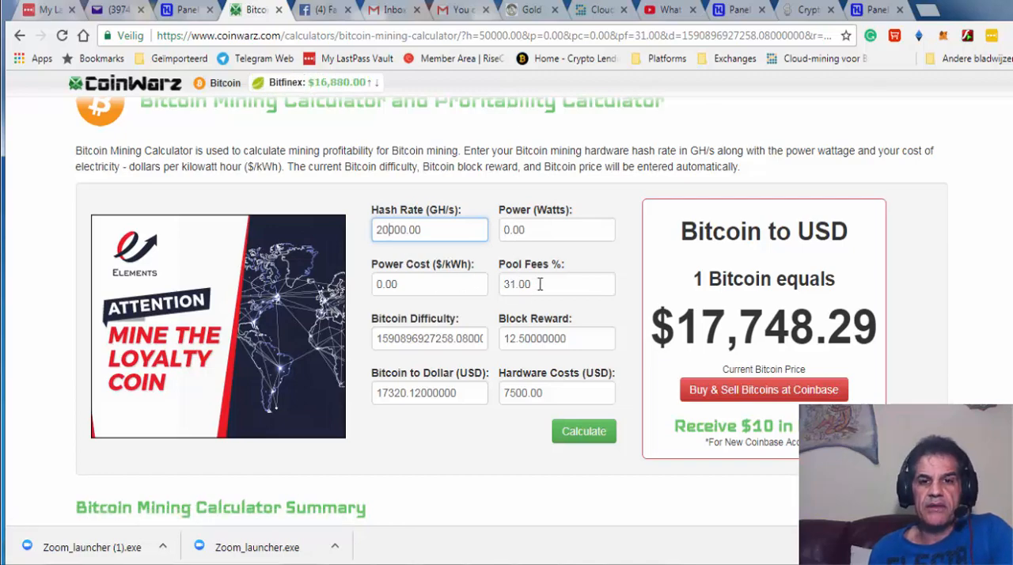
pyautogui.moveTo(554, 273)
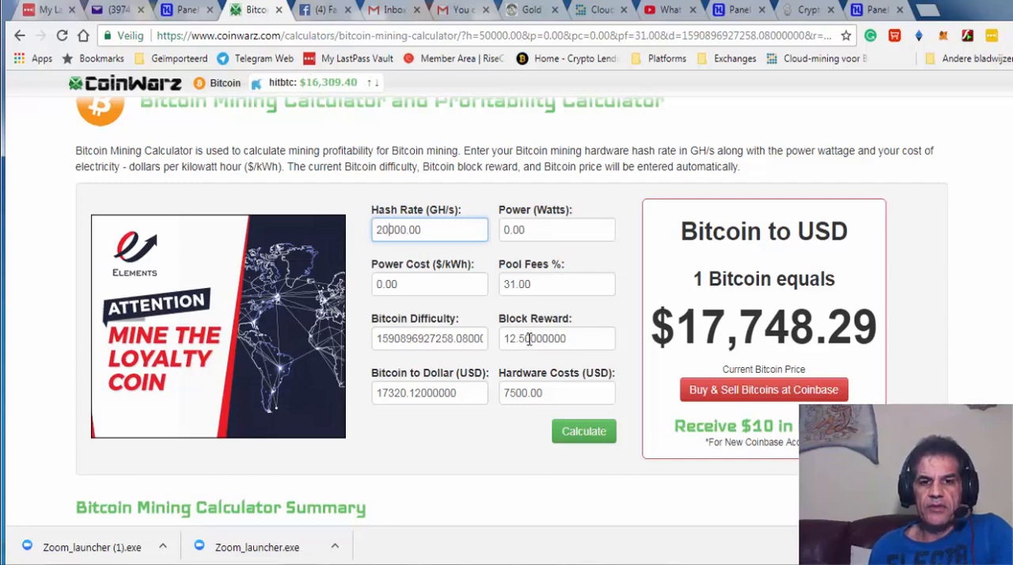
pyautogui.moveTo(421, 433)
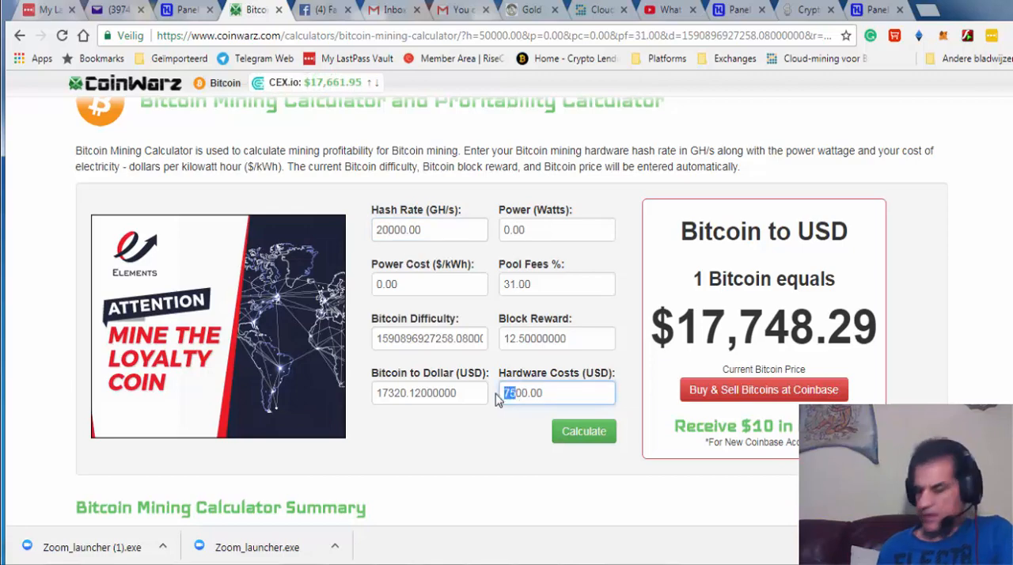
# Recalculate earnings at 20000 GH/s and 3000 USD hardware cost, then go to CoinMarketCap
pyautogui.write('300.00')
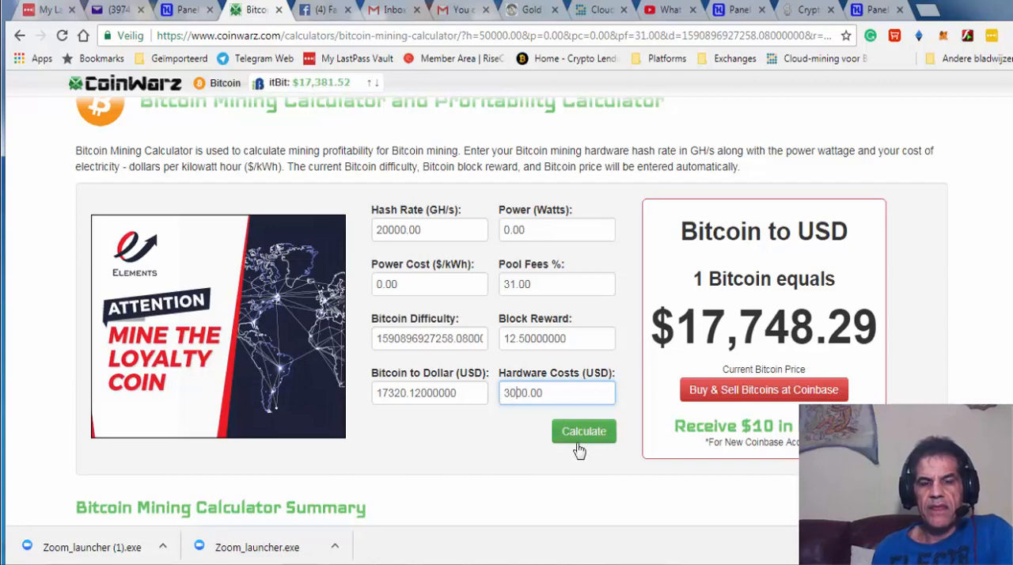
pyautogui.moveTo(551, 471)
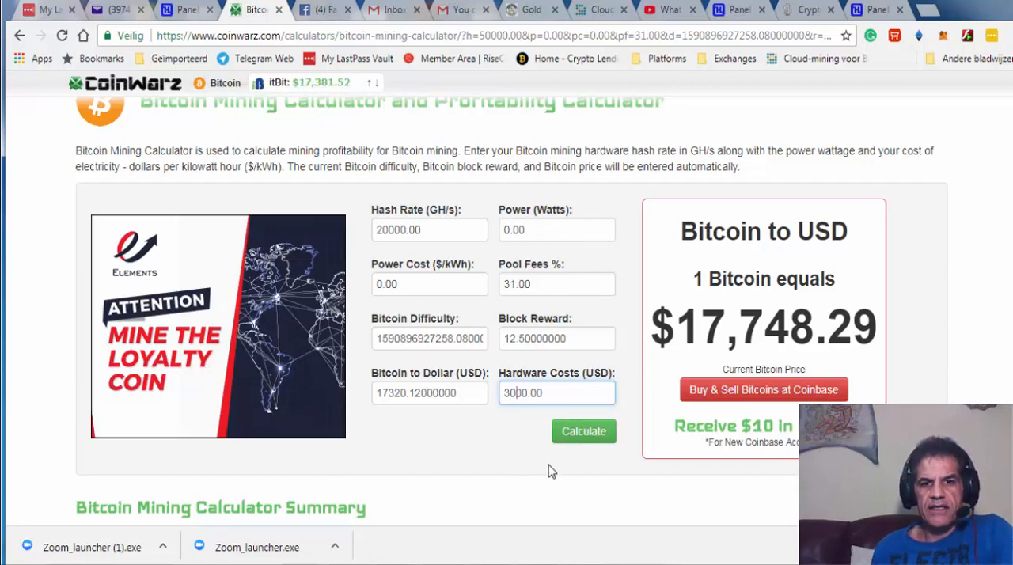
pyautogui.click(582, 431)
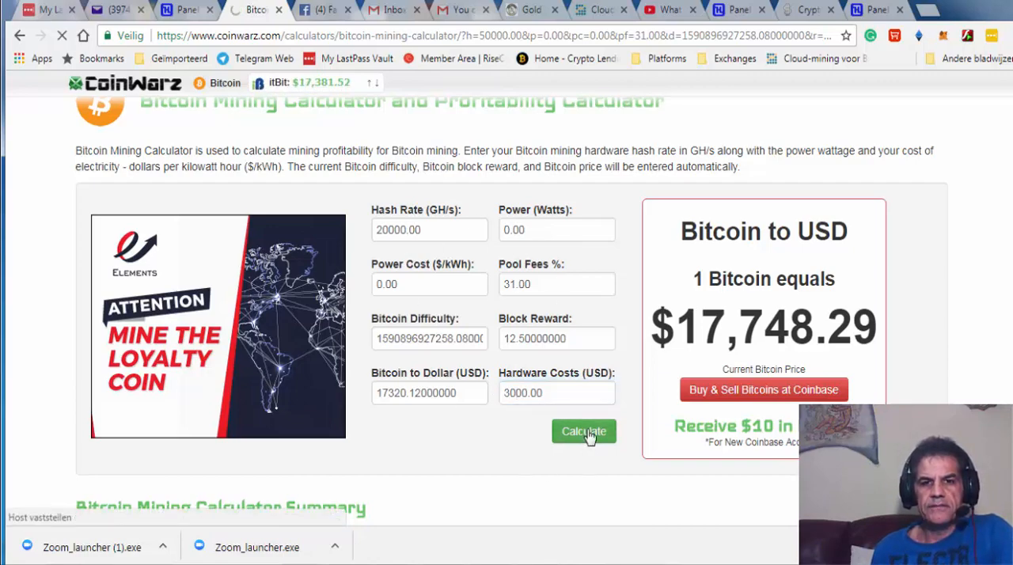
pyautogui.click(583, 431)
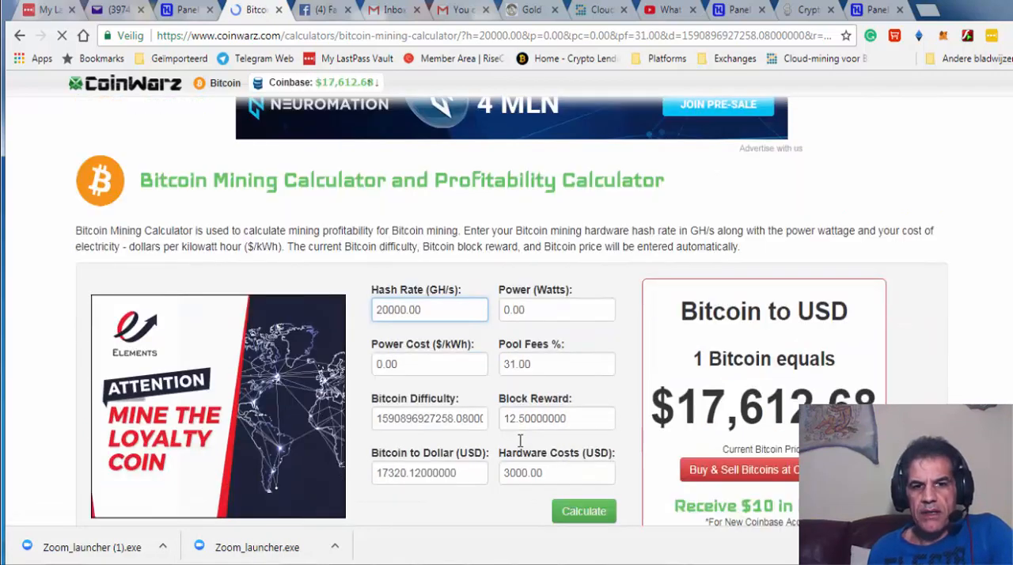
pyautogui.scroll(-3)
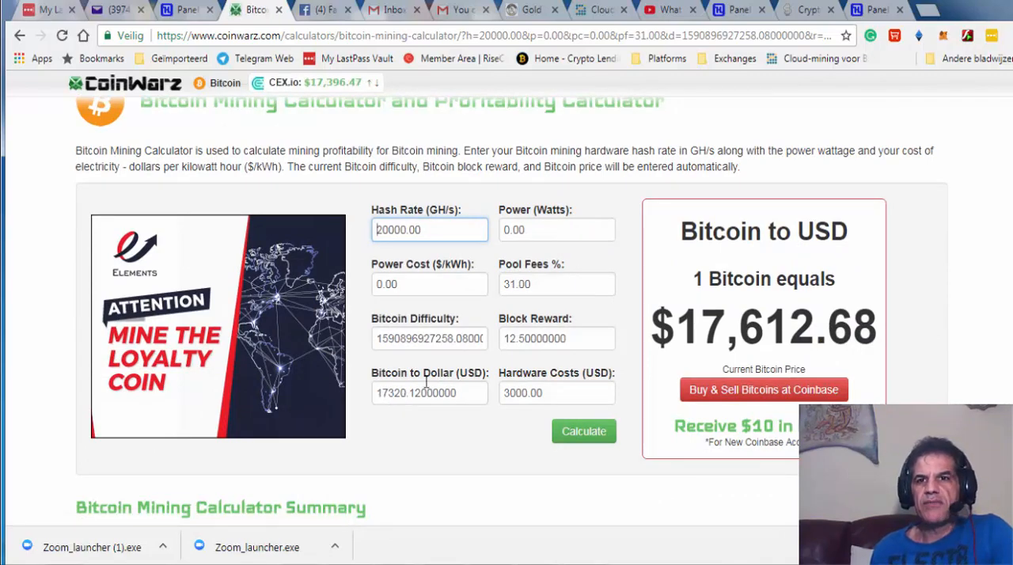
pyautogui.click(804, 9)
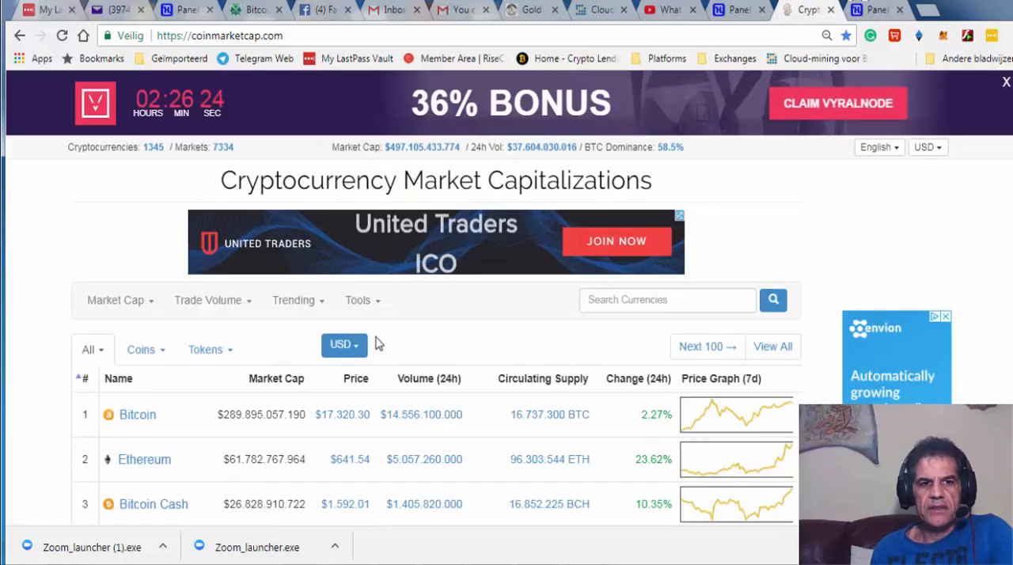
pyautogui.moveTo(333, 431)
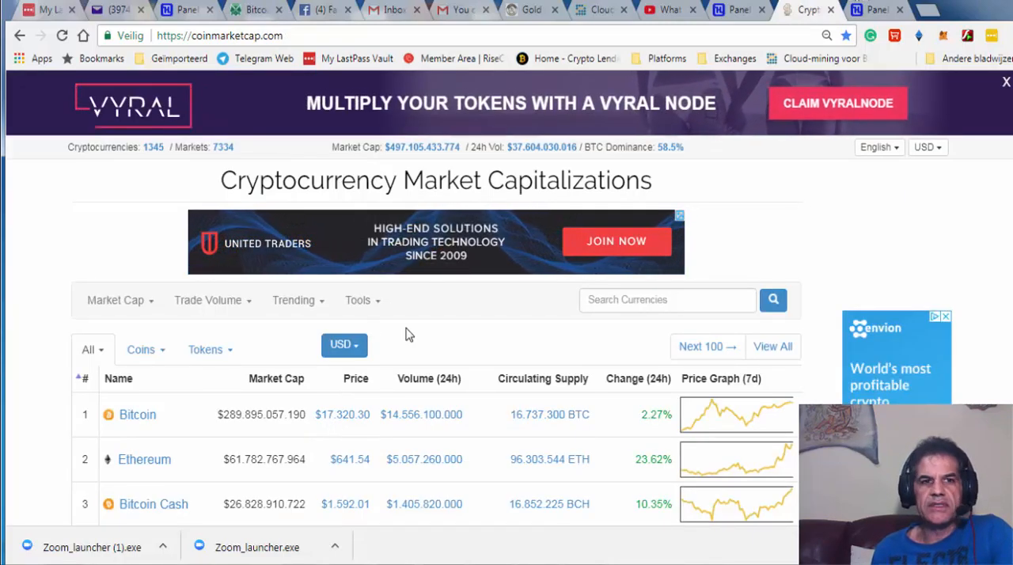
# Reload CoinMarketCap so Bitcoin shows its current price of $17,087.20
pyautogui.click(62, 34)
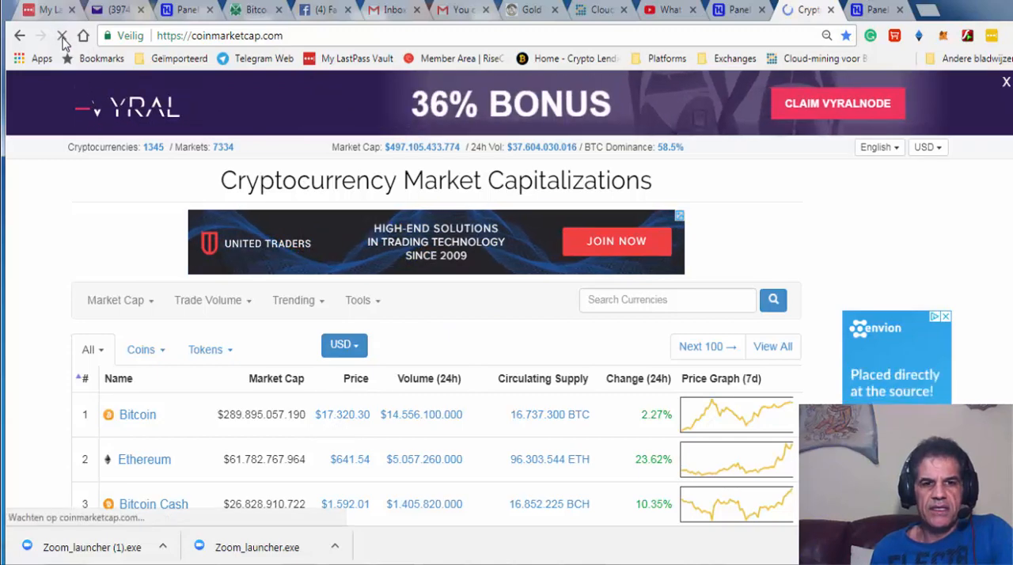
pyautogui.click(60, 35)
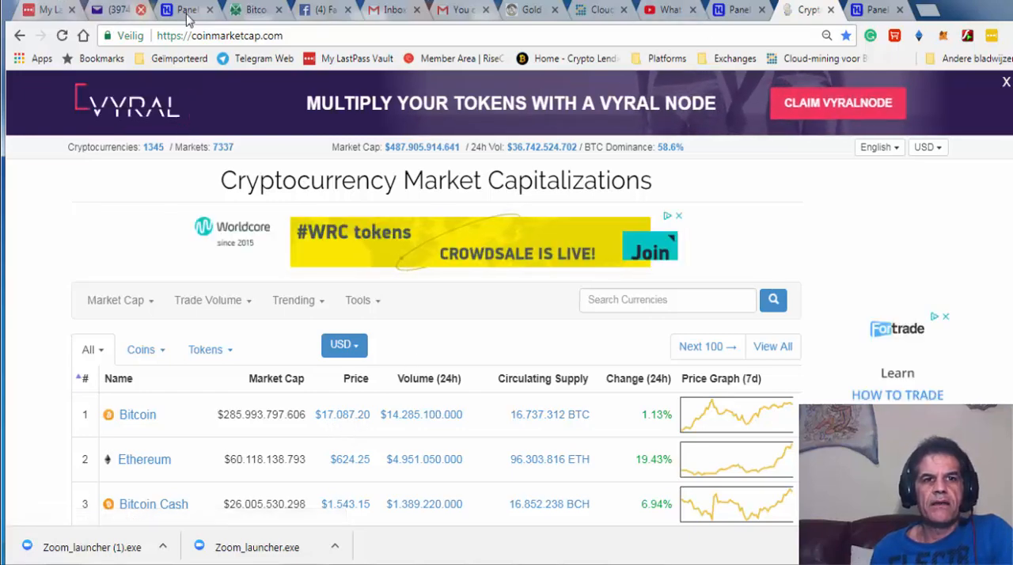
# Change the calculator's Bitcoin price to 17037.12 USD and recalculate
pyautogui.click(261, 10)
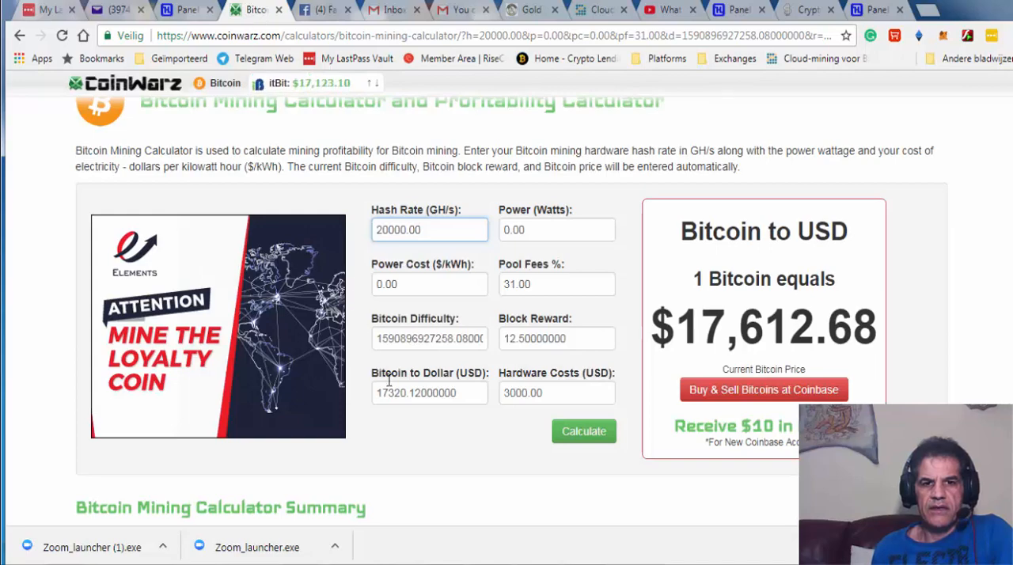
pyautogui.doubleClick(396, 392)
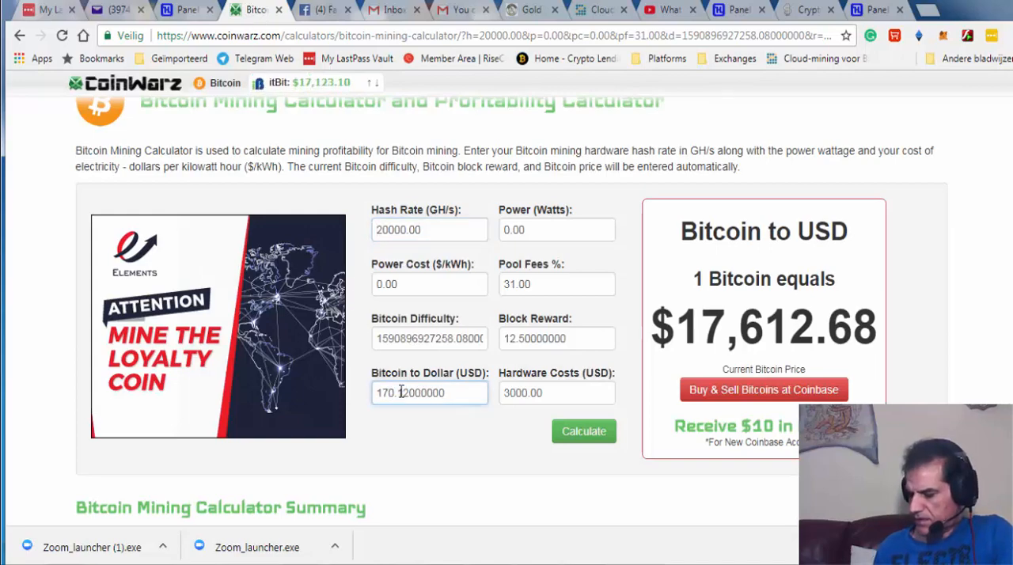
pyautogui.write('17037.12000000')
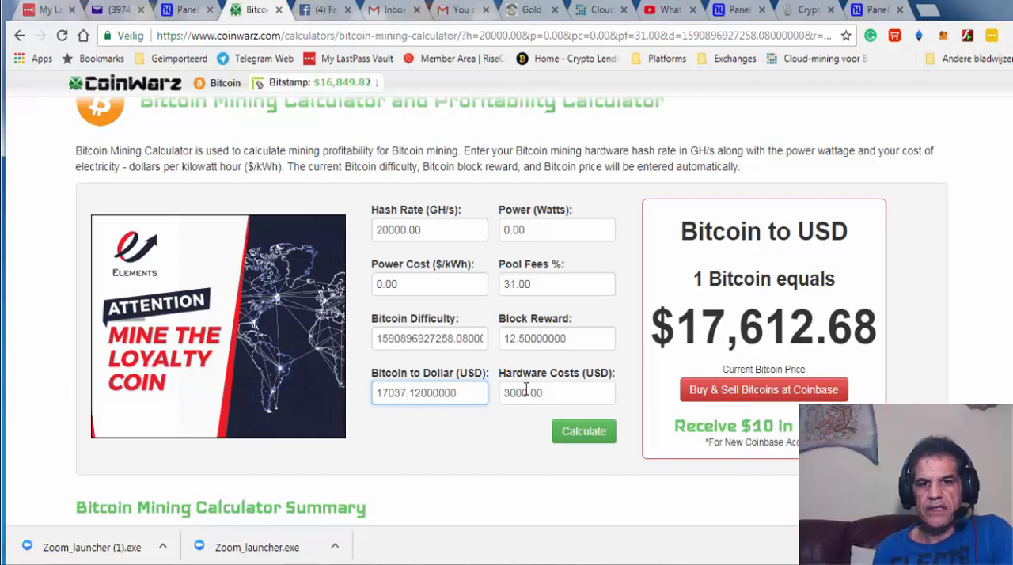
pyautogui.click(583, 431)
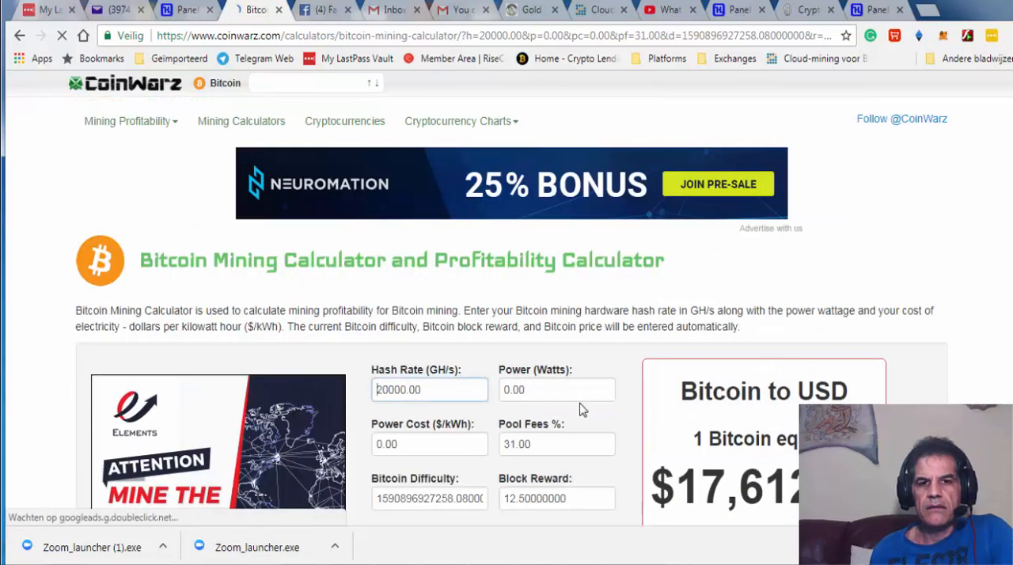
# Bring the earnings table ($37.16 daily, $1,114.85 monthly) into view and close the ad
pyautogui.scroll(-3)
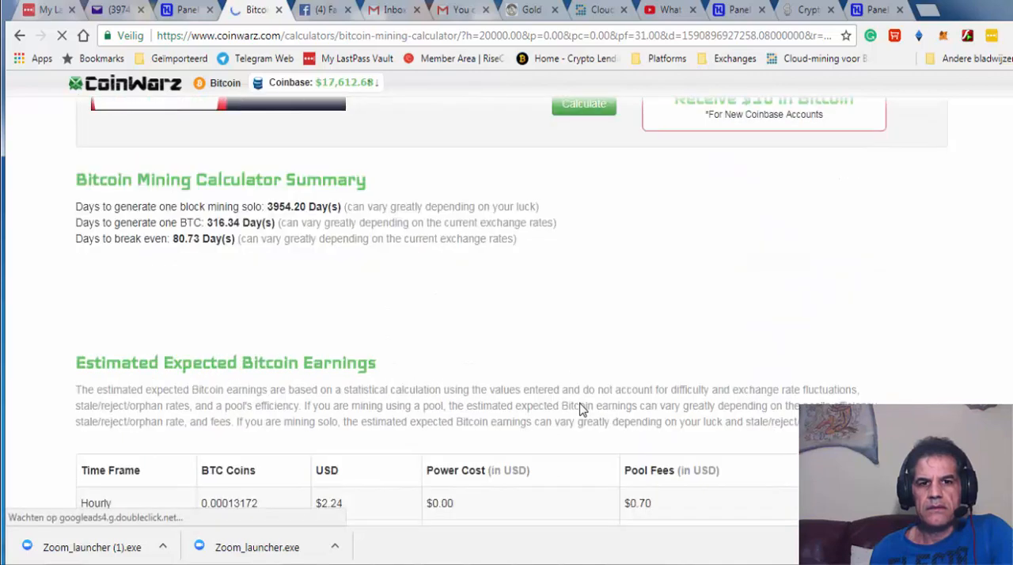
pyautogui.scroll(-3)
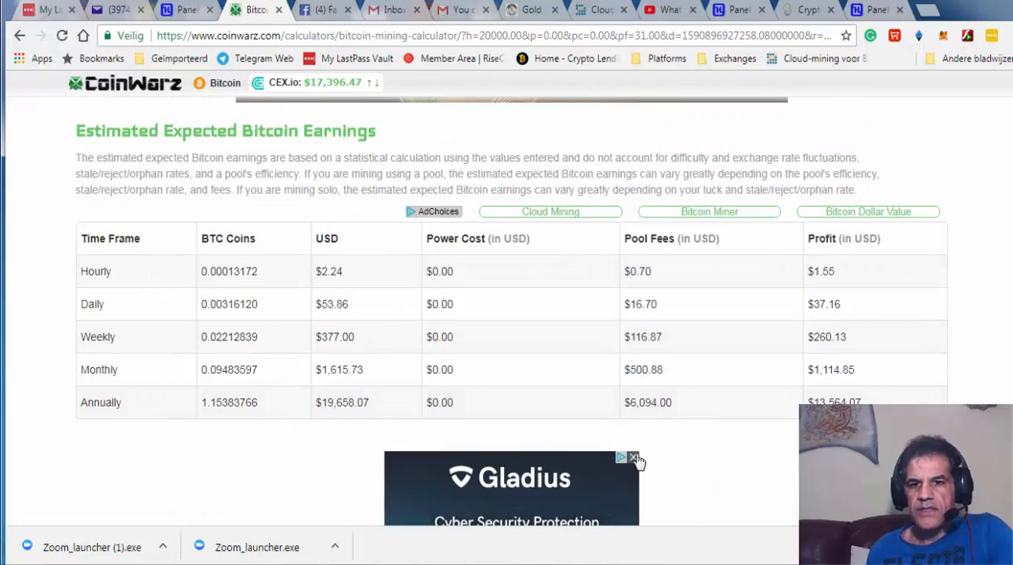
pyautogui.click(633, 457)
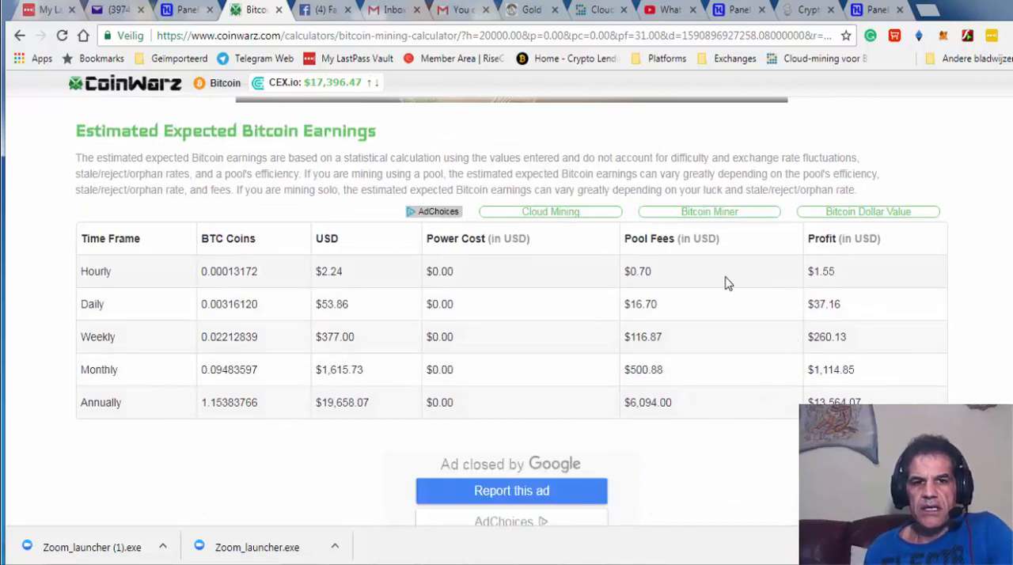
pyautogui.moveTo(102, 285)
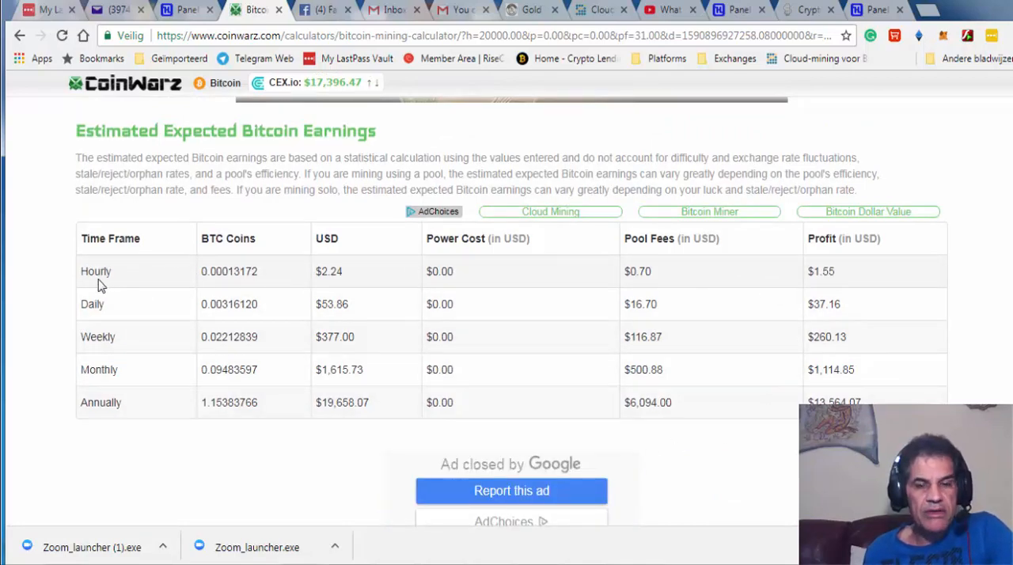
pyautogui.moveTo(849, 285)
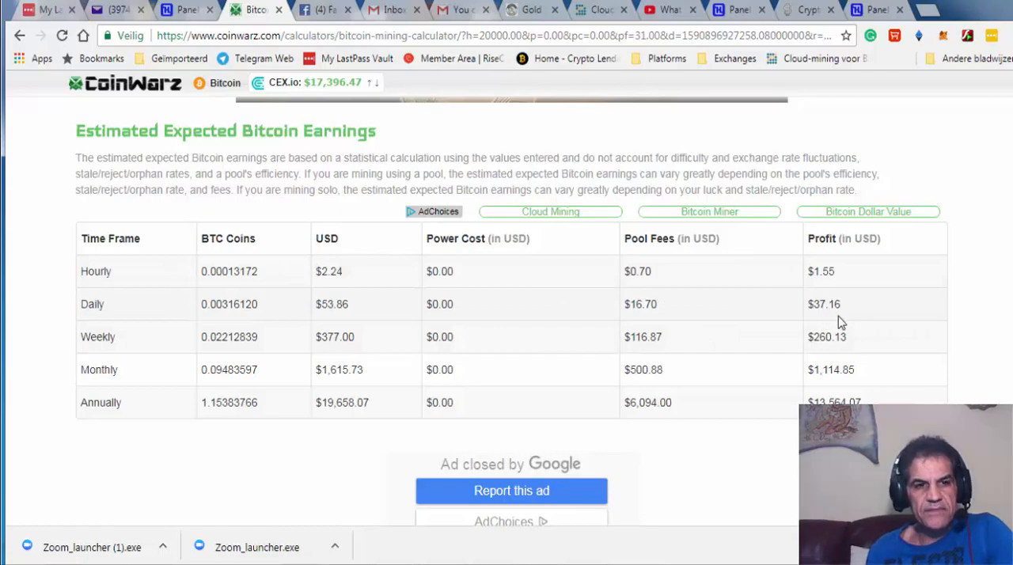
pyautogui.moveTo(833, 358)
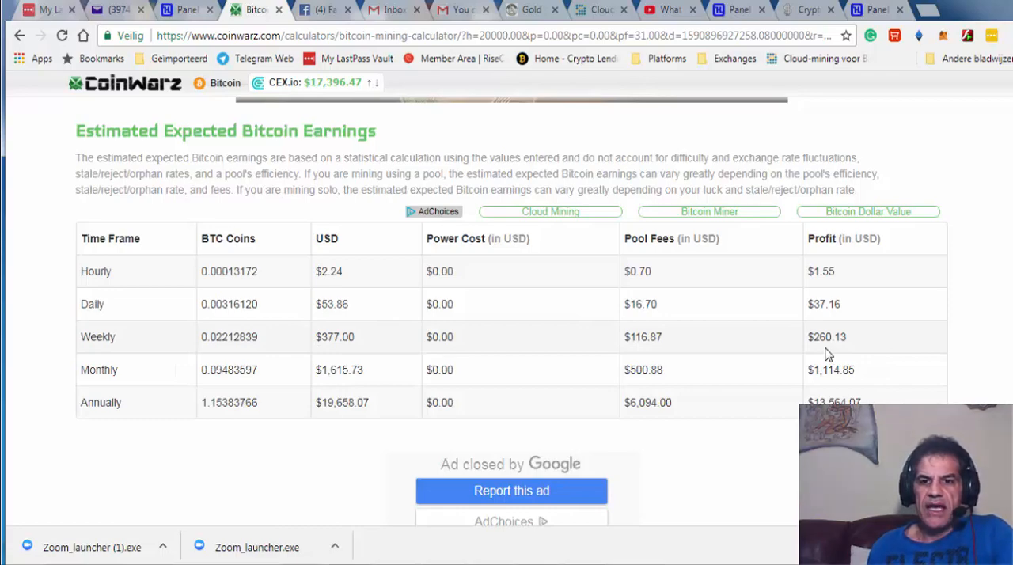
pyautogui.moveTo(834, 385)
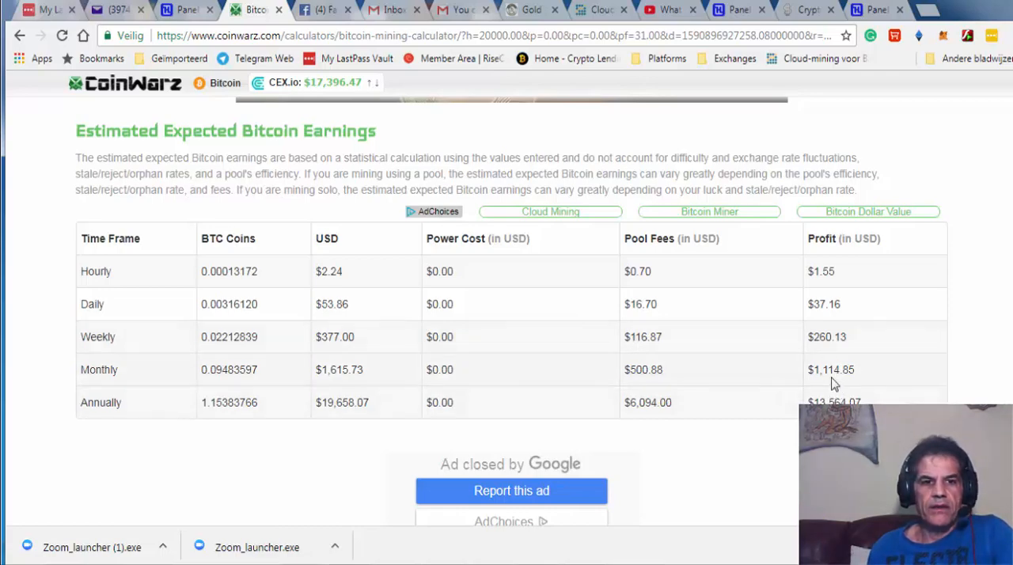
pyautogui.moveTo(820, 386)
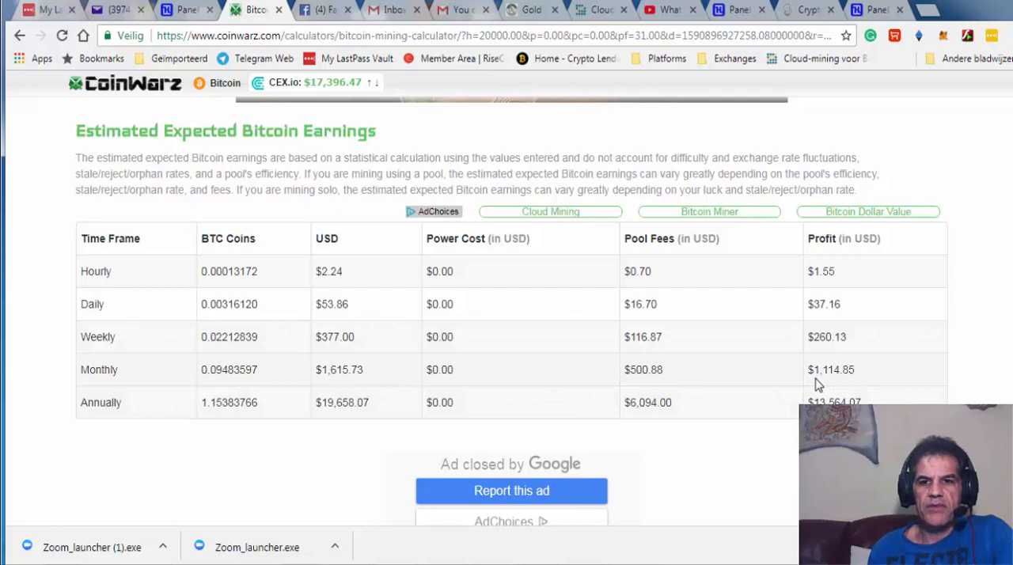
pyautogui.moveTo(833, 385)
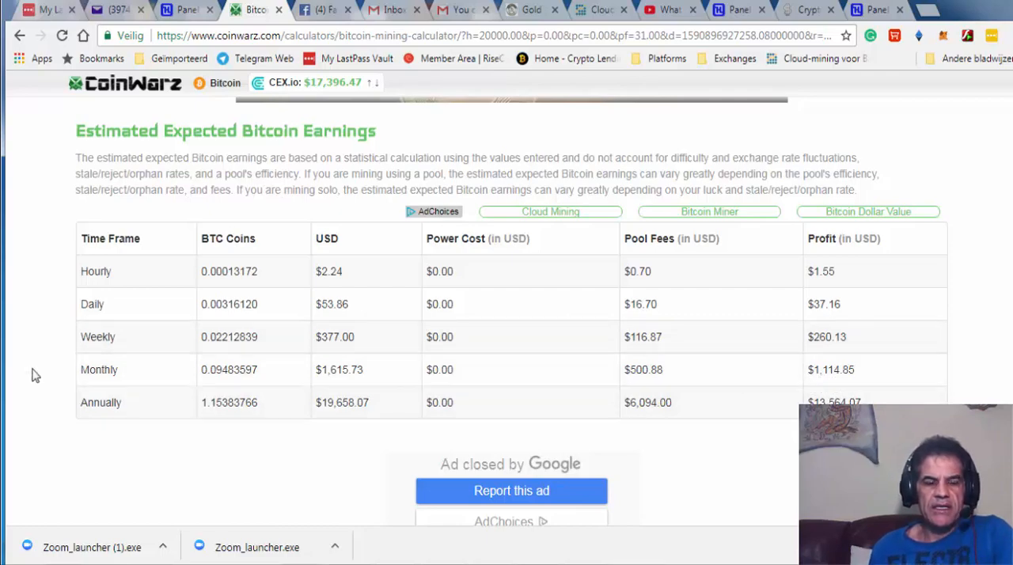
pyautogui.moveTo(851, 383)
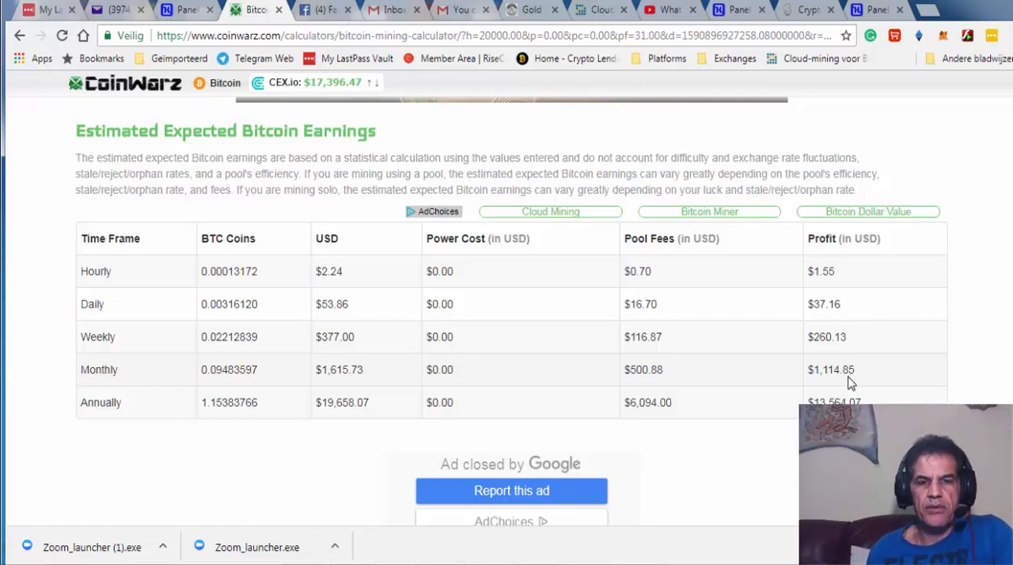
pyautogui.moveTo(826, 387)
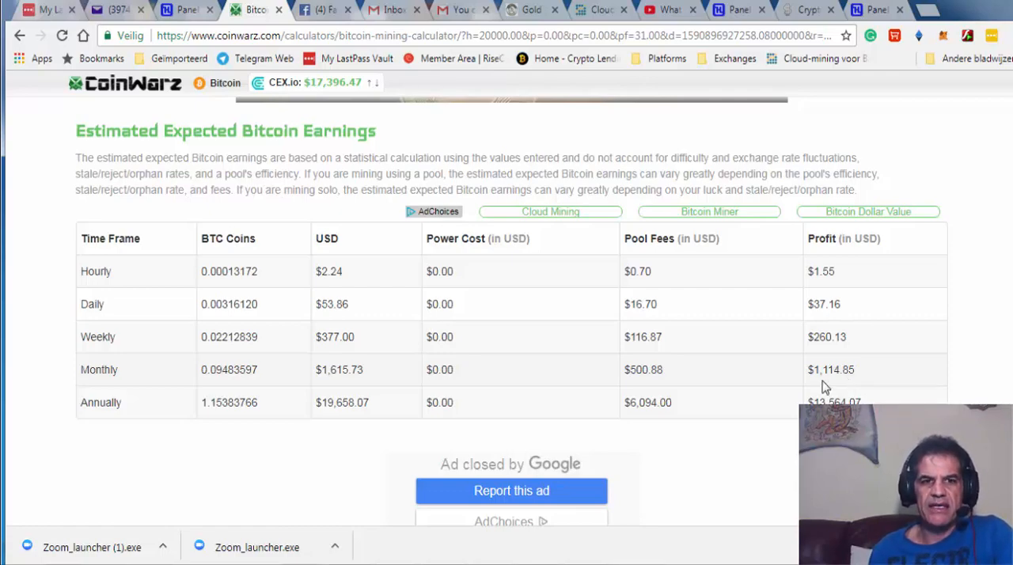
# Back on HashFlare, slide the SHA-256 amount to 50 TH/s, priced 7500.00 USD
pyautogui.click(171, 10)
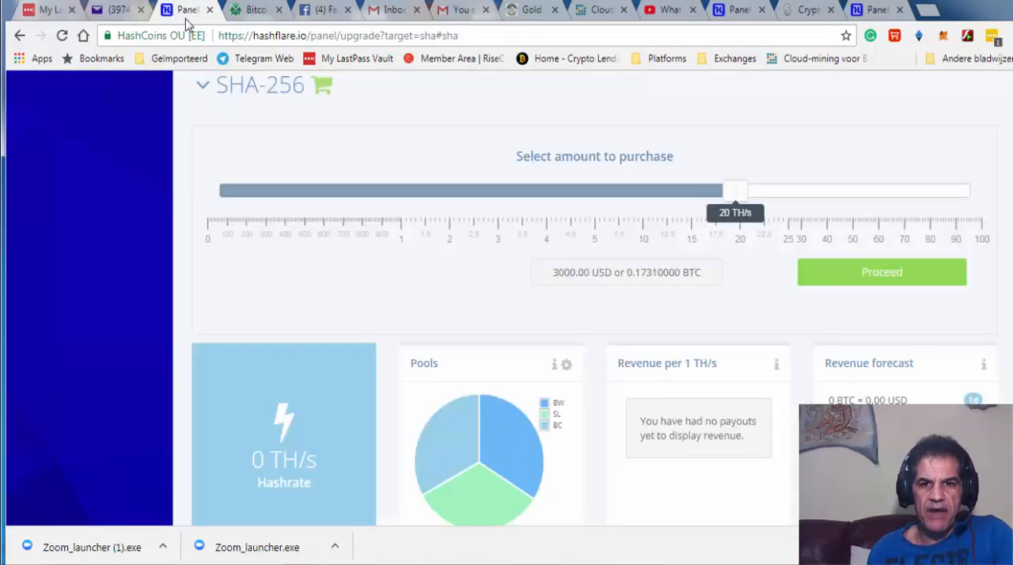
pyautogui.moveTo(405, 218)
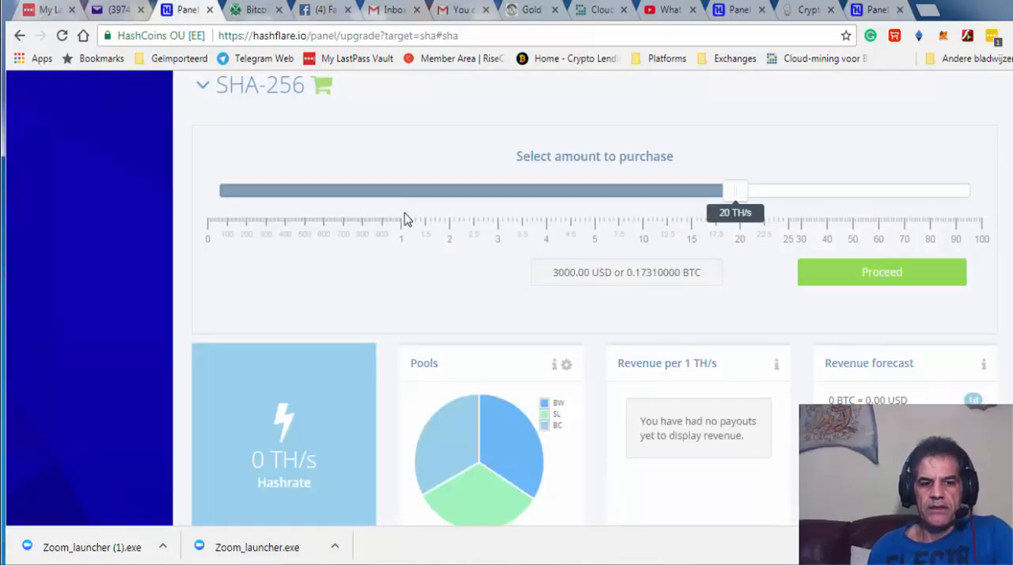
pyautogui.moveTo(720, 210)
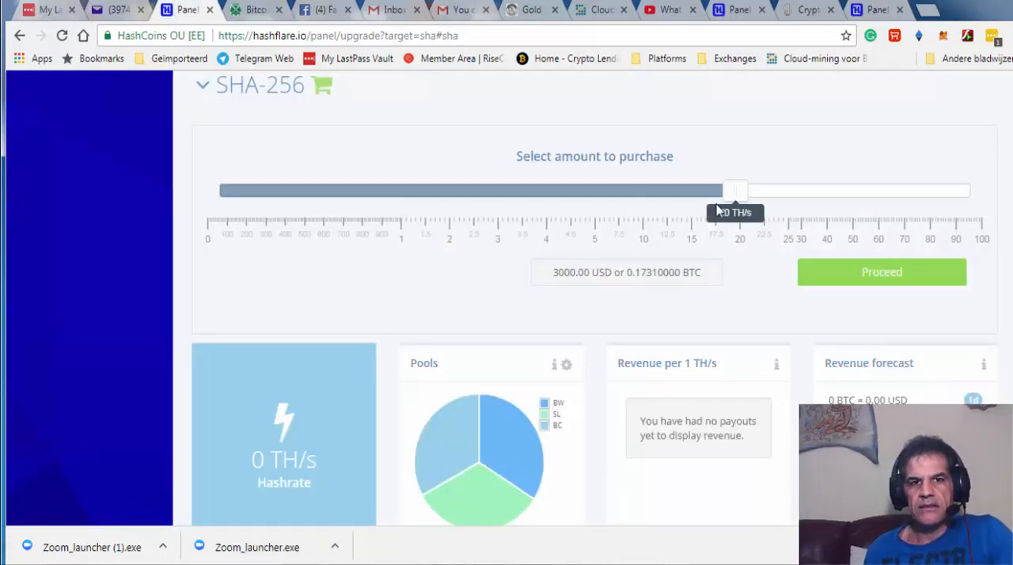
pyautogui.moveTo(412, 214)
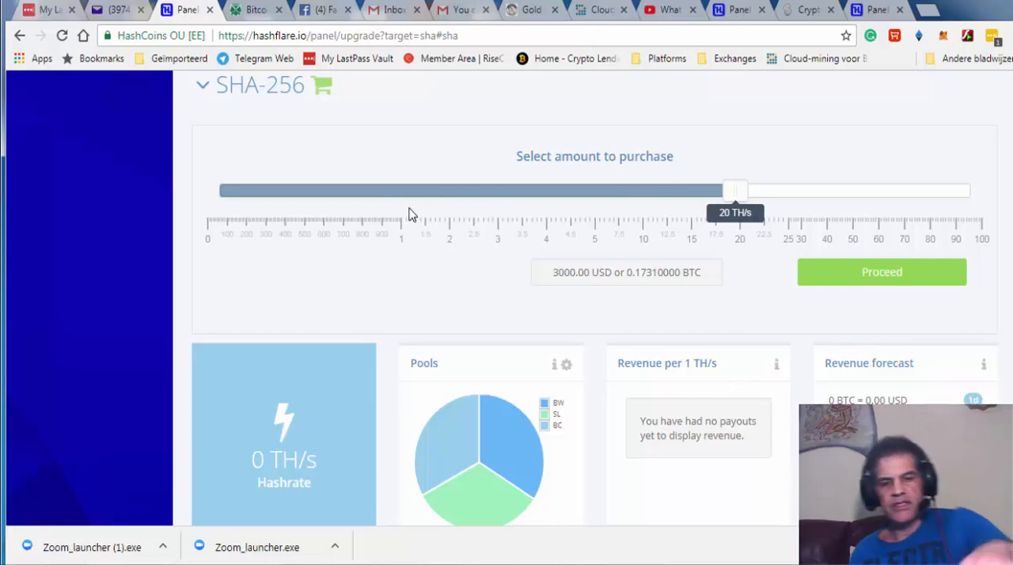
pyautogui.moveTo(418, 211)
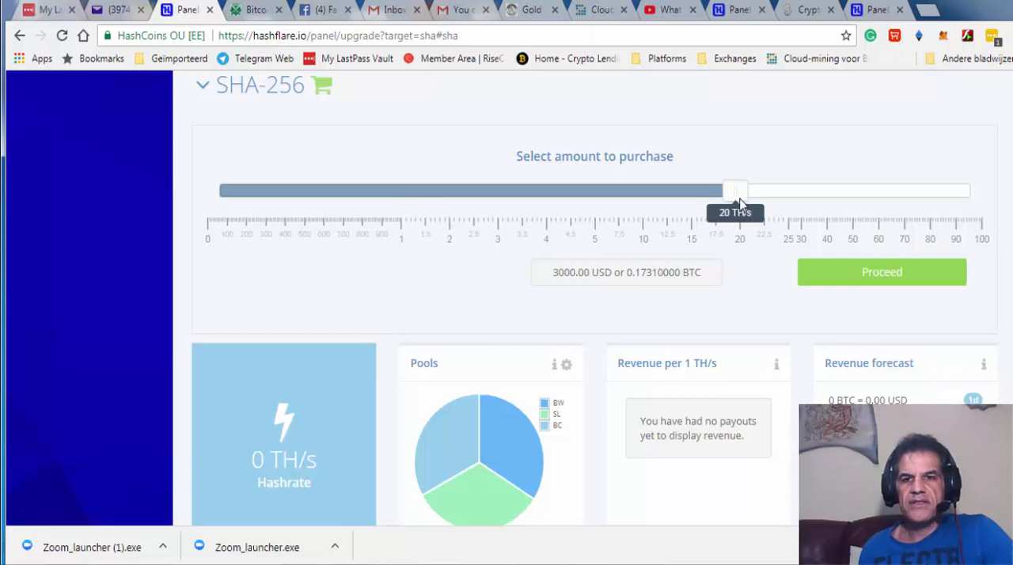
pyautogui.moveTo(735, 190); pyautogui.dragTo(627, 190)
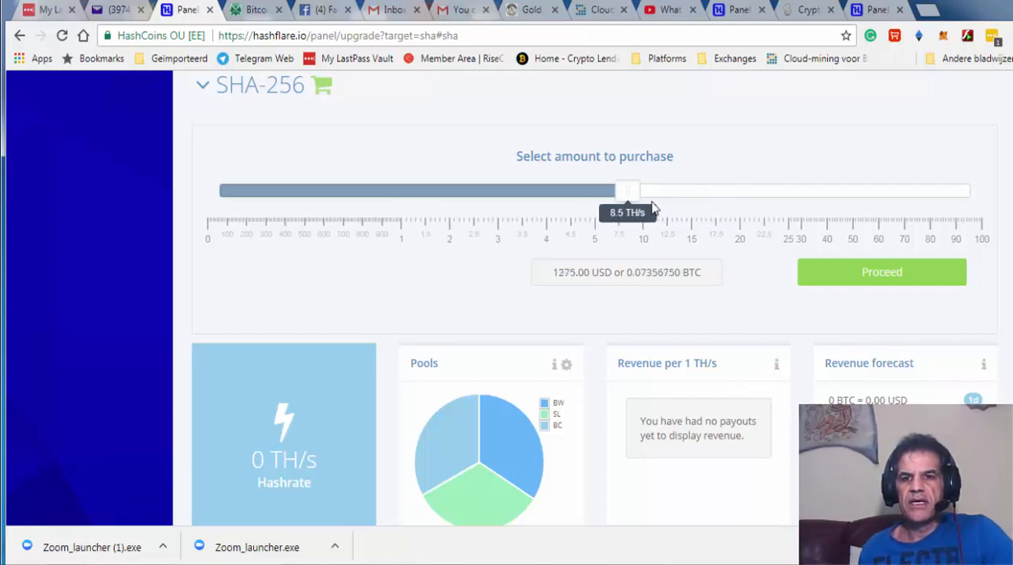
pyautogui.moveTo(627, 190); pyautogui.dragTo(534, 190)
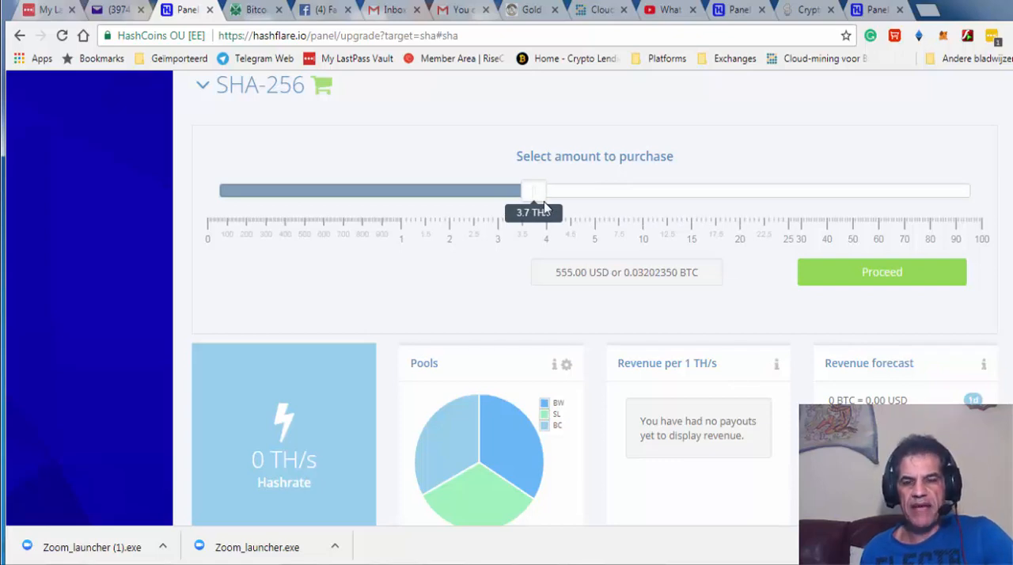
pyautogui.moveTo(536, 190); pyautogui.dragTo(599, 190)
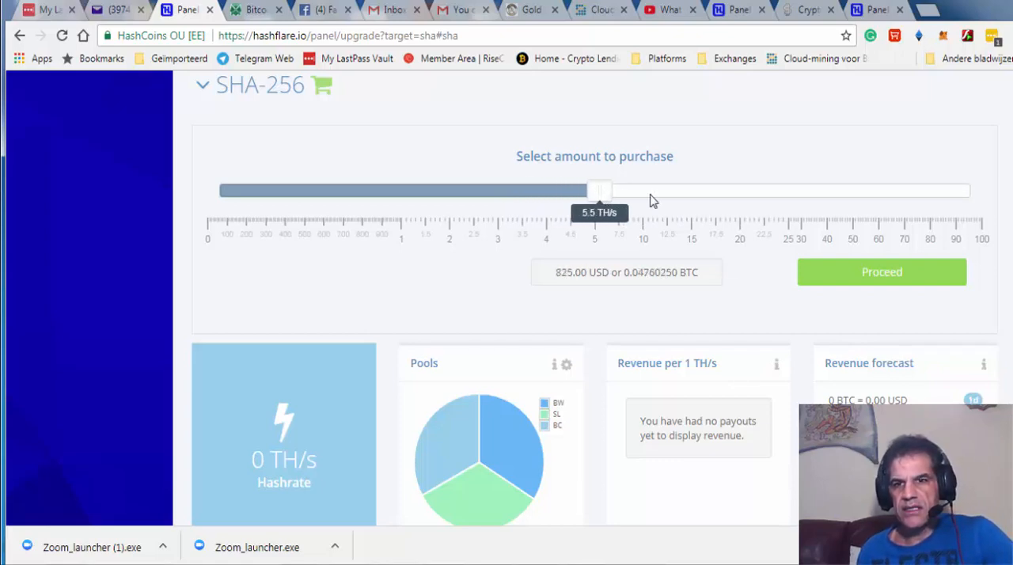
pyautogui.moveTo(600, 190); pyautogui.dragTo(865, 190)
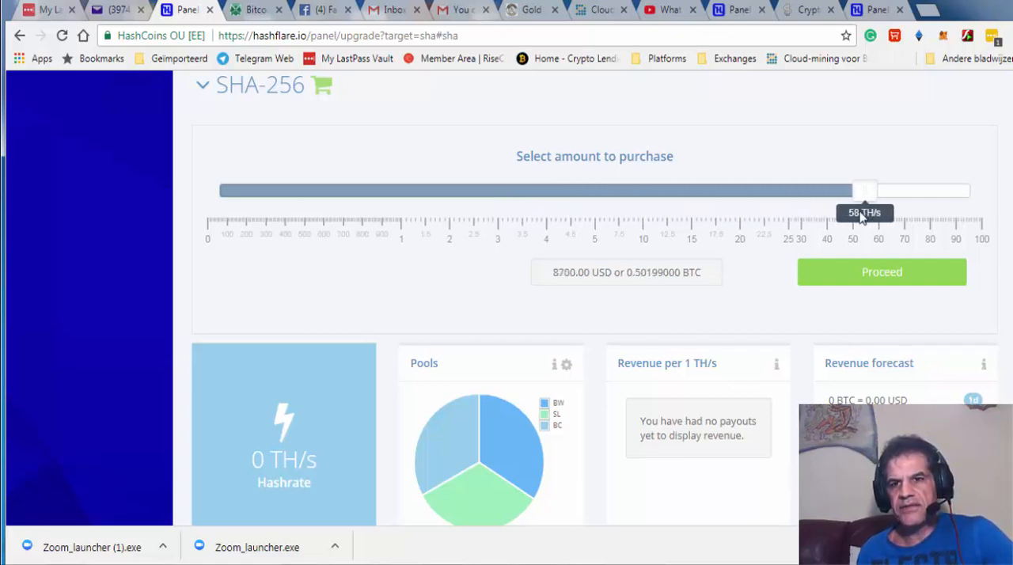
pyautogui.moveTo(863, 190); pyautogui.dragTo(847, 190)
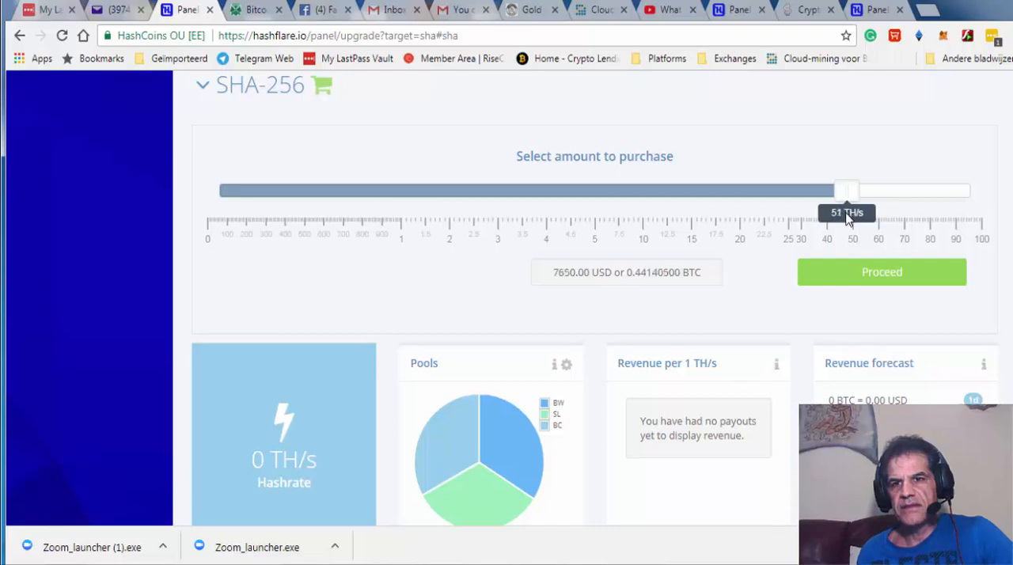
pyautogui.moveTo(848, 190); pyautogui.dragTo(840, 190)
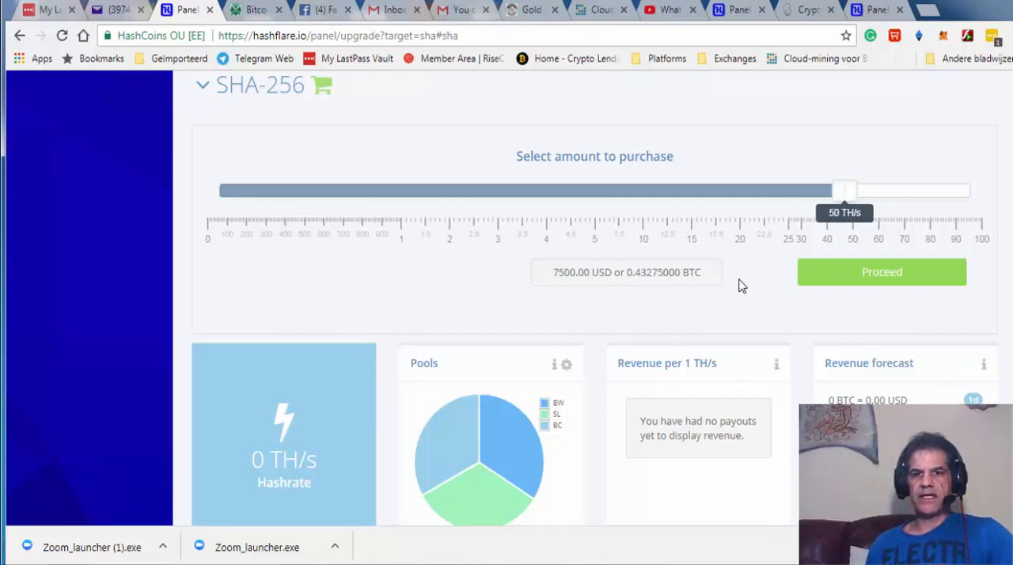
pyautogui.moveTo(555, 291)
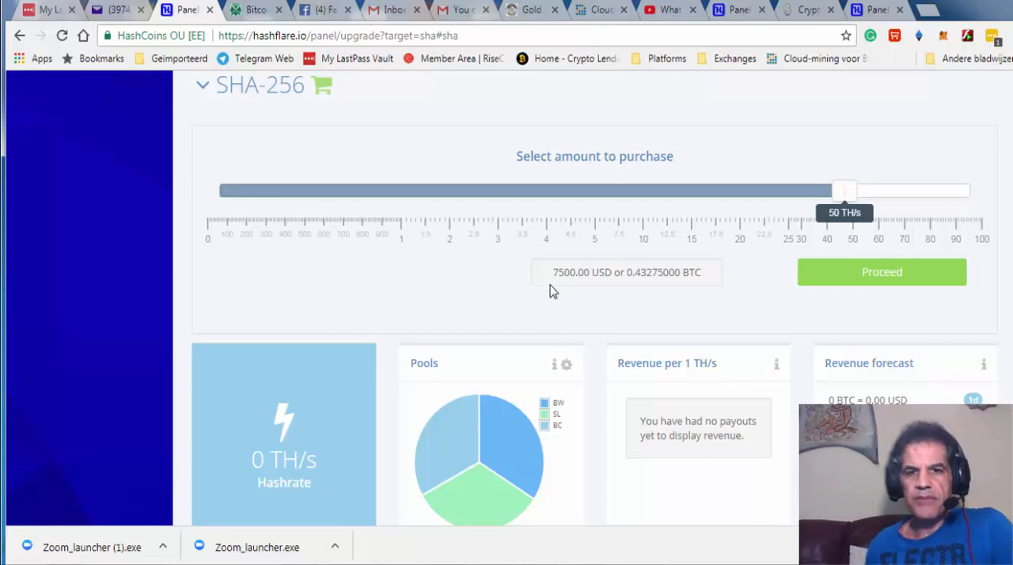
pyautogui.moveTo(563, 290)
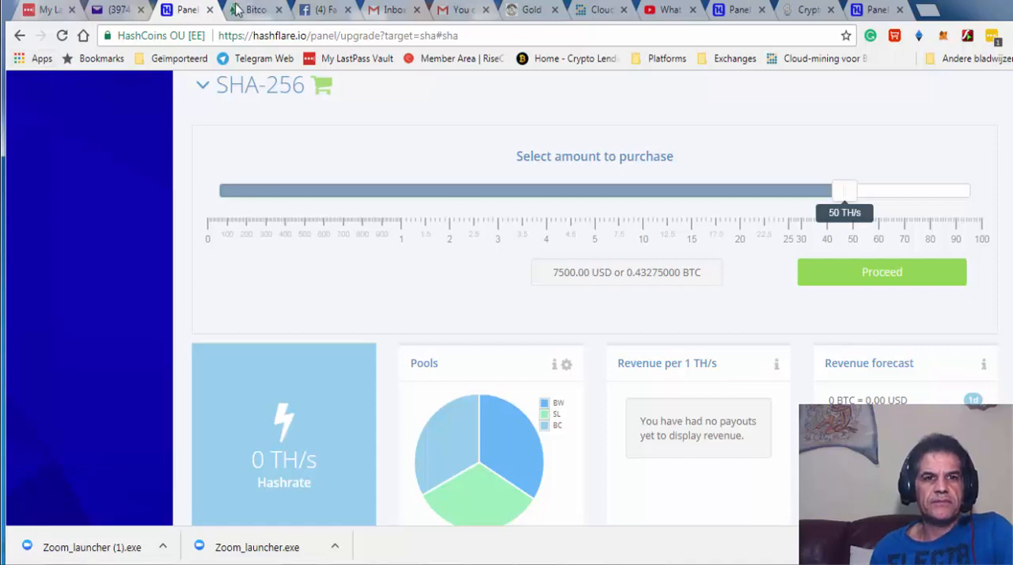
# Enter 50000 GH/s hash rate and 7500 USD hardware costs on CoinWarz and recalculate
pyautogui.click(261, 9)
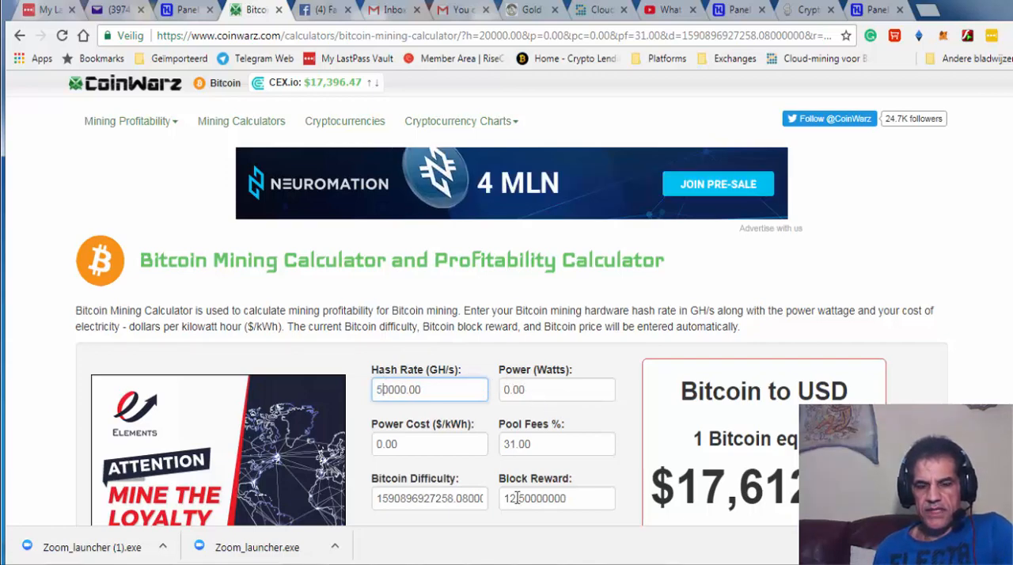
pyautogui.scroll(-3)
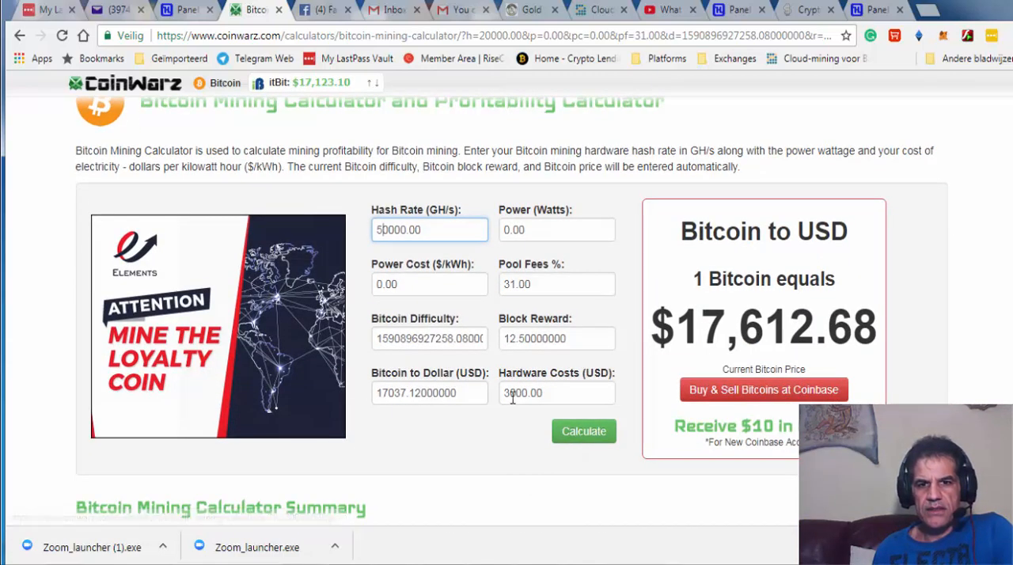
pyautogui.click(558, 393)
pyautogui.write('7500')
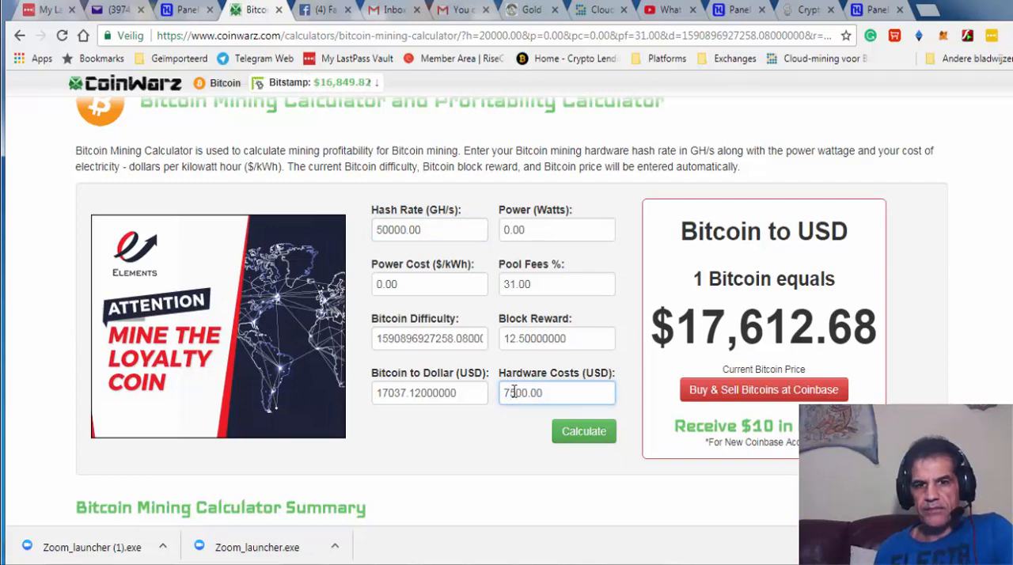
pyautogui.click(583, 430)
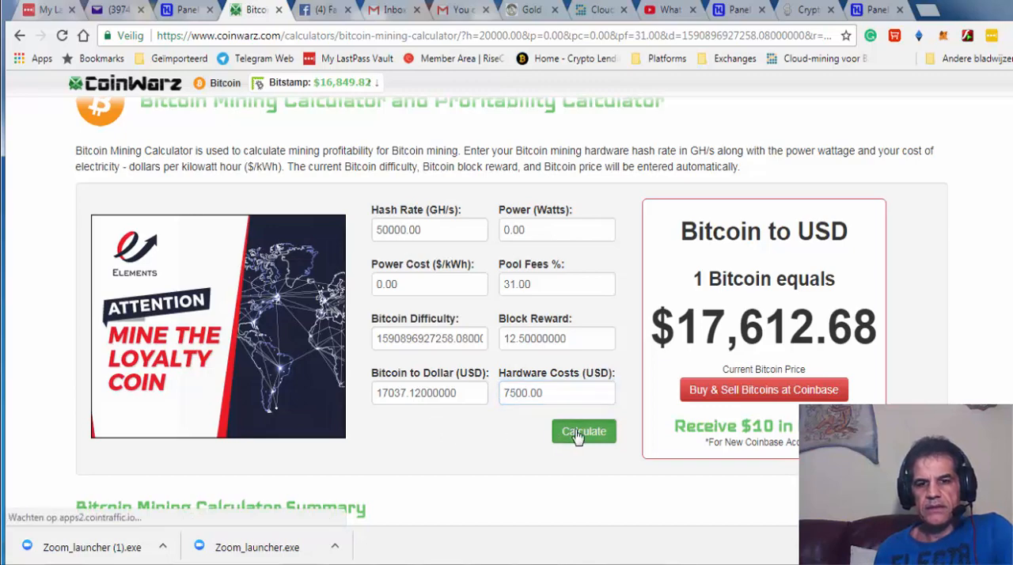
pyautogui.click(583, 430)
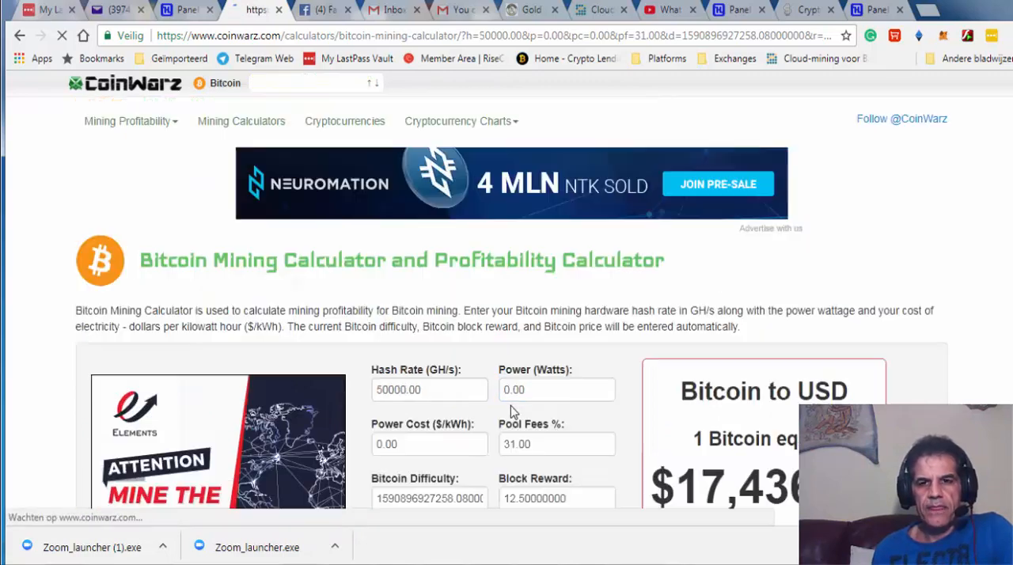
# Review the earnings table showing $92.90 daily and $2,787.14 monthly profit, then return to the form
pyautogui.scroll(-3)
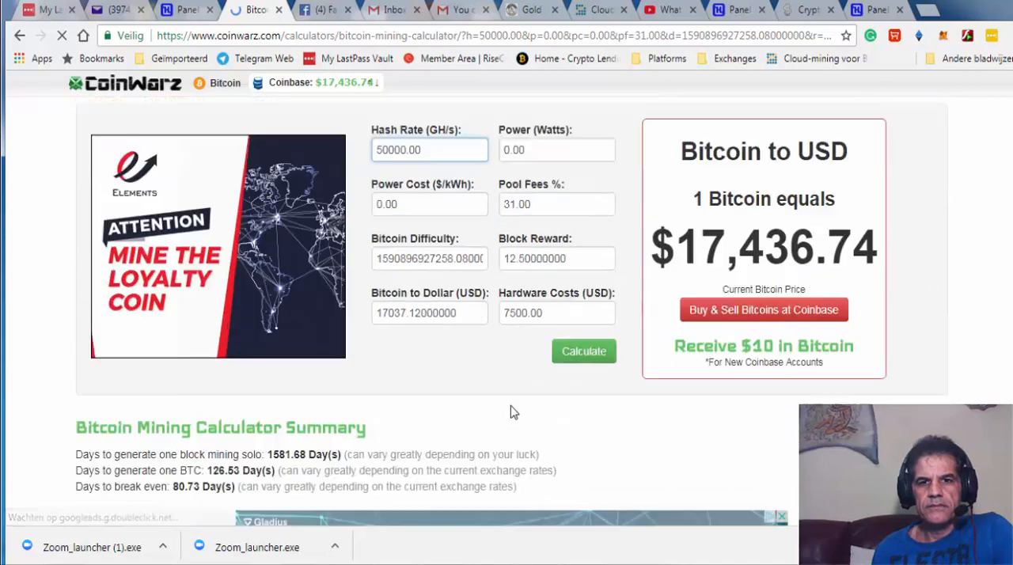
pyautogui.scroll(-3)
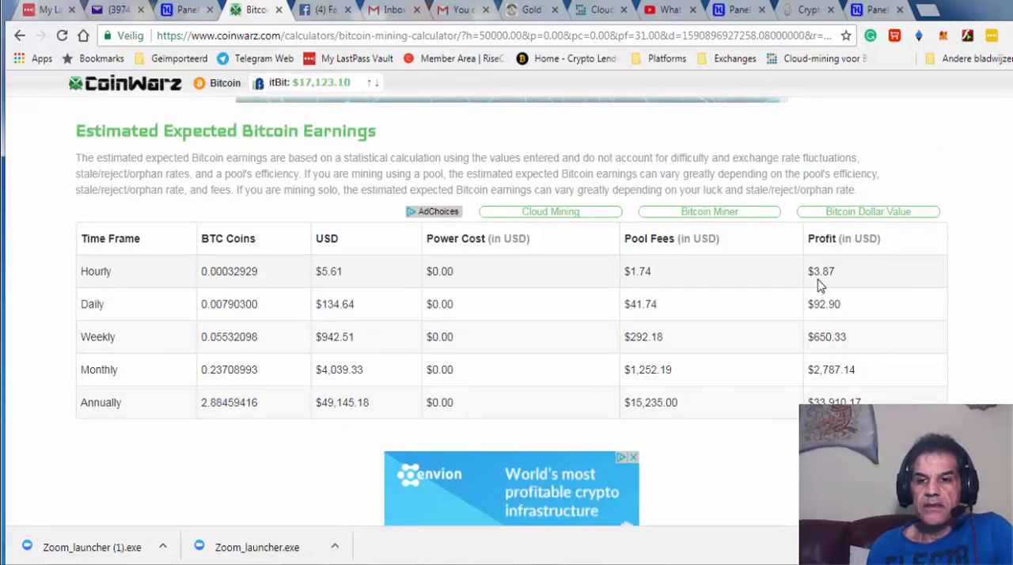
pyautogui.moveTo(166, 325)
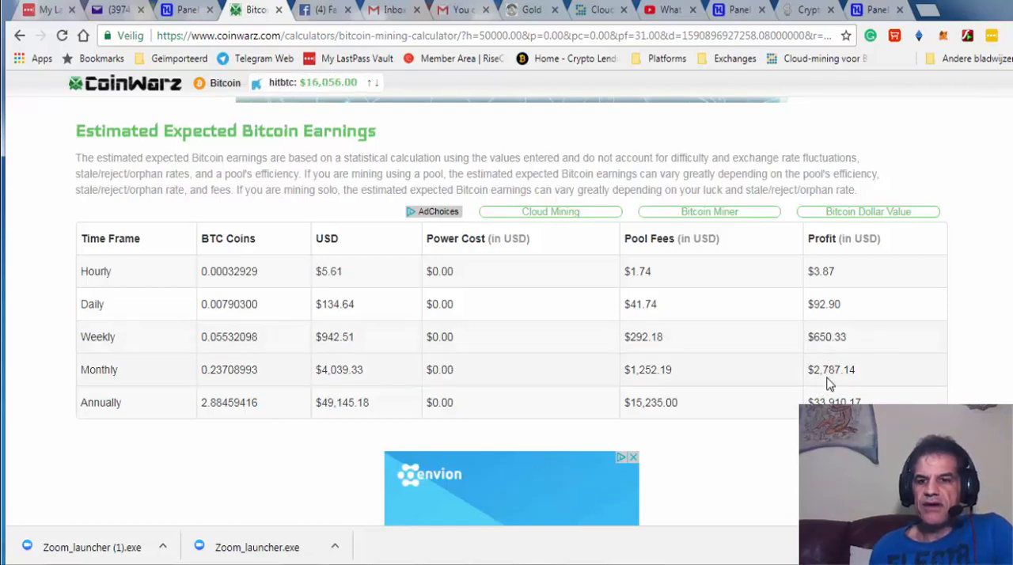
pyautogui.moveTo(872, 374)
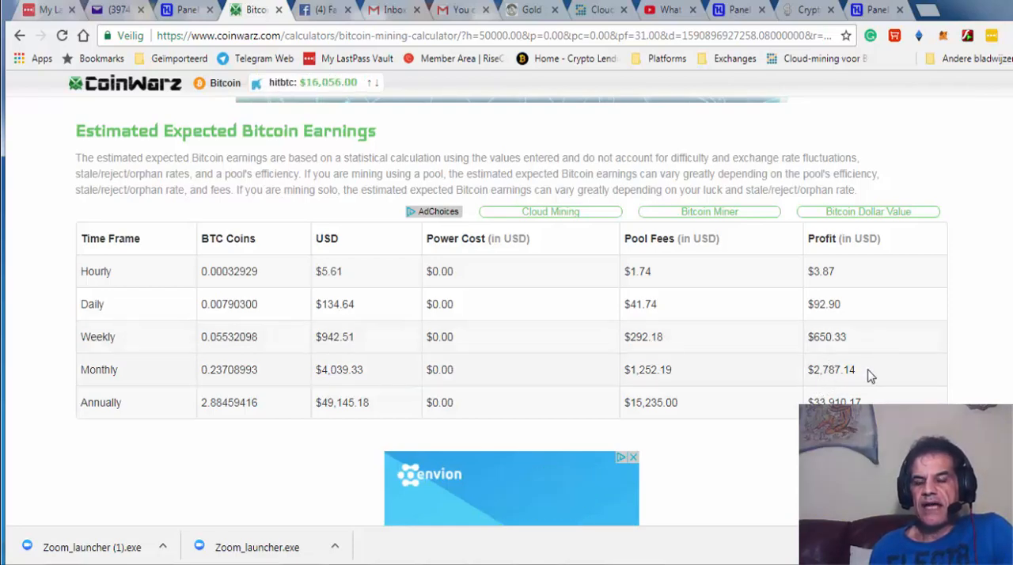
pyautogui.doubleClick(822, 370)
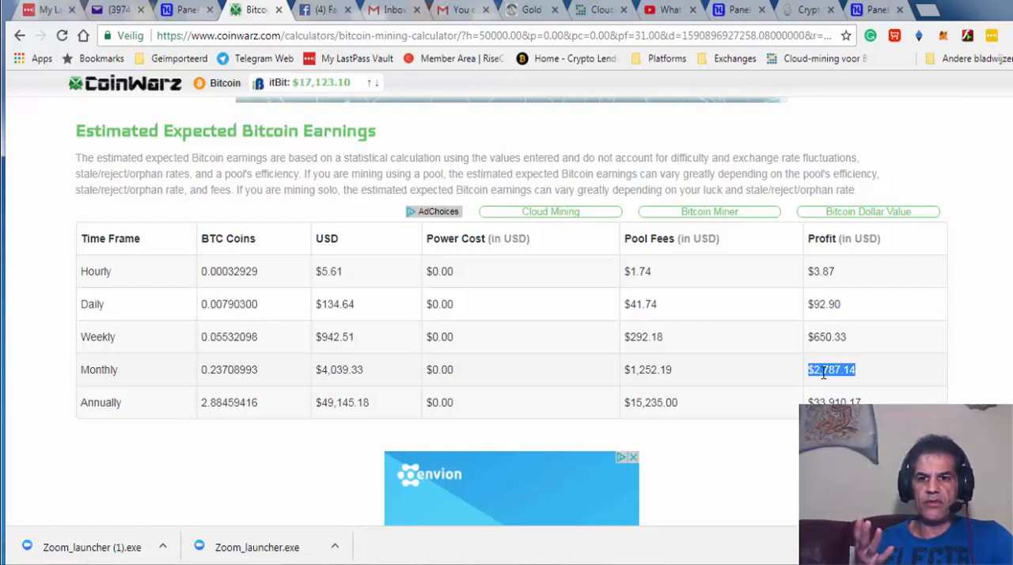
pyautogui.moveTo(648, 187)
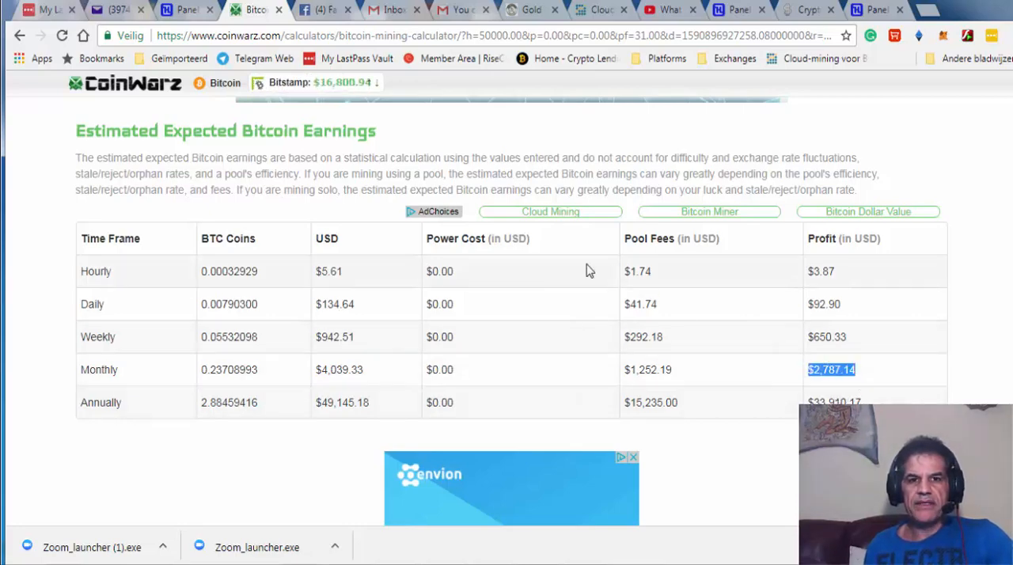
pyautogui.scroll(3)
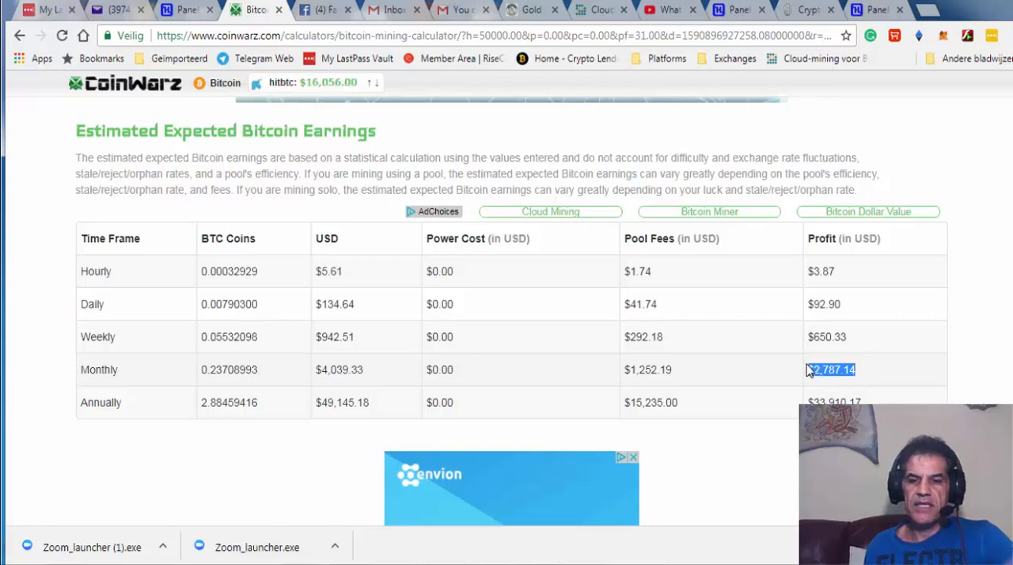
pyautogui.moveTo(830, 332)
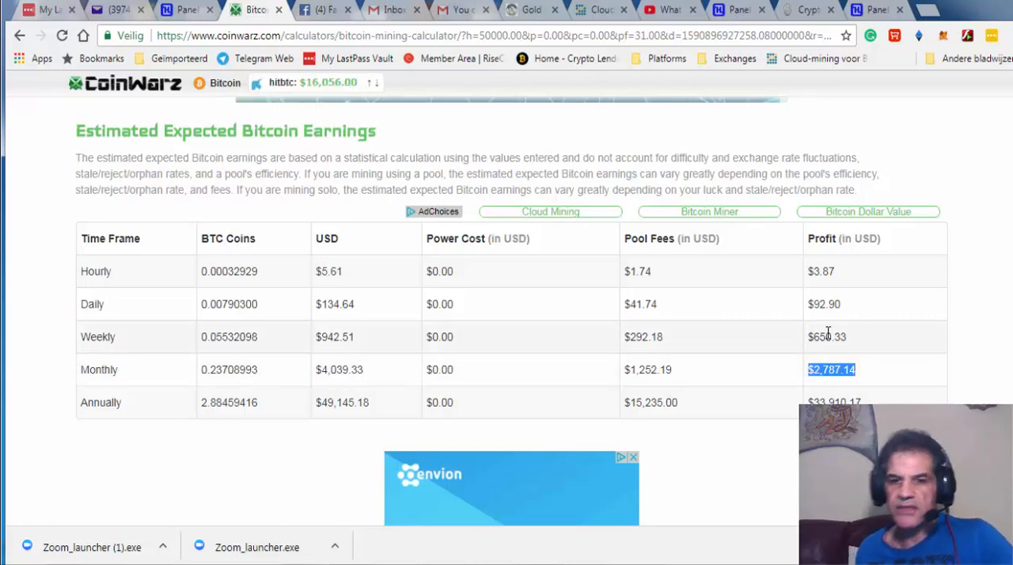
pyautogui.moveTo(685, 427)
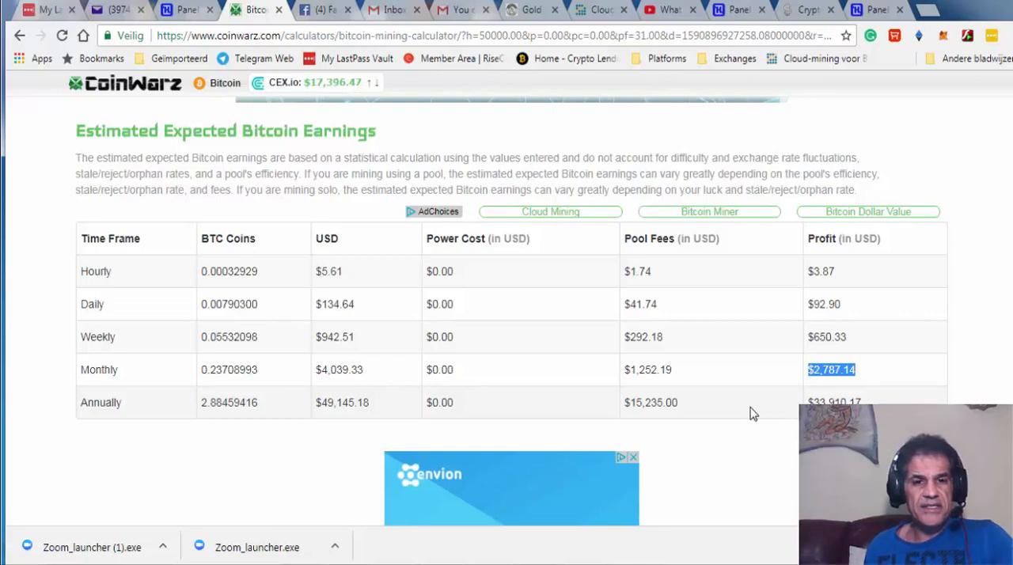
pyautogui.scroll(3)
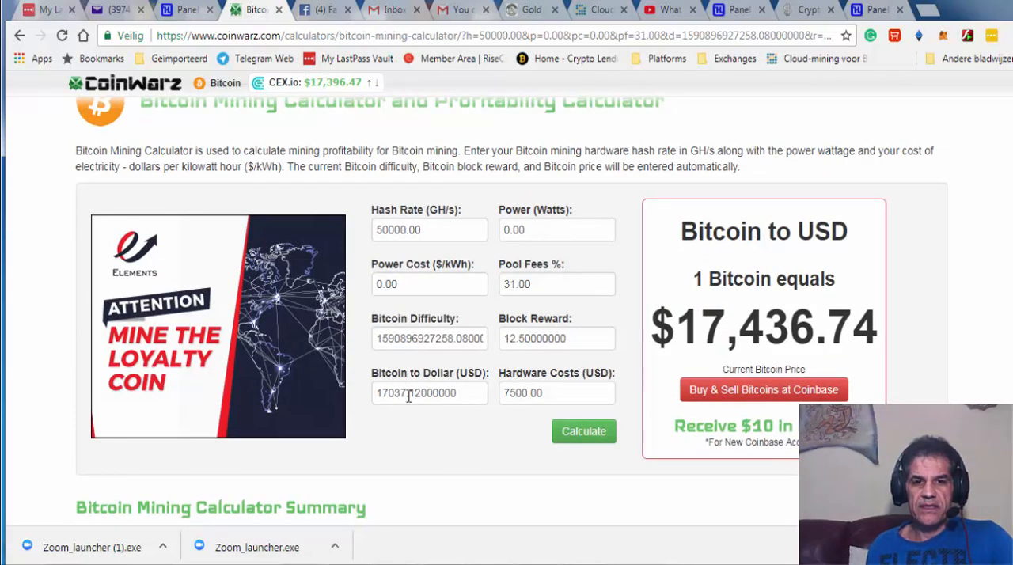
# Raise the Bitcoin price to 20000 USD and recalculate, giving $109.06 daily profit
pyautogui.doubleClick(388, 393)
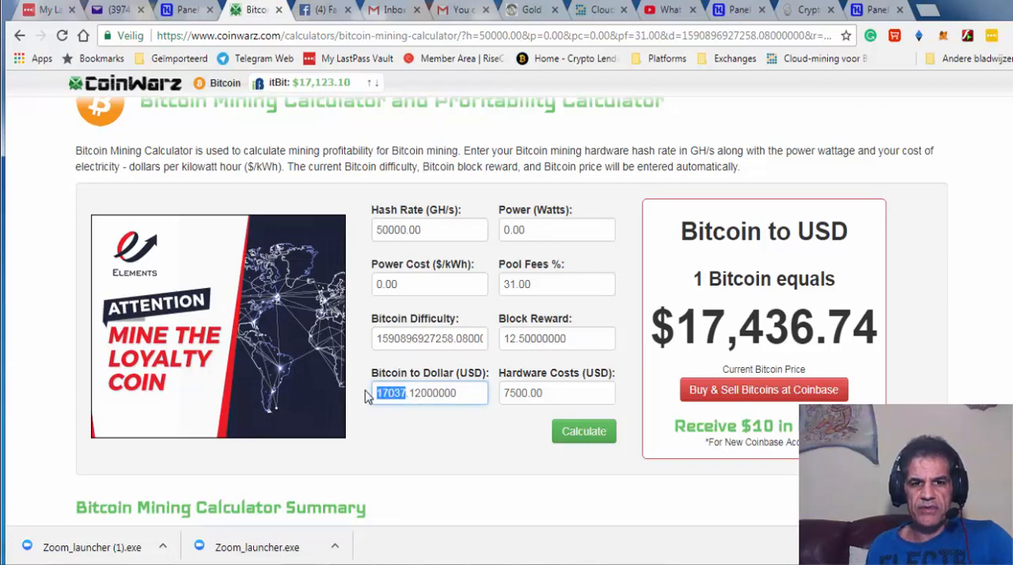
pyautogui.write('20000')
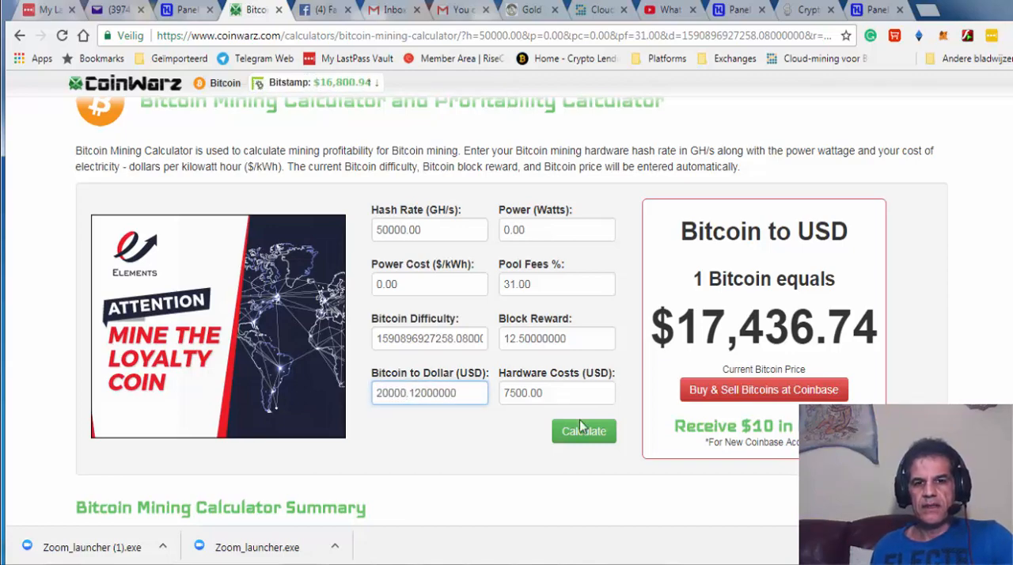
pyautogui.click(583, 431)
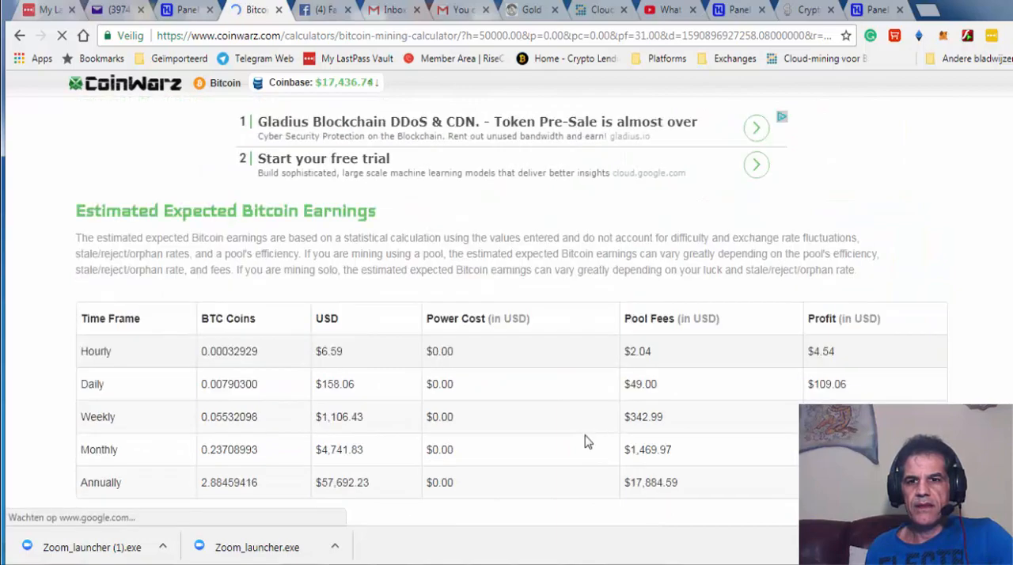
pyautogui.scroll(-3)
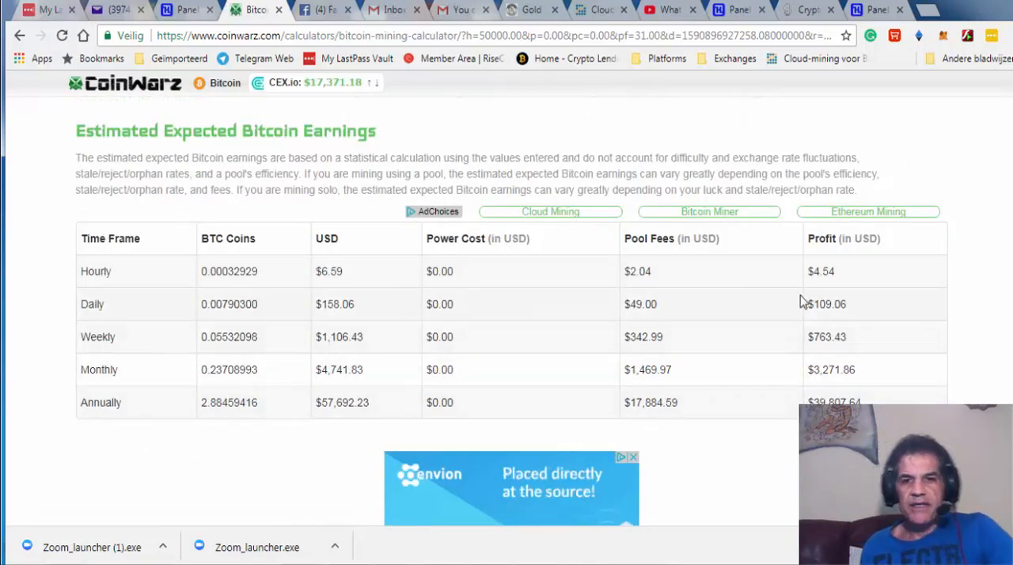
pyautogui.moveTo(560, 285)
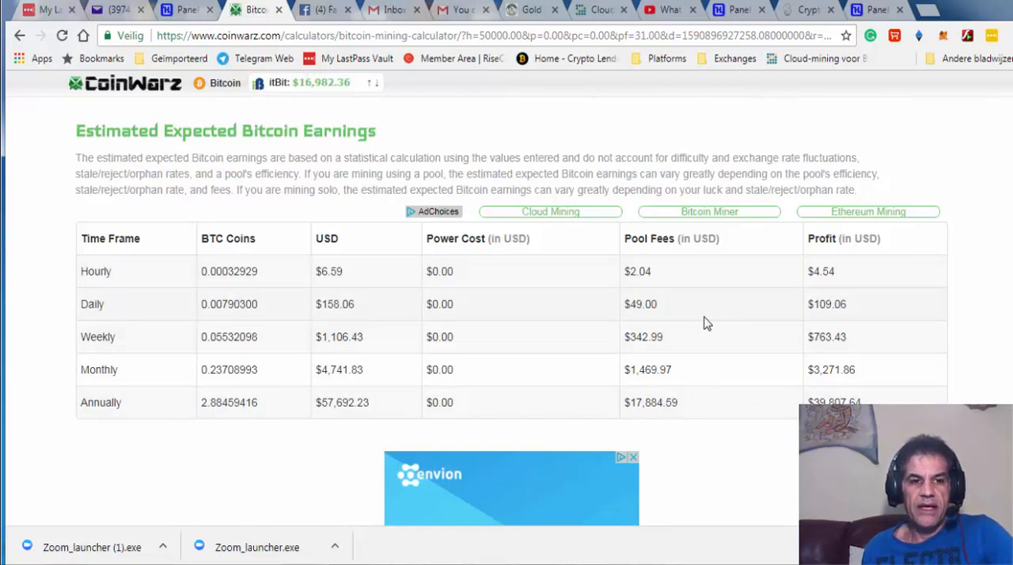
pyautogui.moveTo(789, 331)
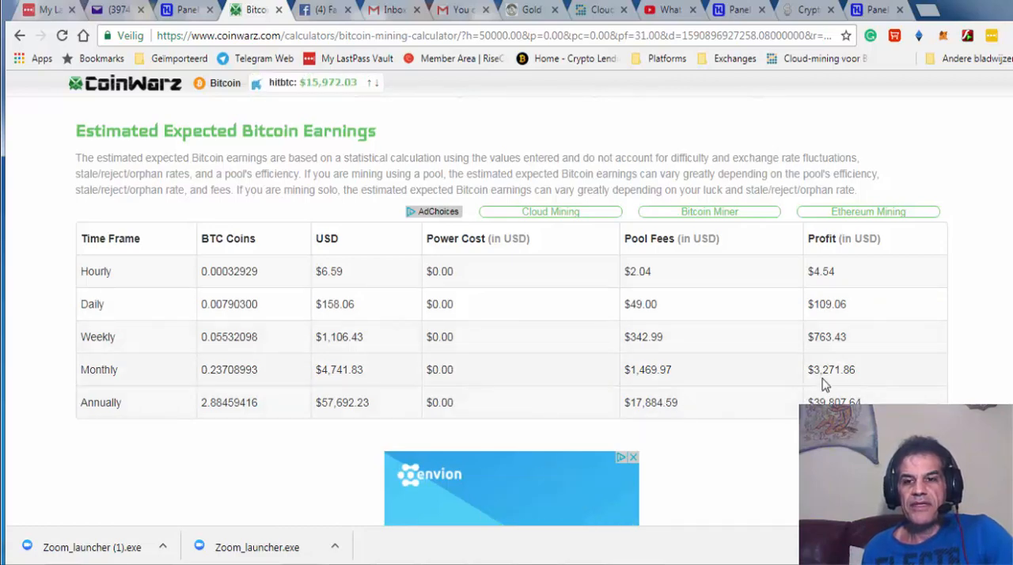
pyautogui.doubleClick(831, 370)
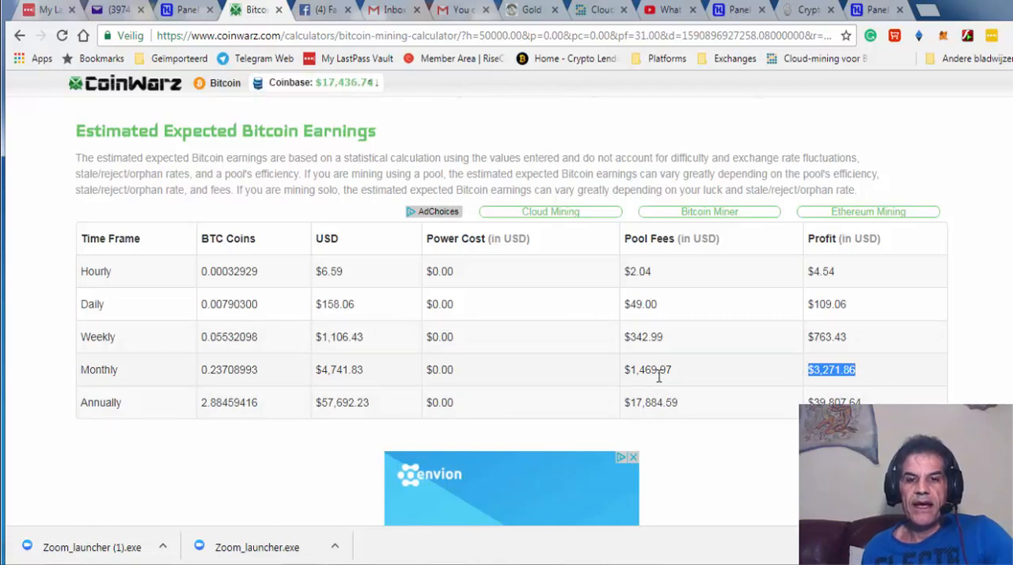
pyautogui.moveTo(657, 386)
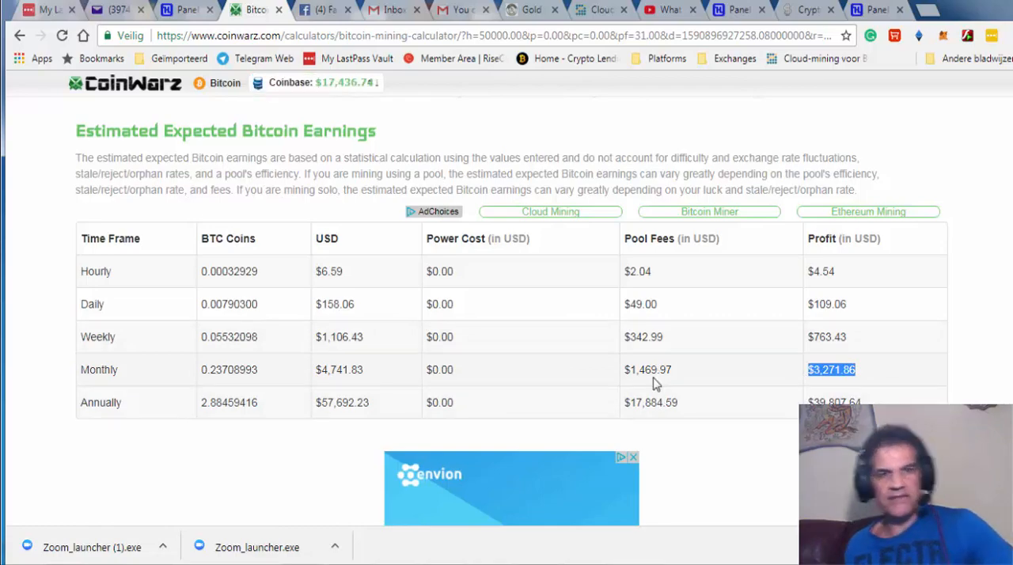